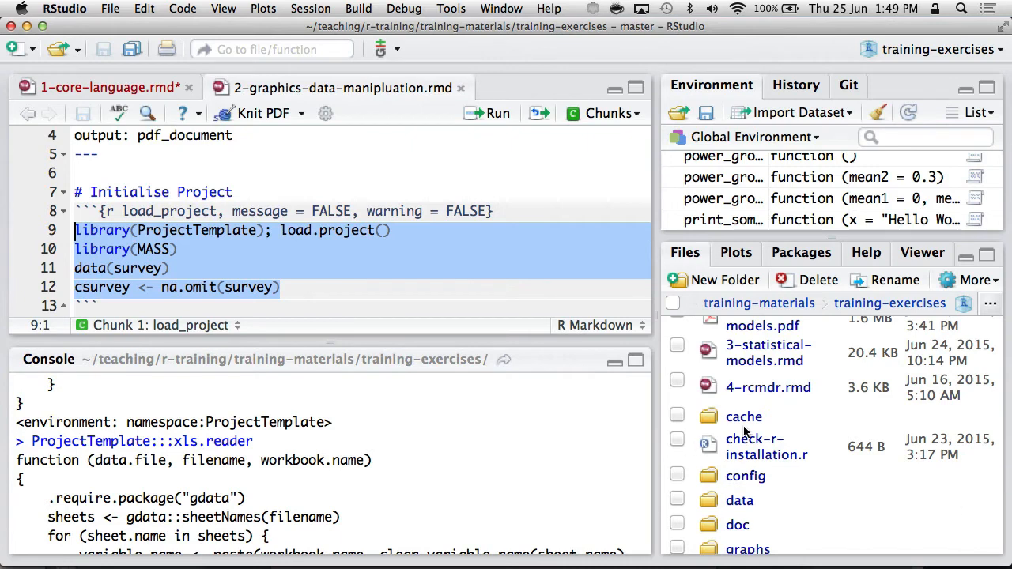
- Run the load_project chunk lines 9–12 to load the survey data and create csurvey
scroll("up", 3)
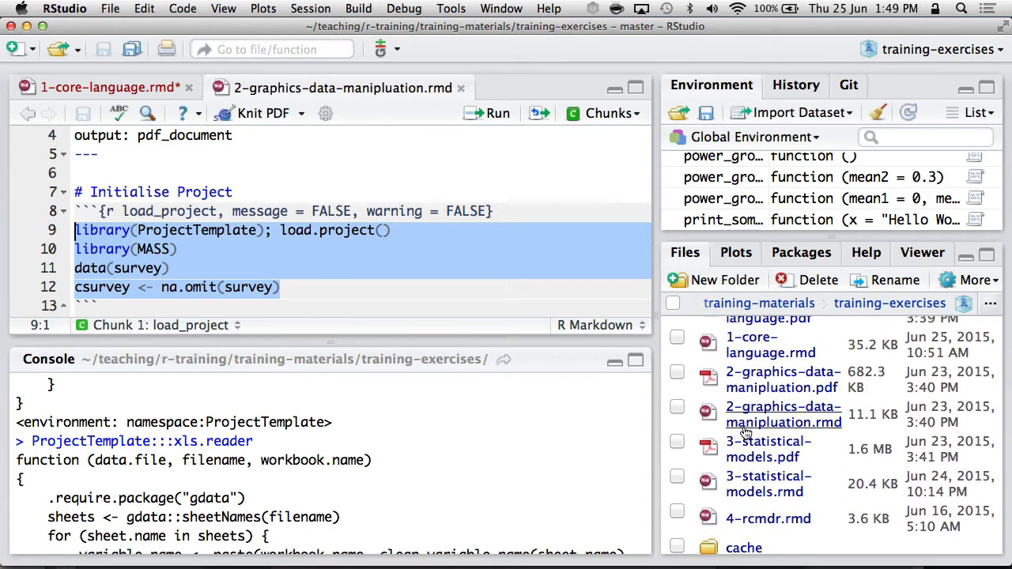
mouse_move(740, 415)
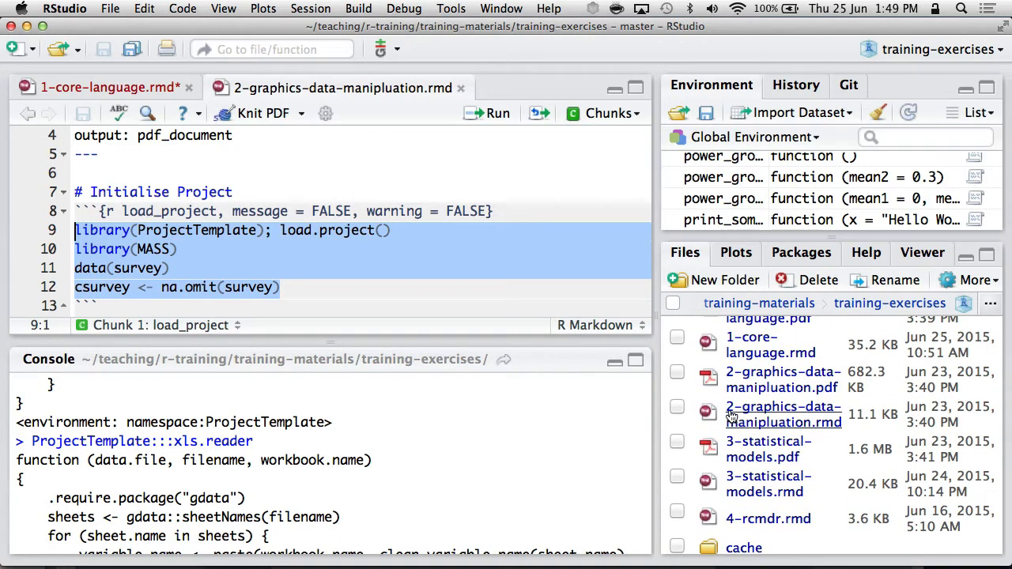
mouse_move(775, 421)
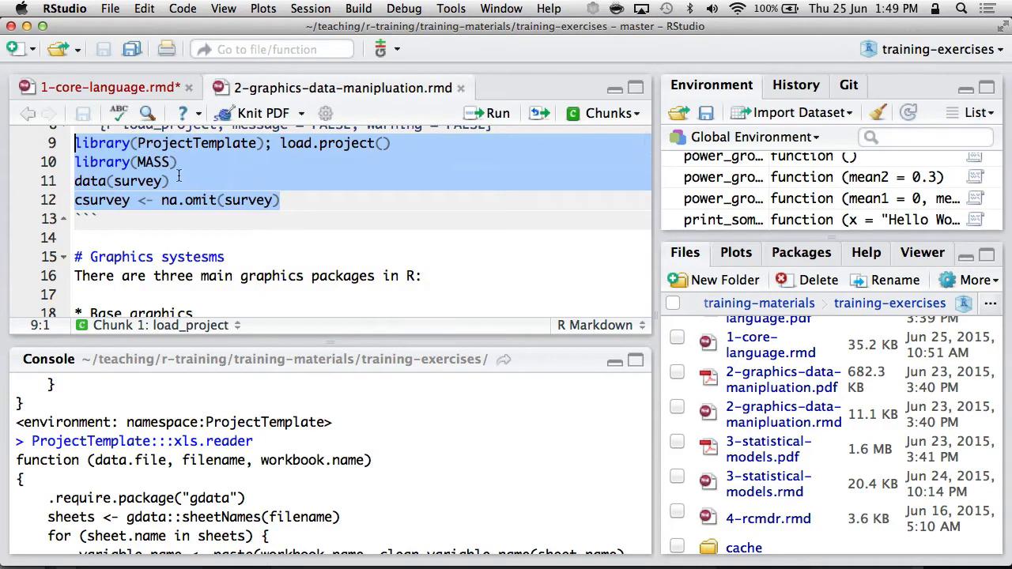
left_click(87, 180)
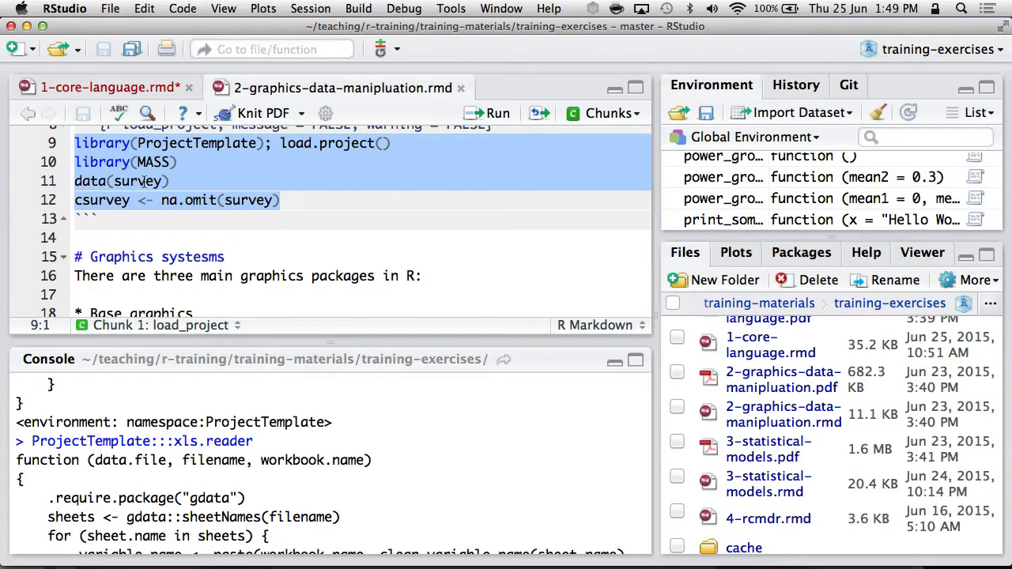
left_click(496, 113)
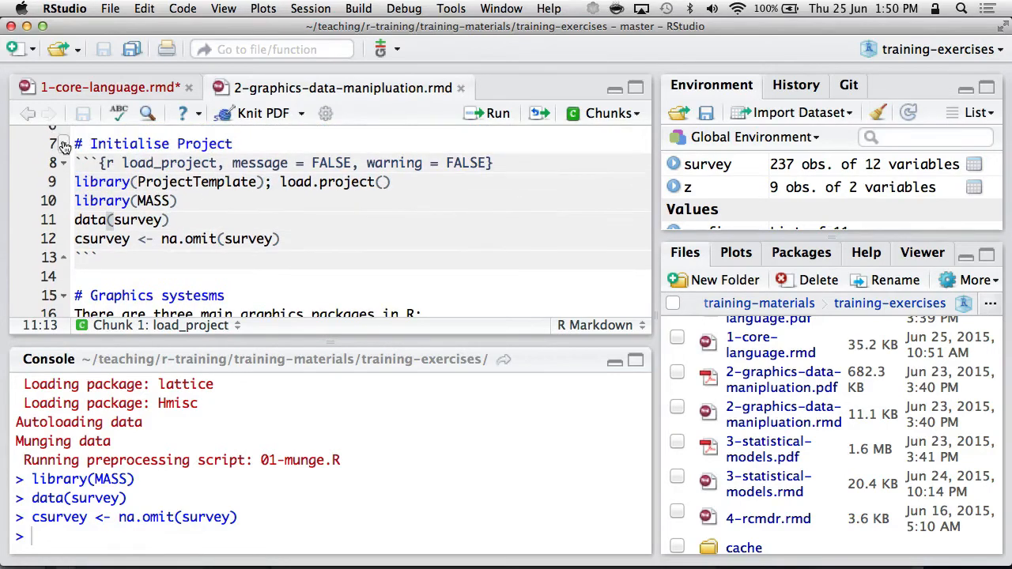
left_click(610, 114)
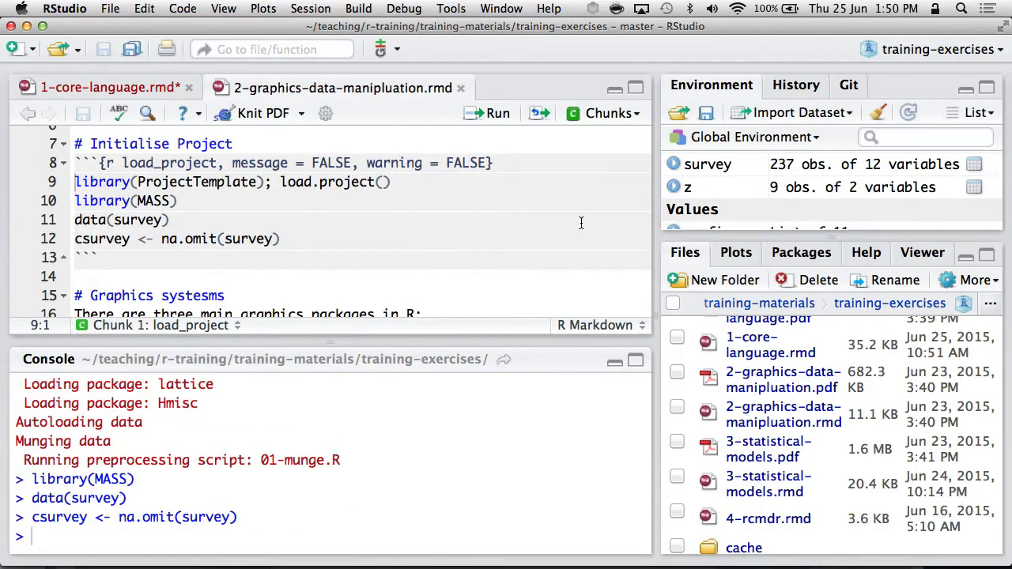
mouse_move(327, 228)
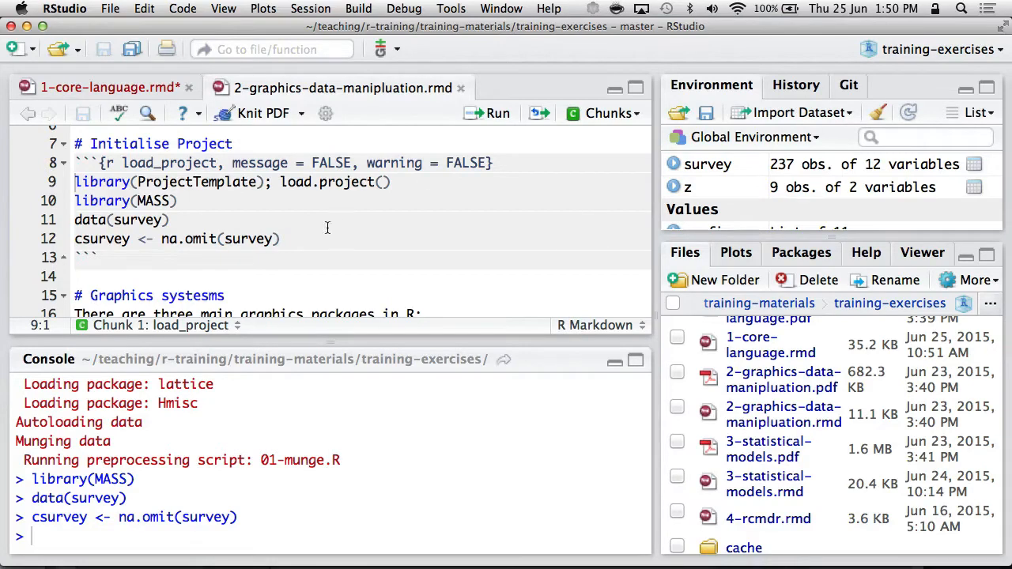
scroll("down", 3)
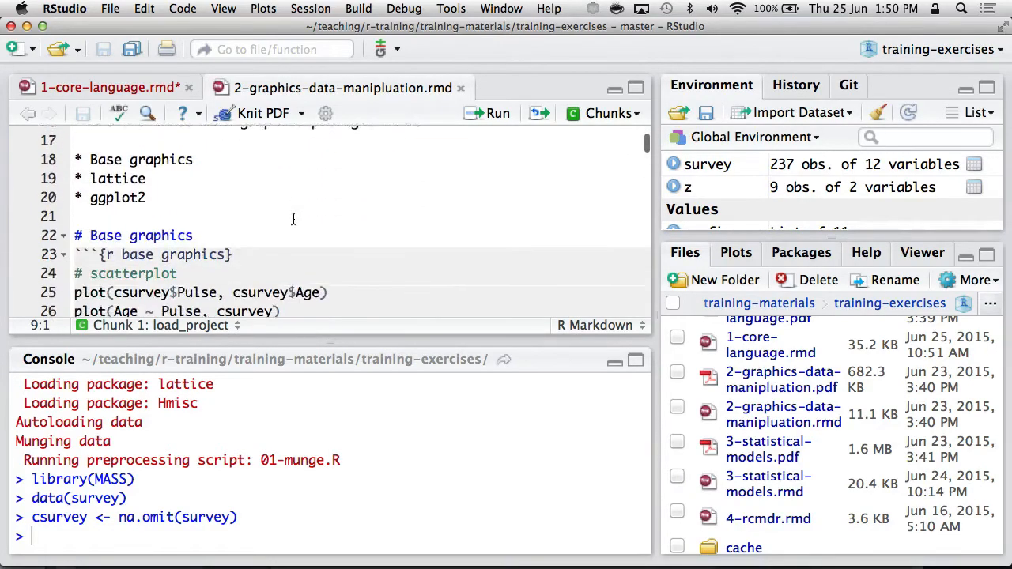
scroll("up", 3)
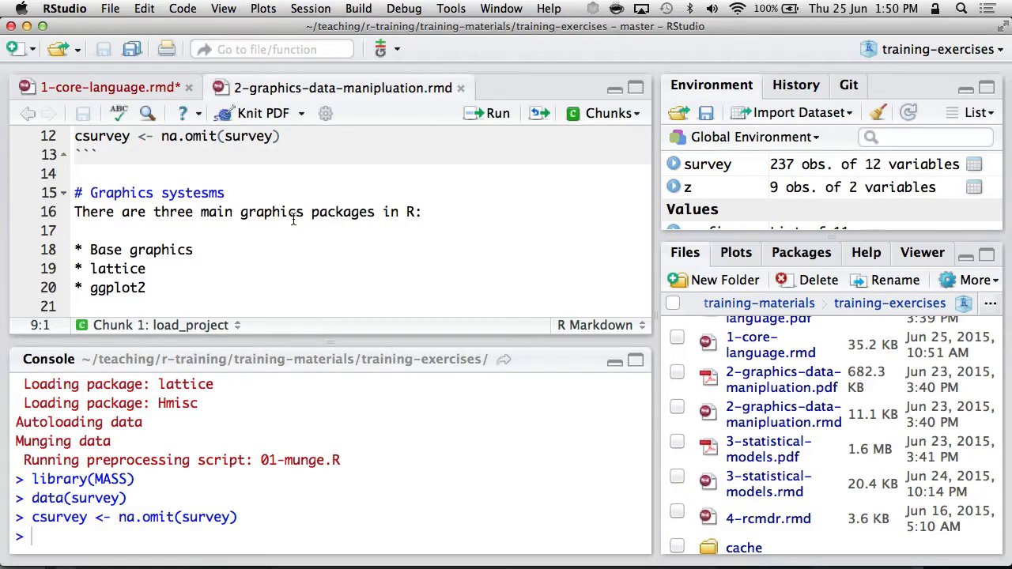
mouse_move(111, 282)
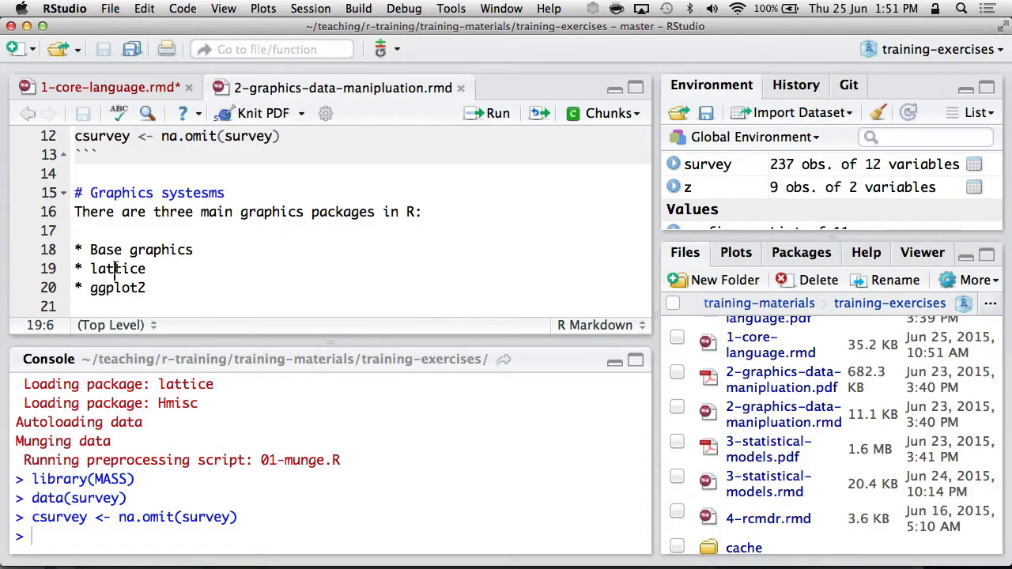
left_click(117, 288)
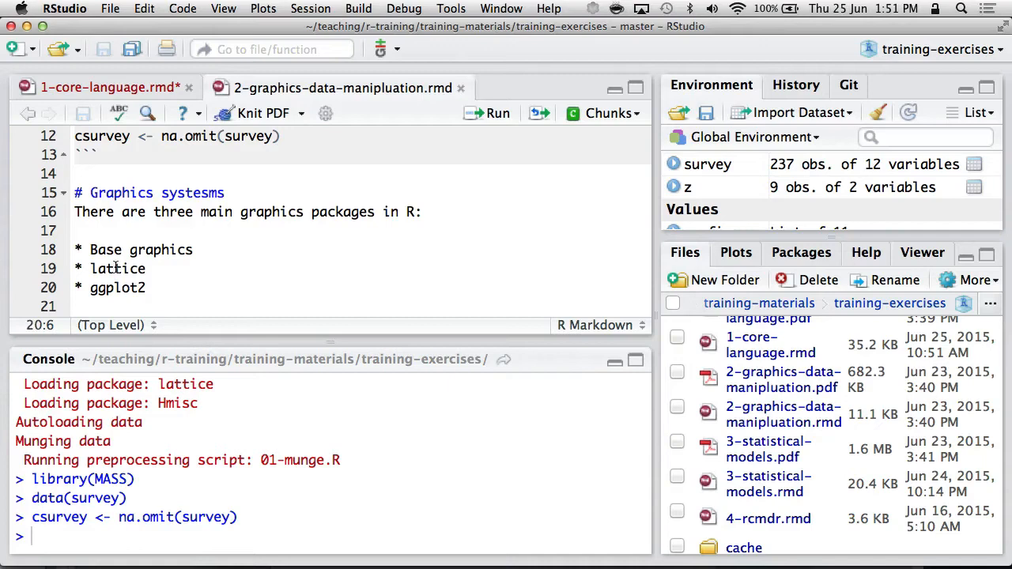
left_click(76, 287)
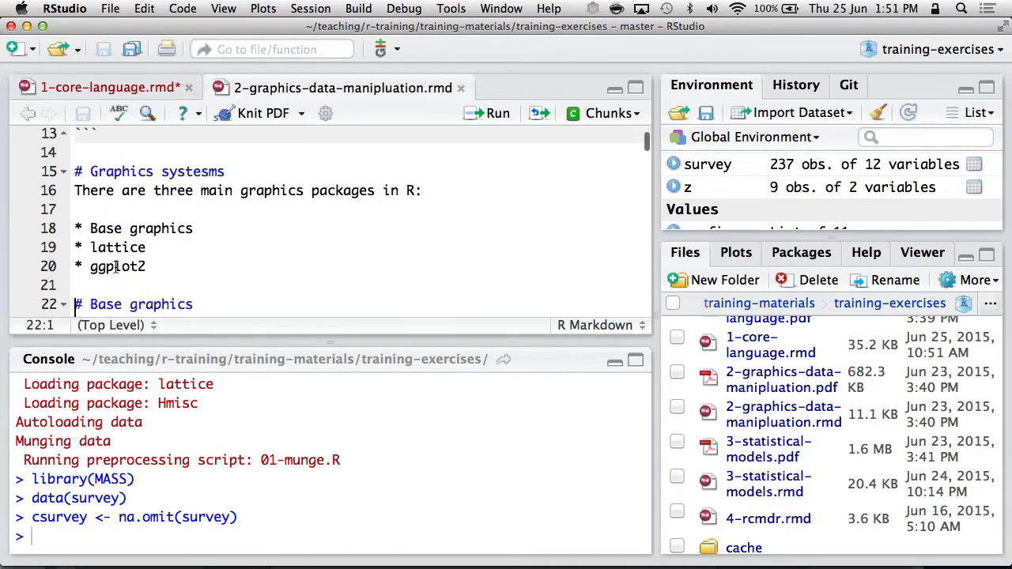
scroll("down", 3)
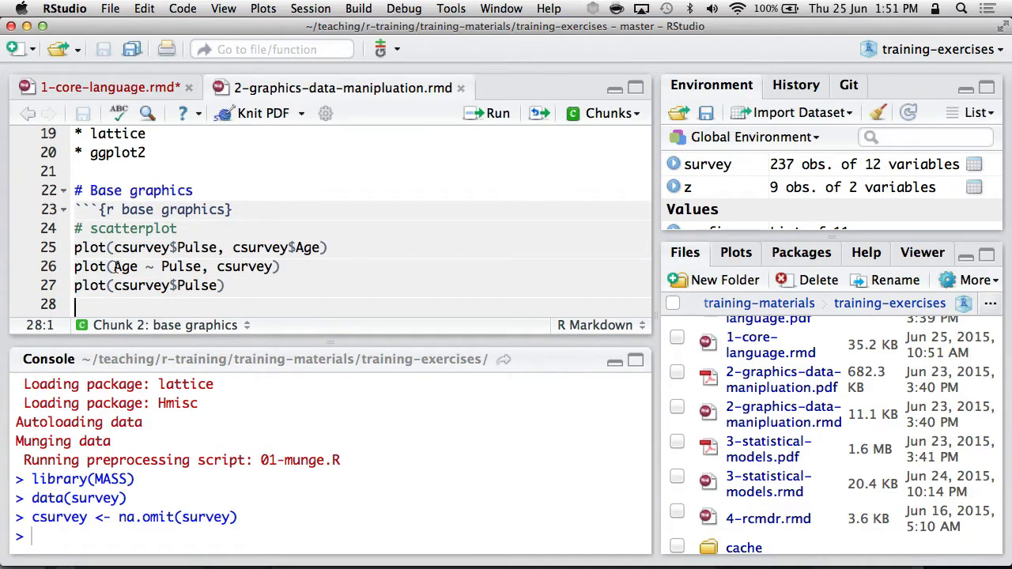
- Place the cursor at the first scatterplot command before switching to the reference card
left_click(76, 247)
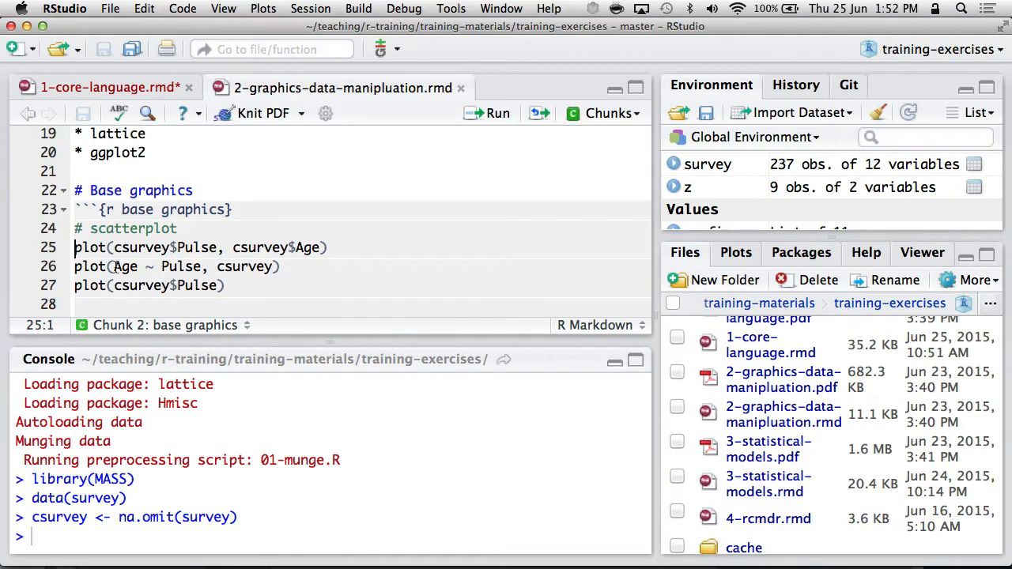
mouse_move(278, 551)
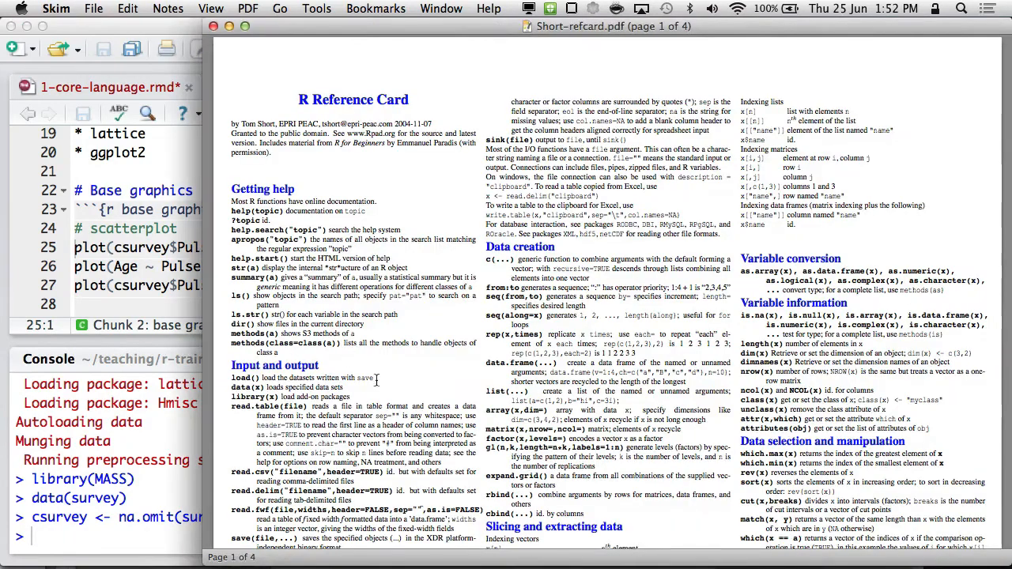
- Scroll Short-refcard.pdf down to the page 3 Plotting section
scroll("down", 3)
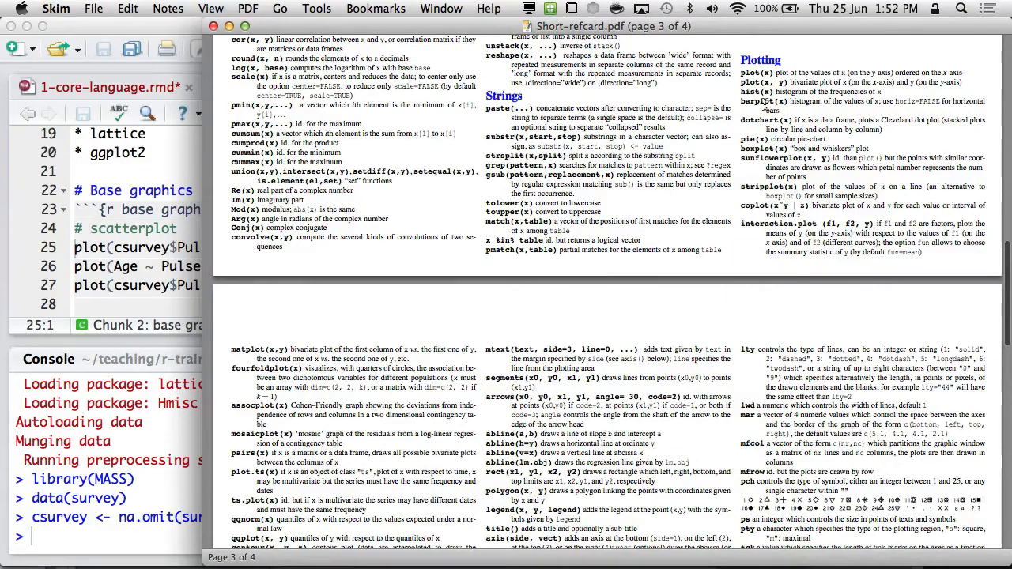
scroll("down", 3)
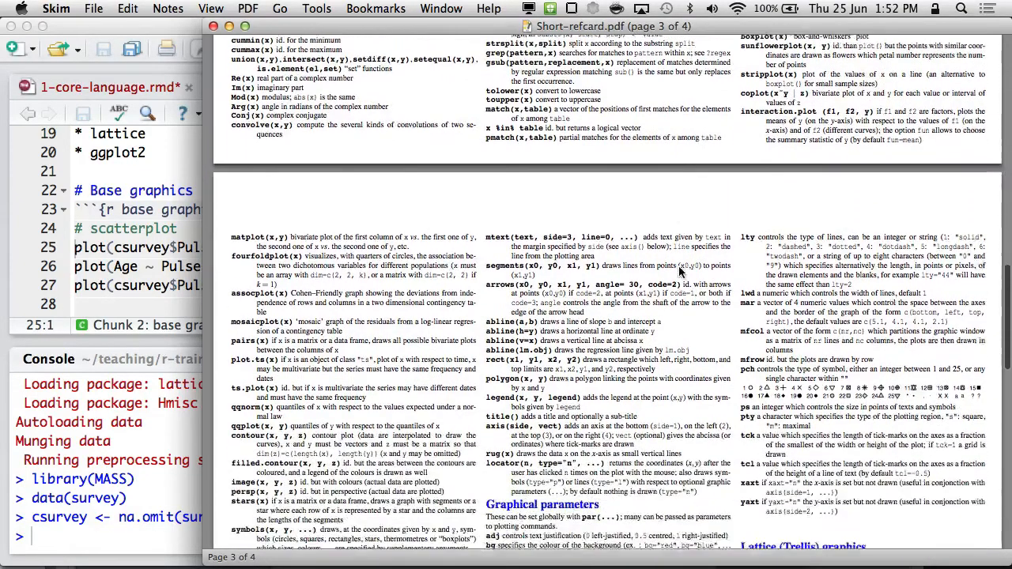
scroll("down", 3)
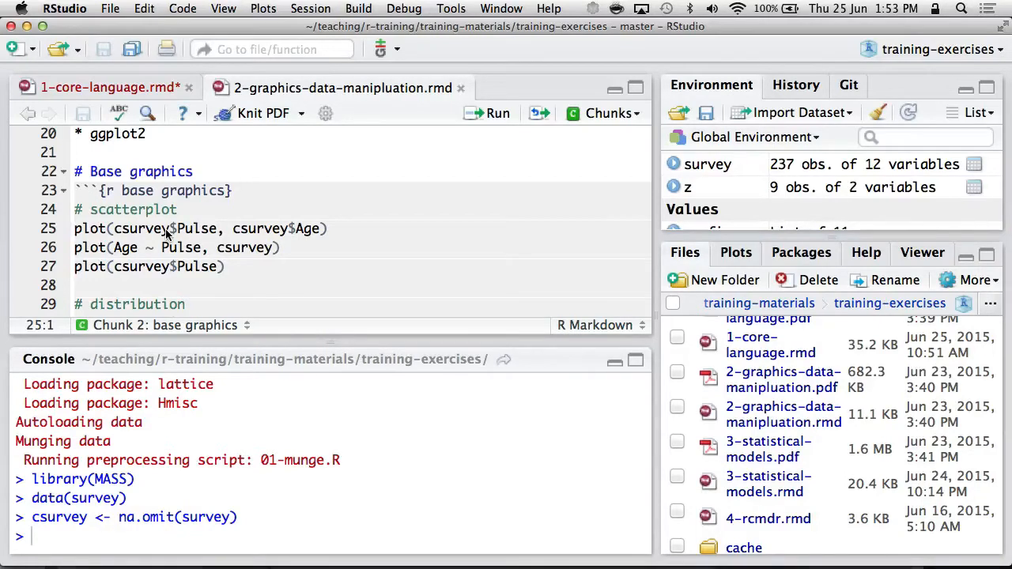
- Run the Pulse versus Age scatterplot line and enlarge the Plots pane
left_click(117, 228)
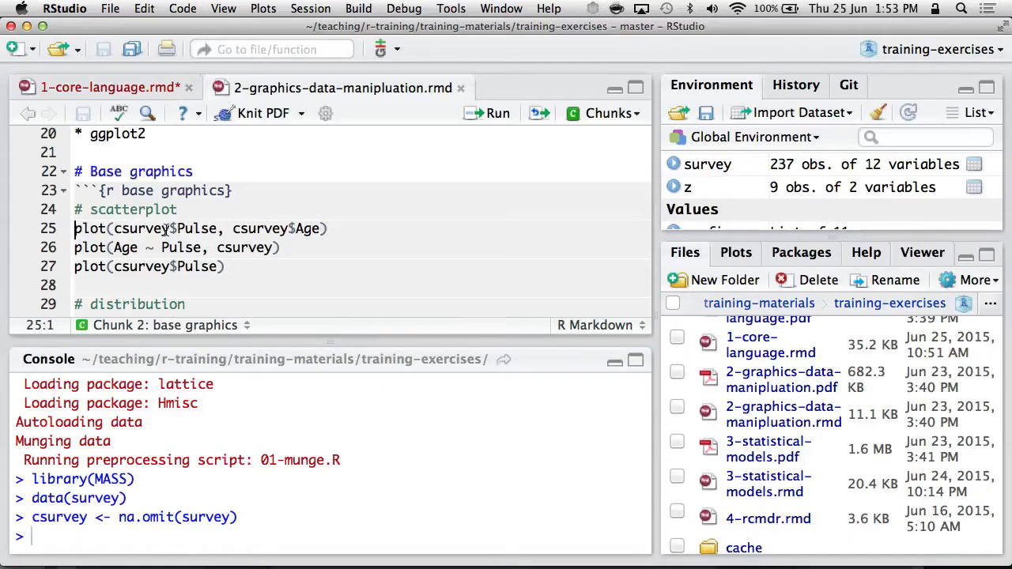
left_click(117, 227)
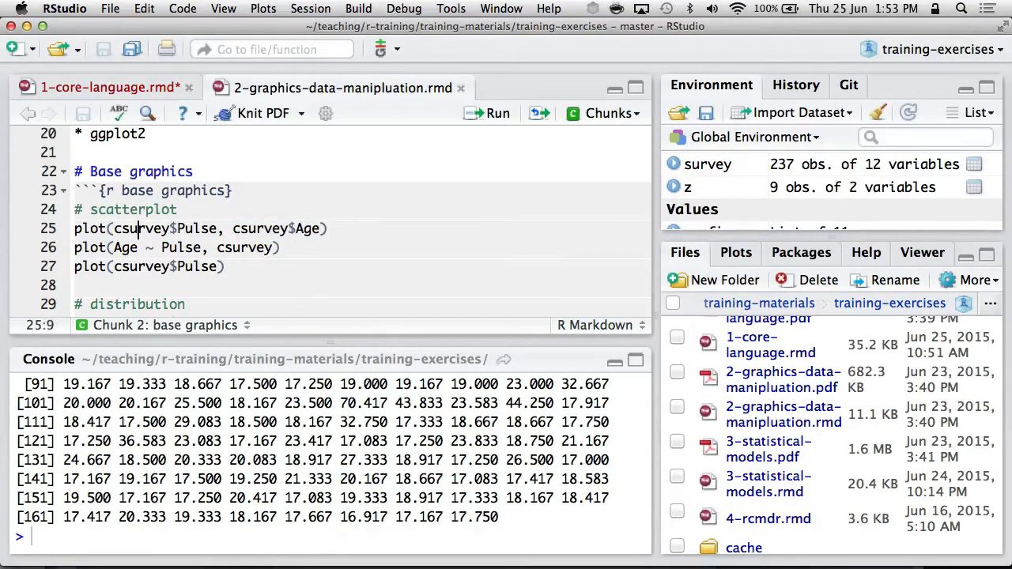
left_click(497, 112)
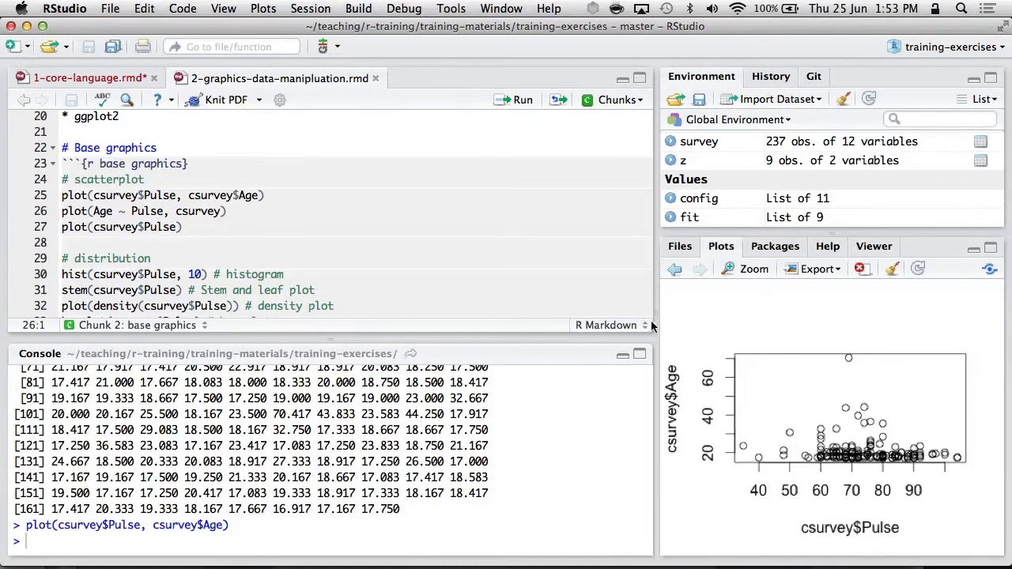
left_click_drag(652, 326, 564, 326)
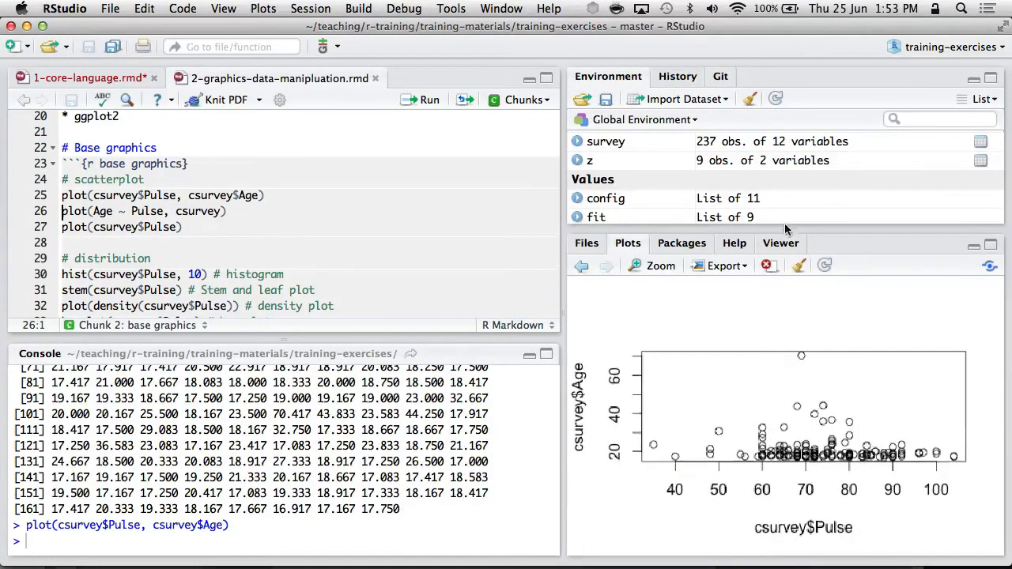
- Run the Age ~ Pulse formula plot and the index plot of csurvey$Pulse
left_click(224, 212)
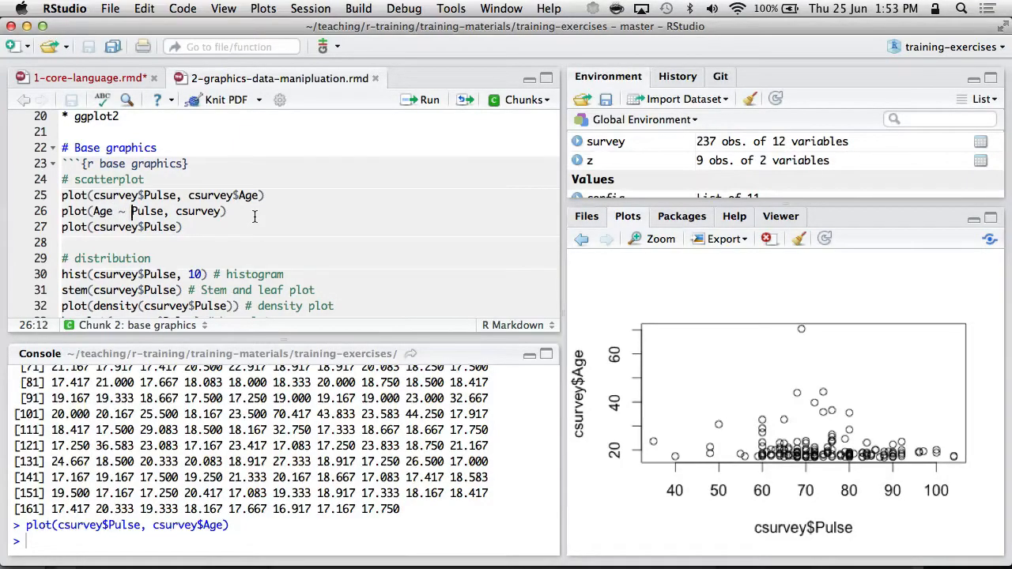
double_click(198, 212)
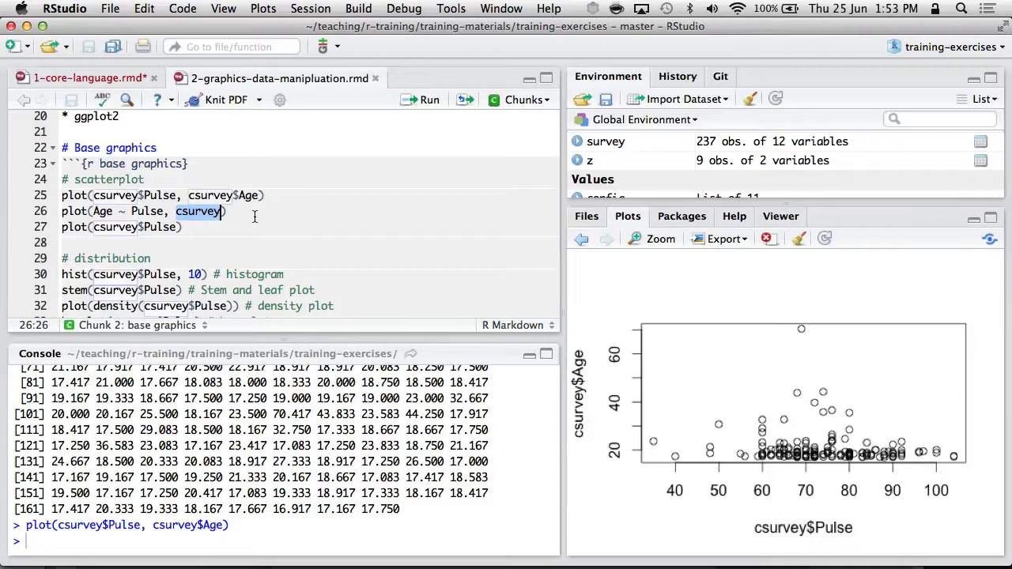
scroll("down", 3)
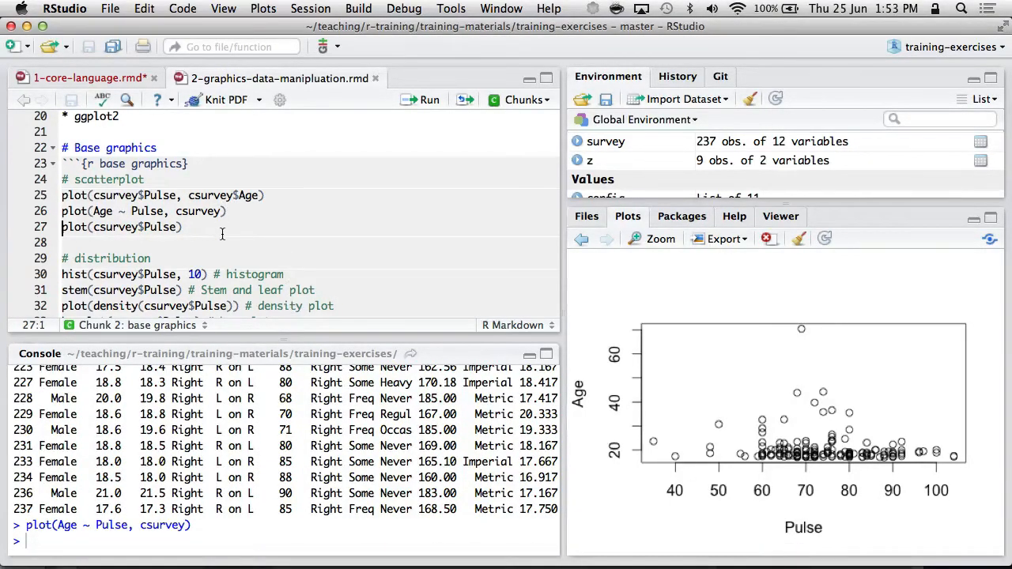
left_click(221, 228)
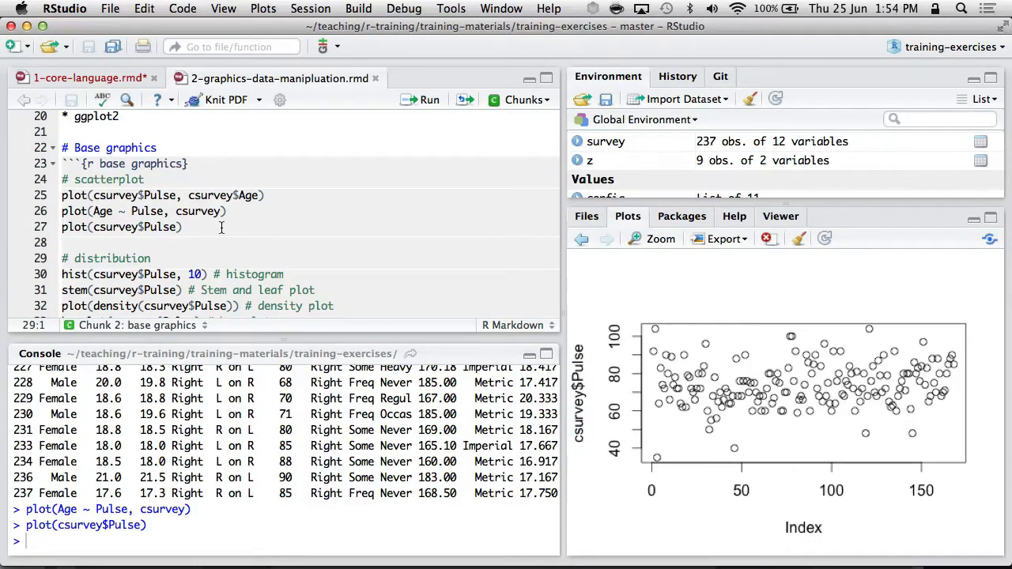
scroll("down", 3)
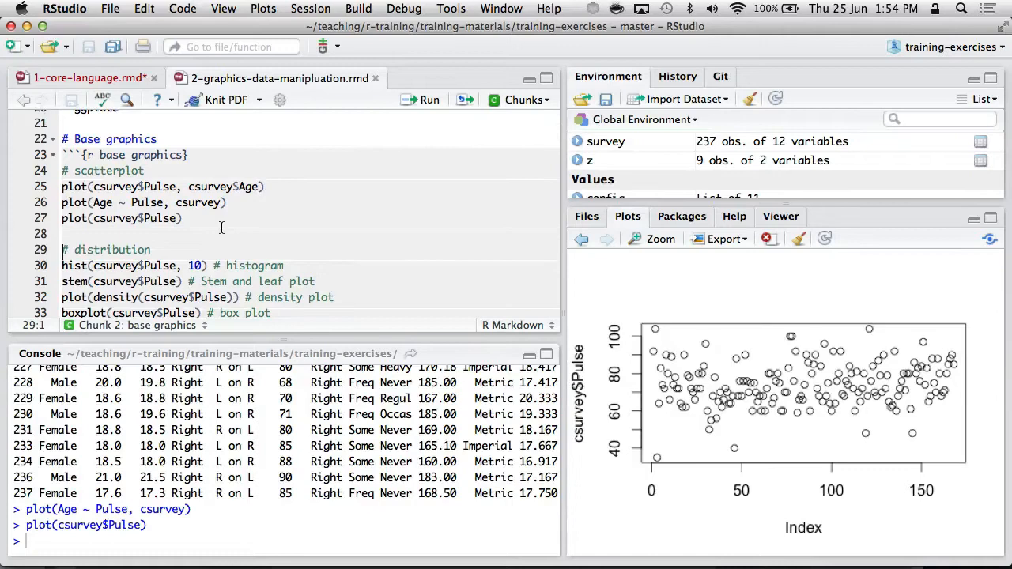
scroll("down", 3)
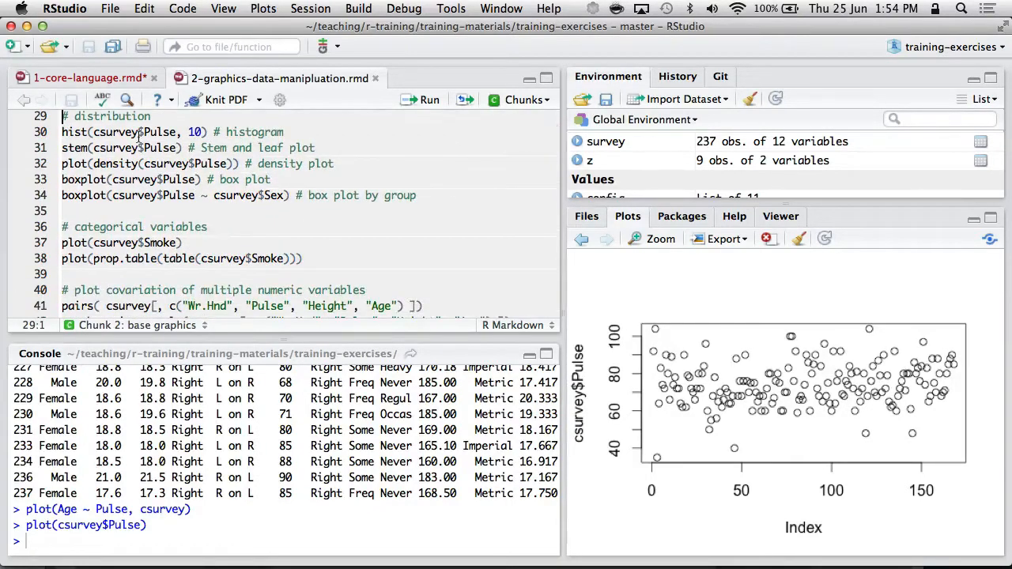
- Run boxplot(csurvey$Pulse ~ csurvey$Sex) for side-by-side box plots by sex
left_click(136, 132)
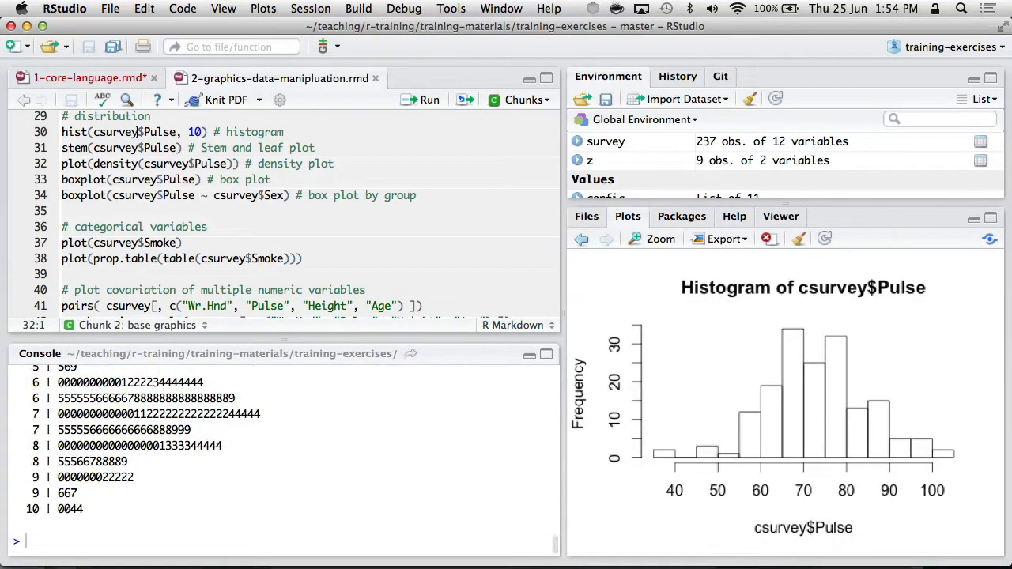
scroll("down", 3)
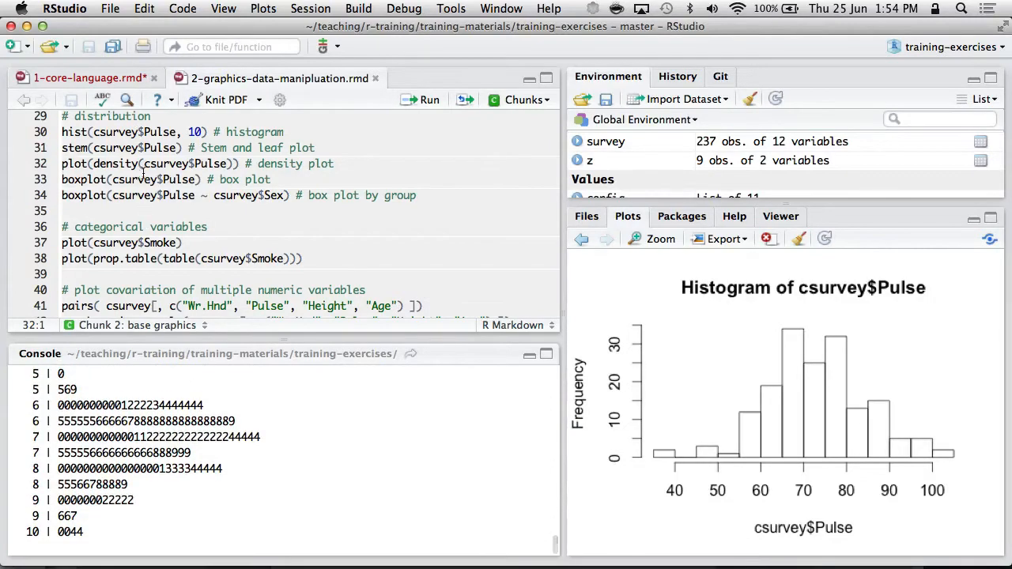
left_click(431, 98)
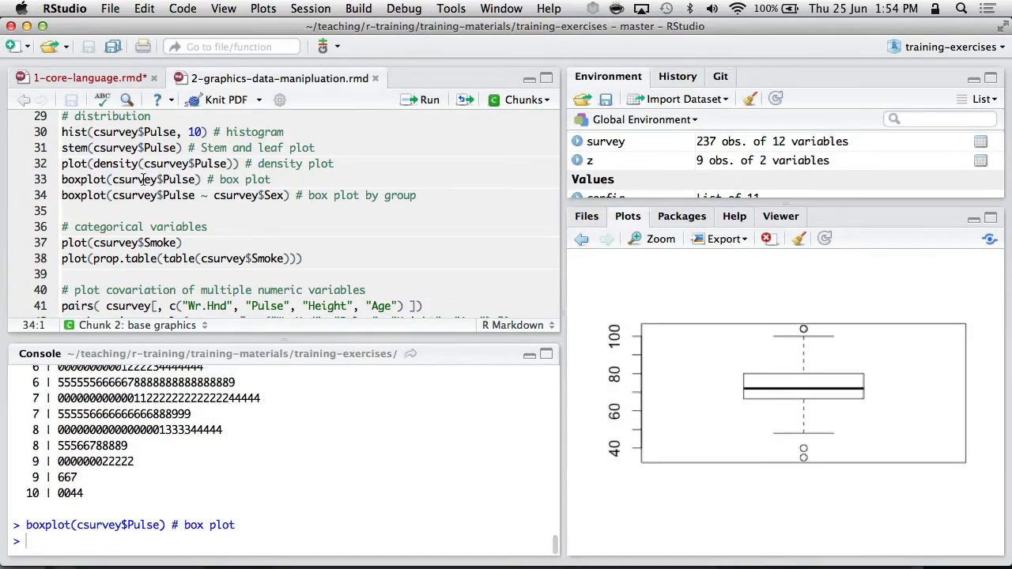
mouse_move(808, 399)
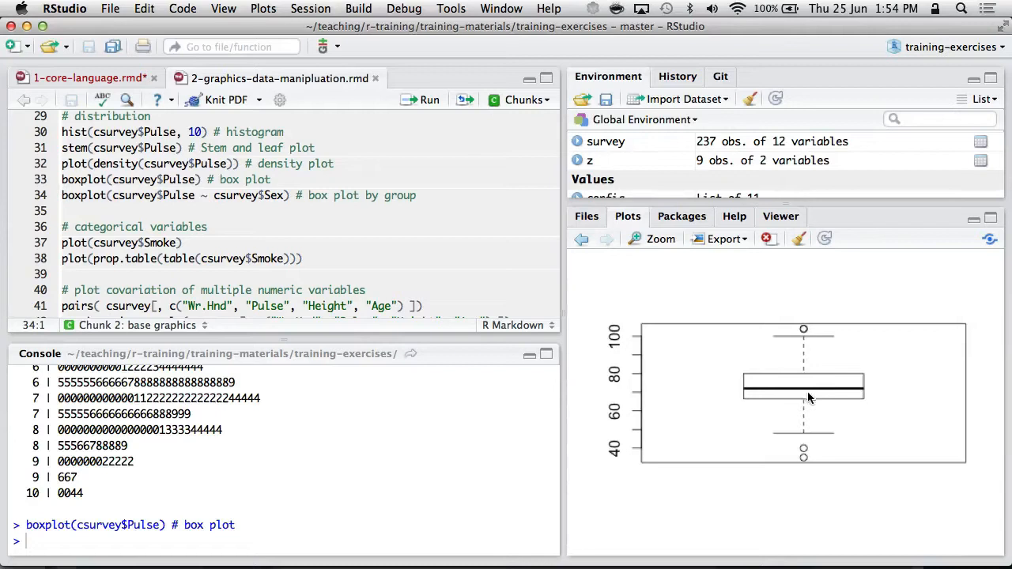
mouse_move(803, 364)
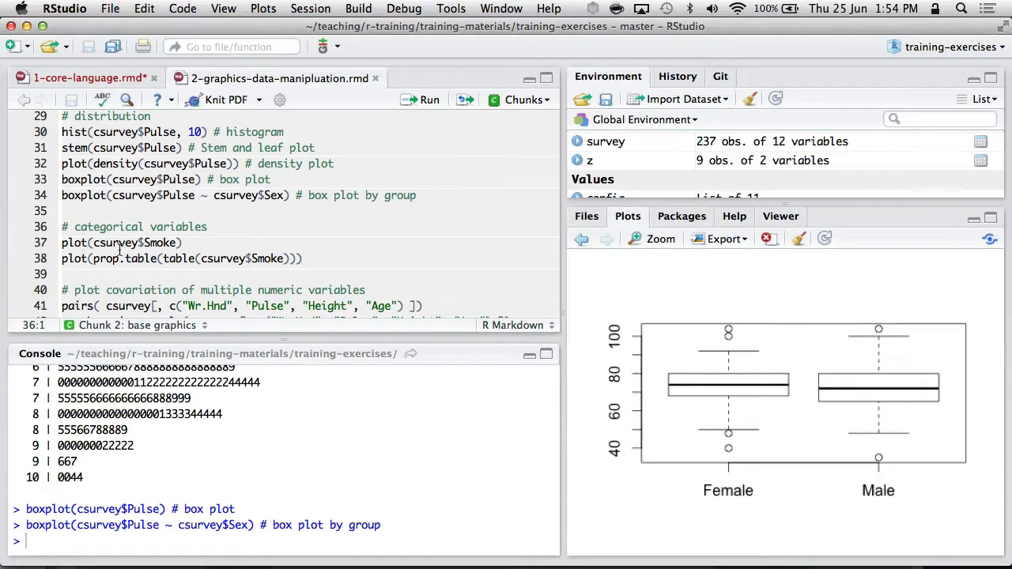
- Run the Smoke bar chart and prop.table proportion plot lines
left_click(118, 243)
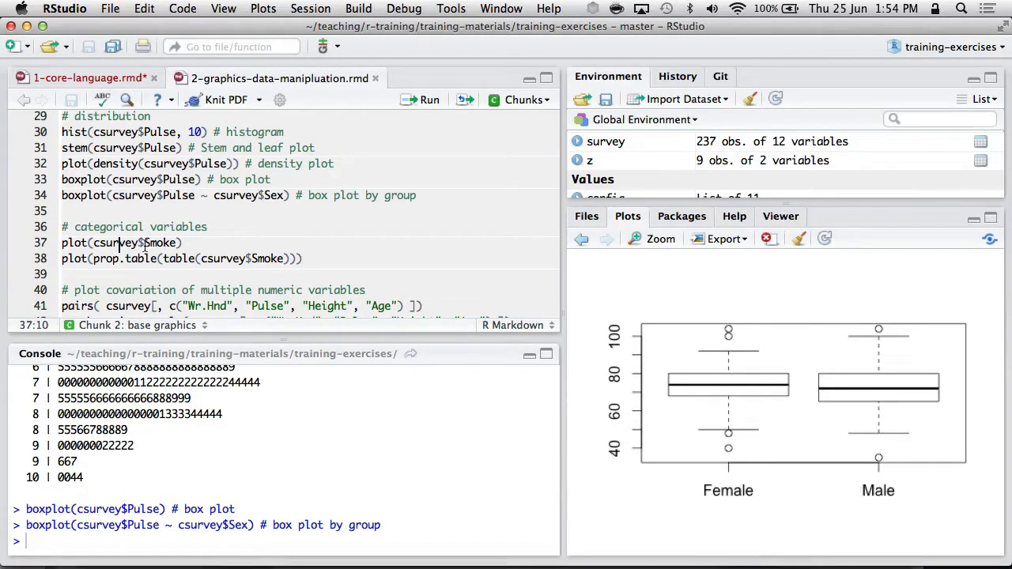
left_click(430, 98)
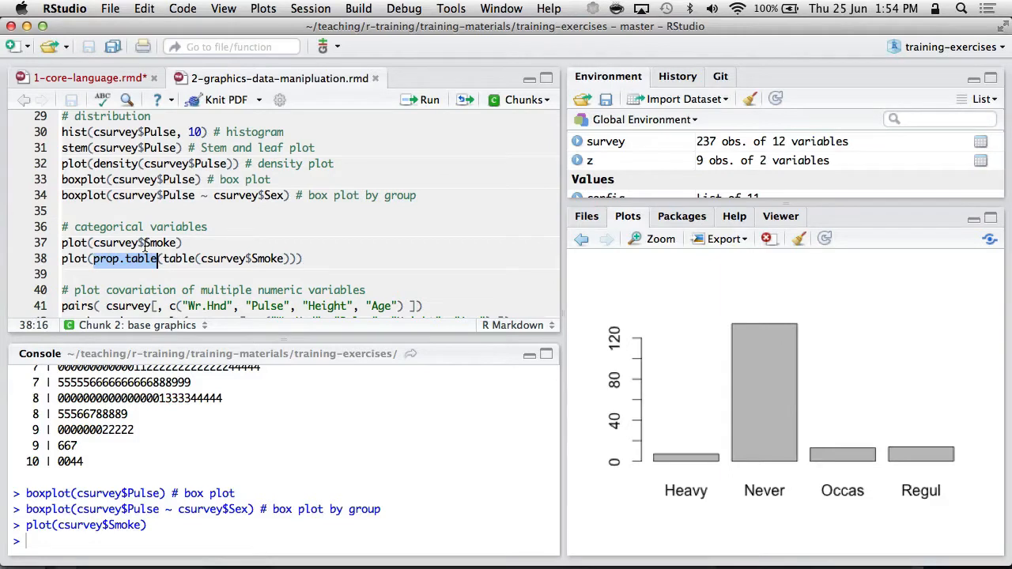
left_click(429, 98)
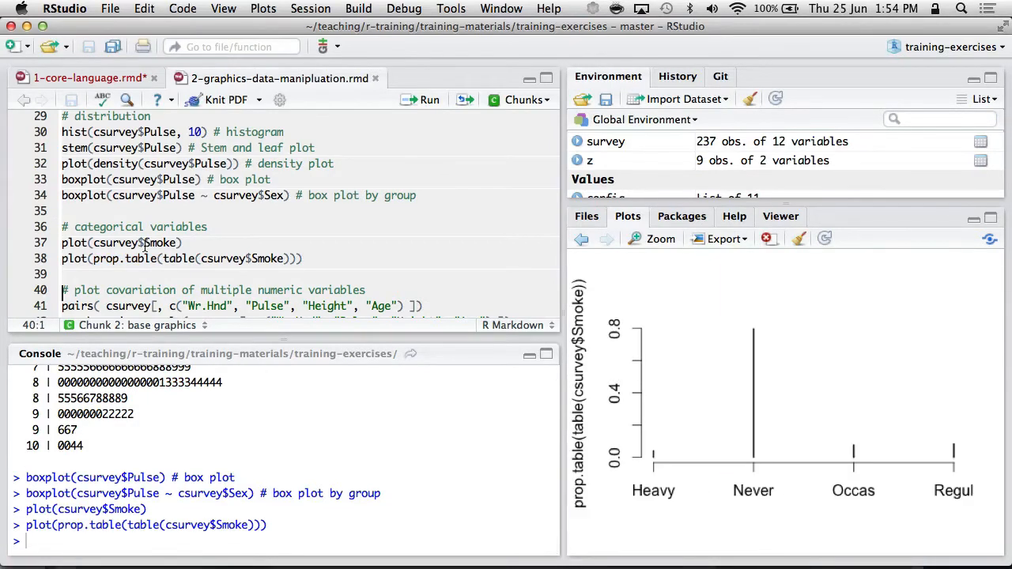
- Run the pairs() scatterplot matrix of Wr.Hnd, Pulse, Height and Age
scroll("down", 3)
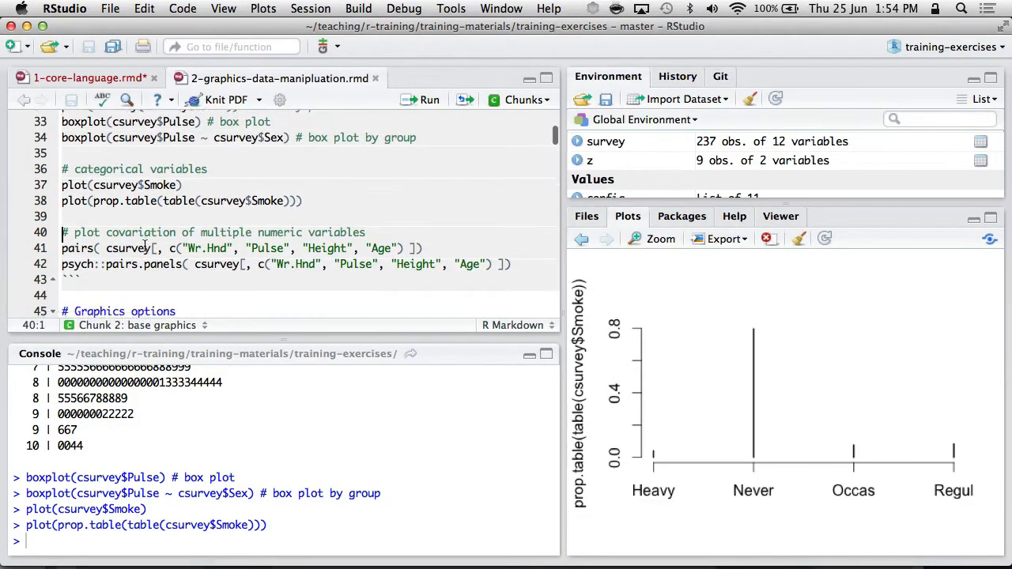
scroll("down", 3)
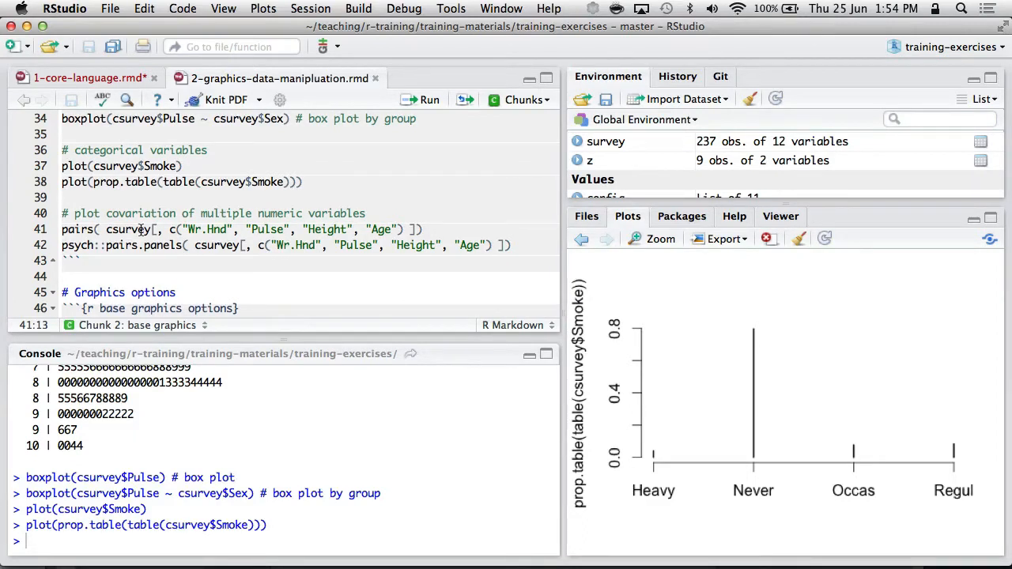
left_click(430, 98)
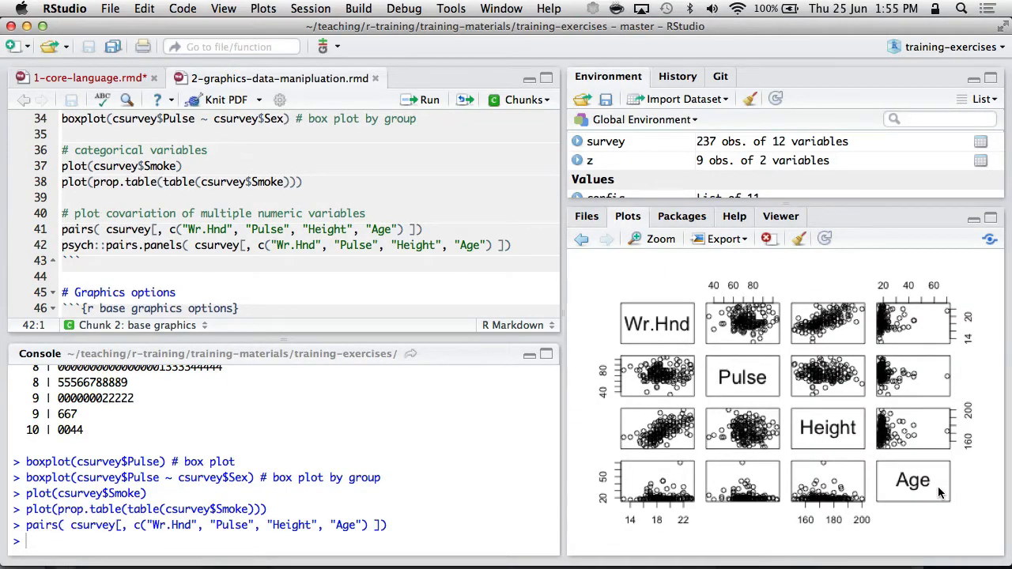
mouse_move(718, 351)
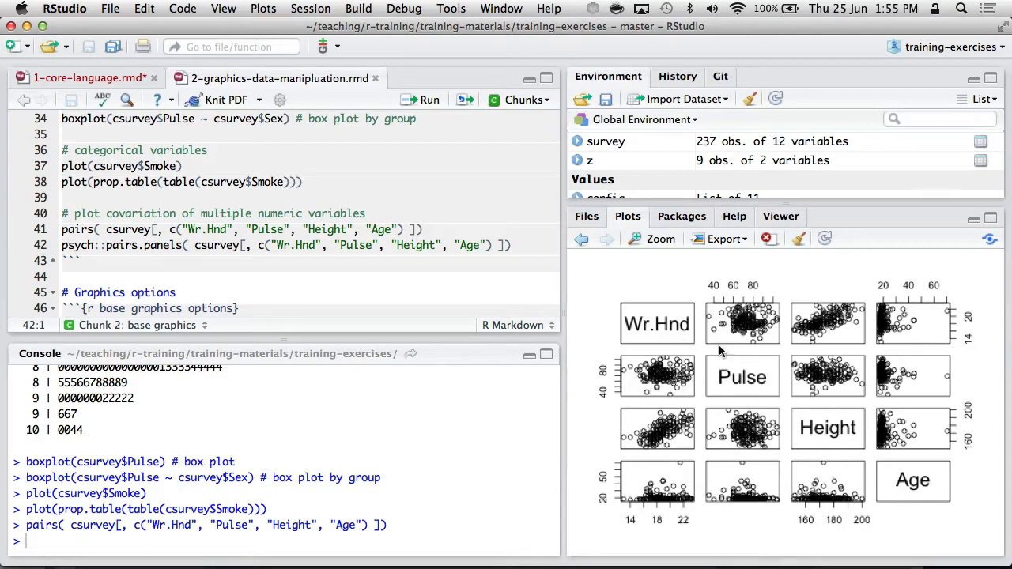
mouse_move(815, 427)
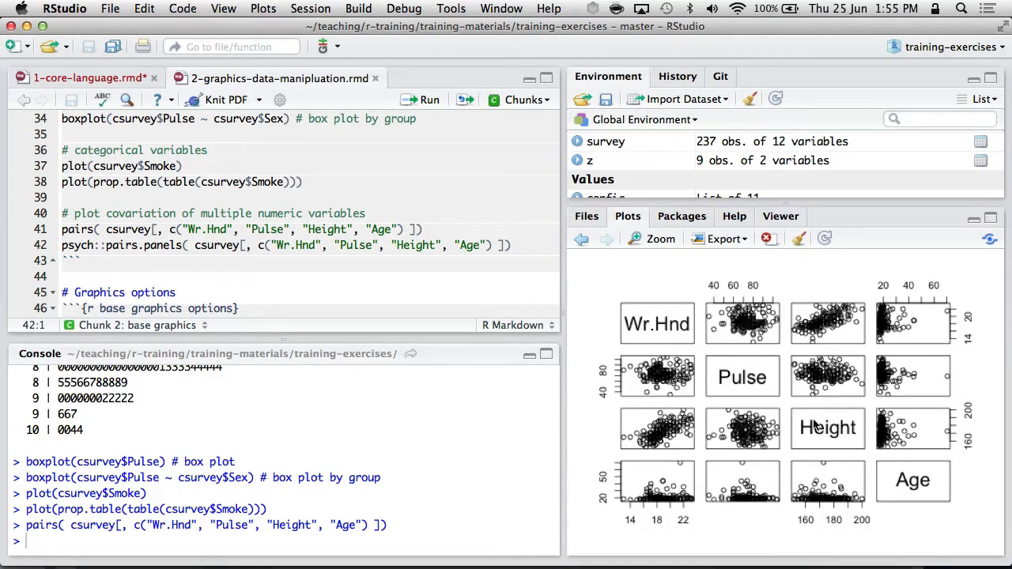
mouse_move(918, 430)
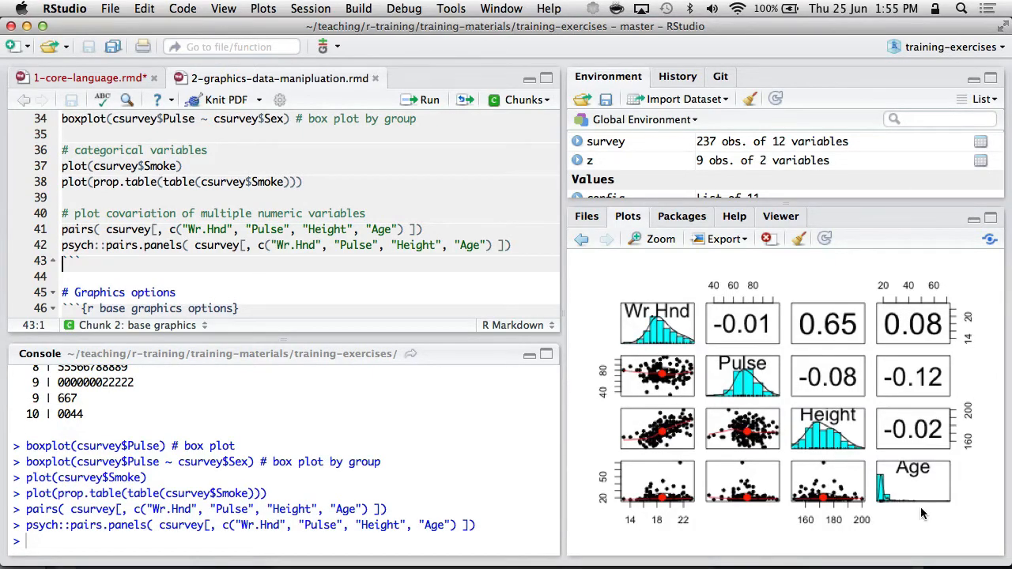
mouse_move(921, 509)
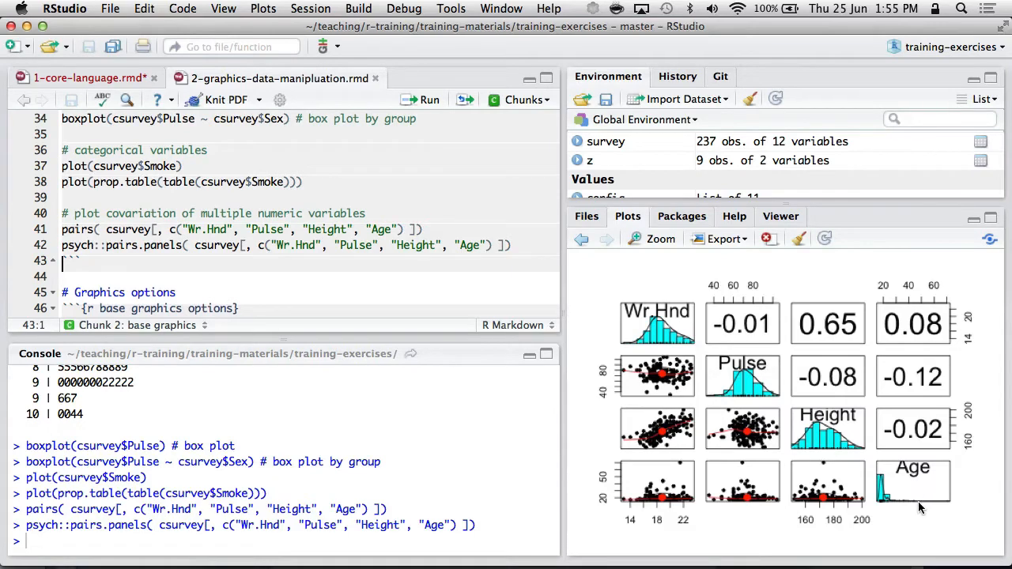
mouse_move(699, 386)
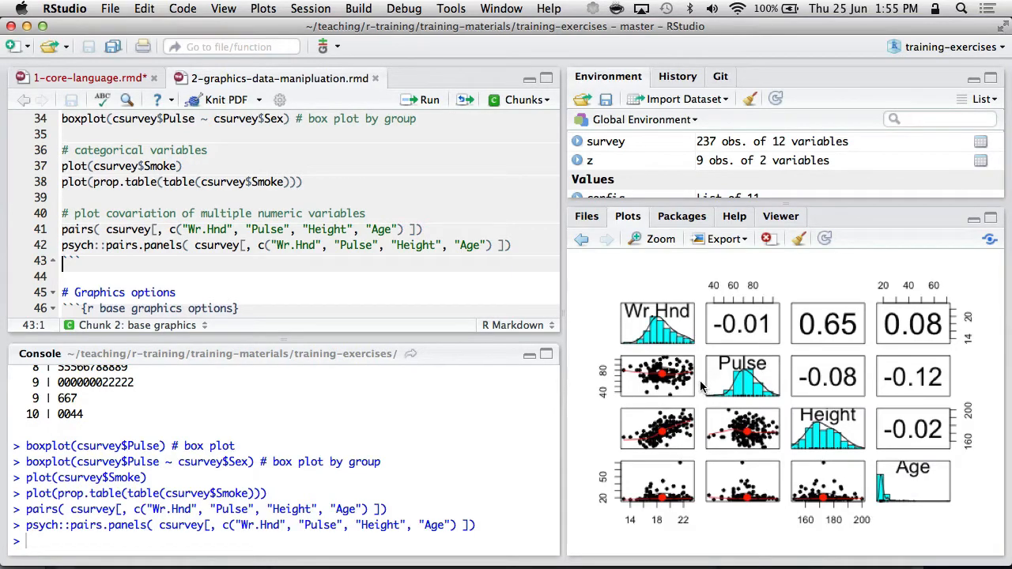
mouse_move(759, 332)
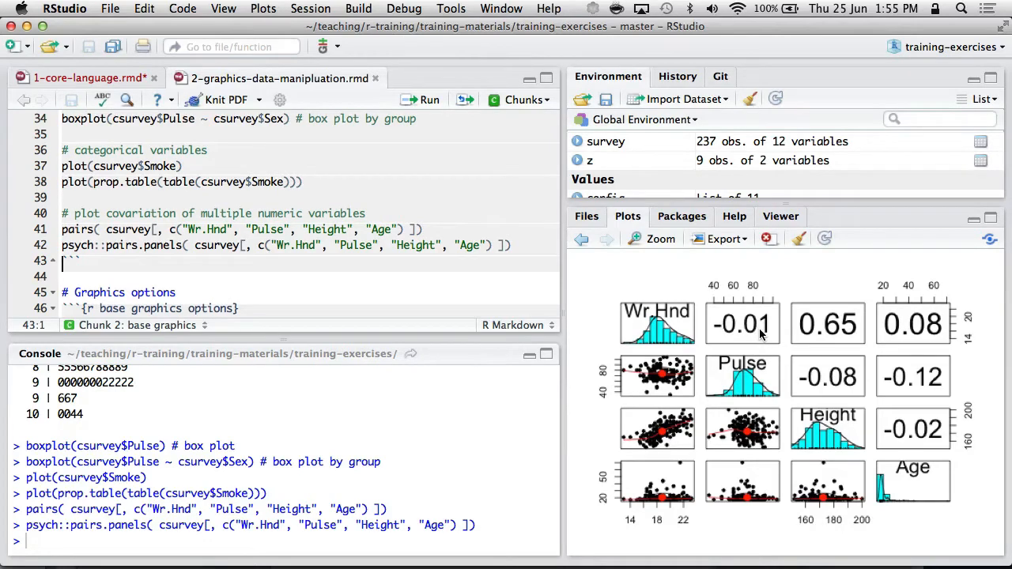
mouse_move(620, 319)
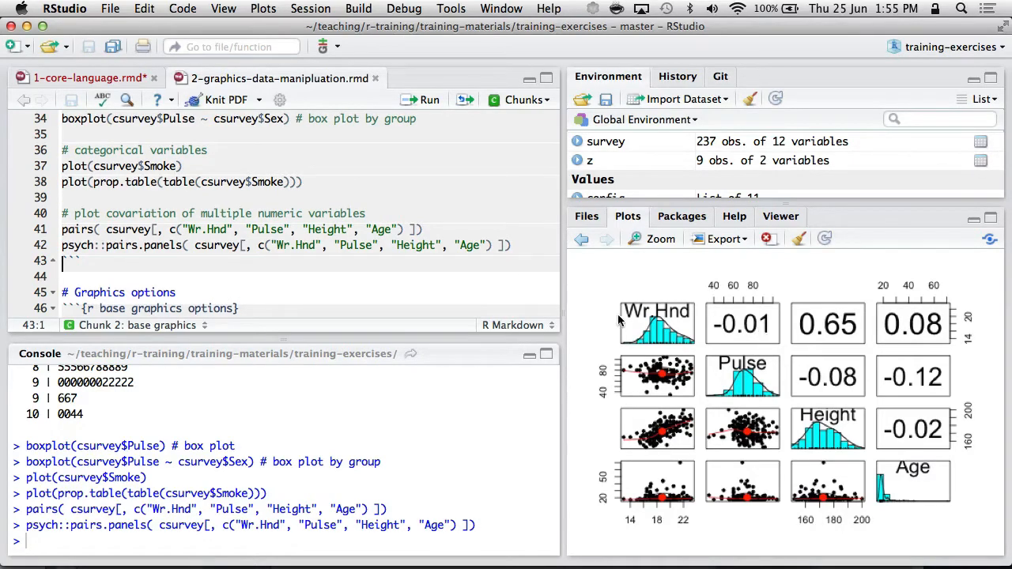
mouse_move(841, 323)
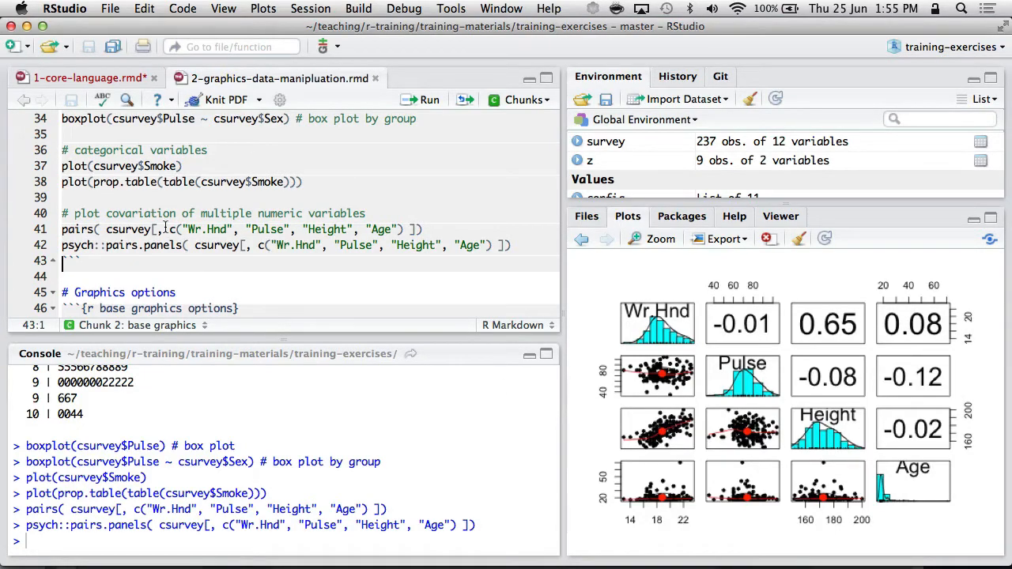
- Run the customised plot(csurvey$Pulse, csurvey$Age, ...) block with labels, triangle points and limits
scroll("down", 3)
type("plot(csurvey$Pulse, csurvey$Age,")
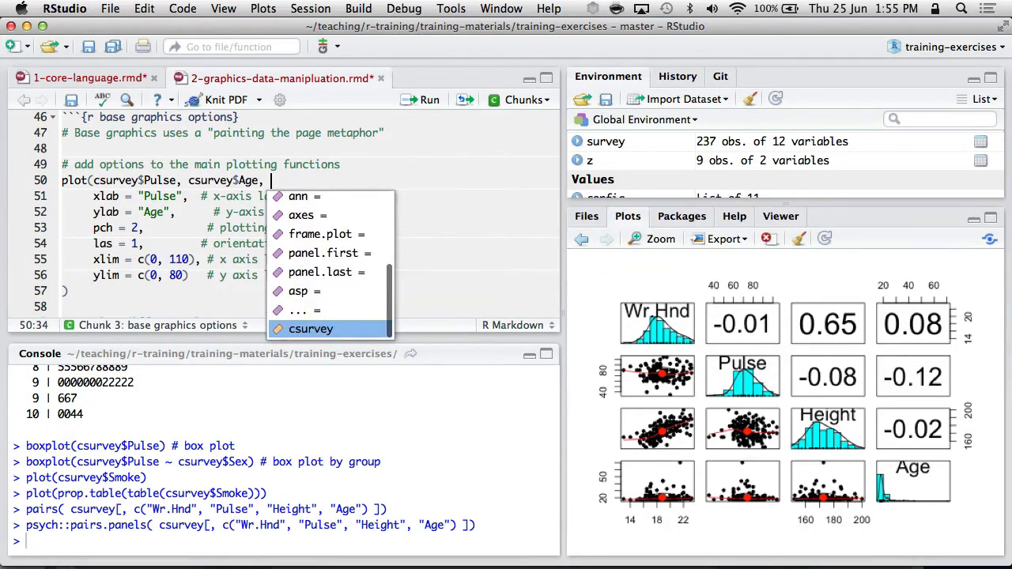
key("Escape")
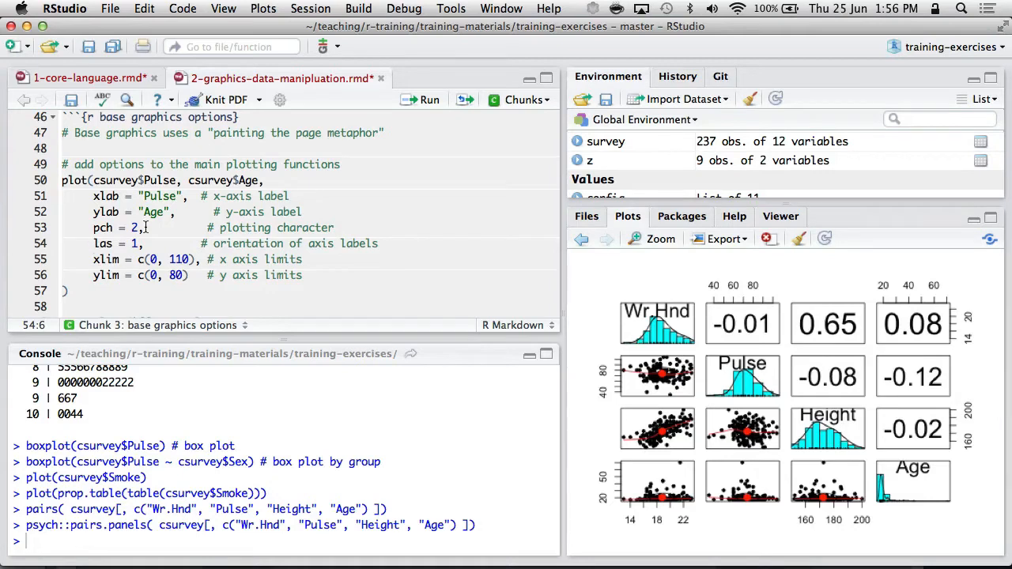
left_click(93, 196)
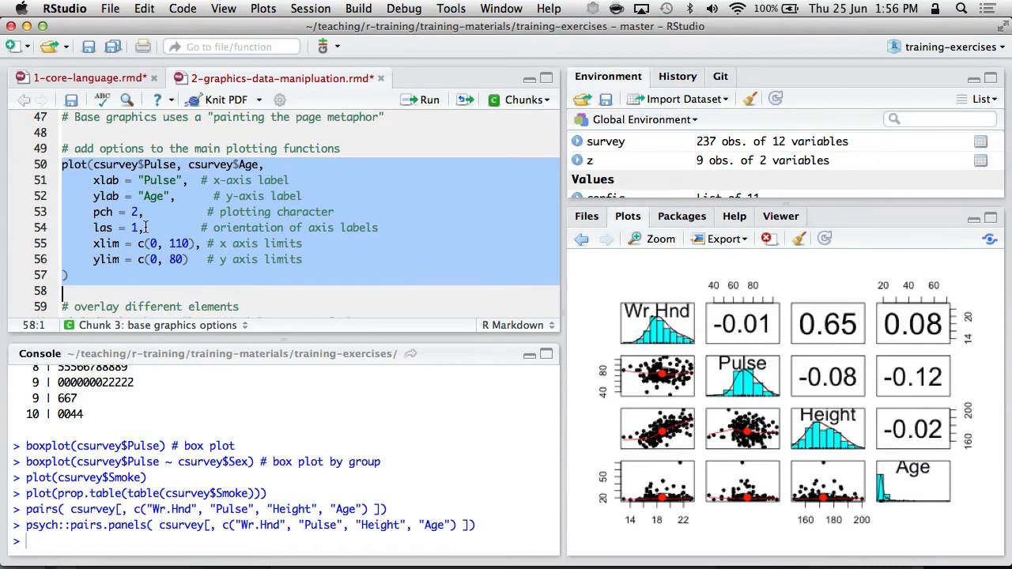
left_click(430, 98)
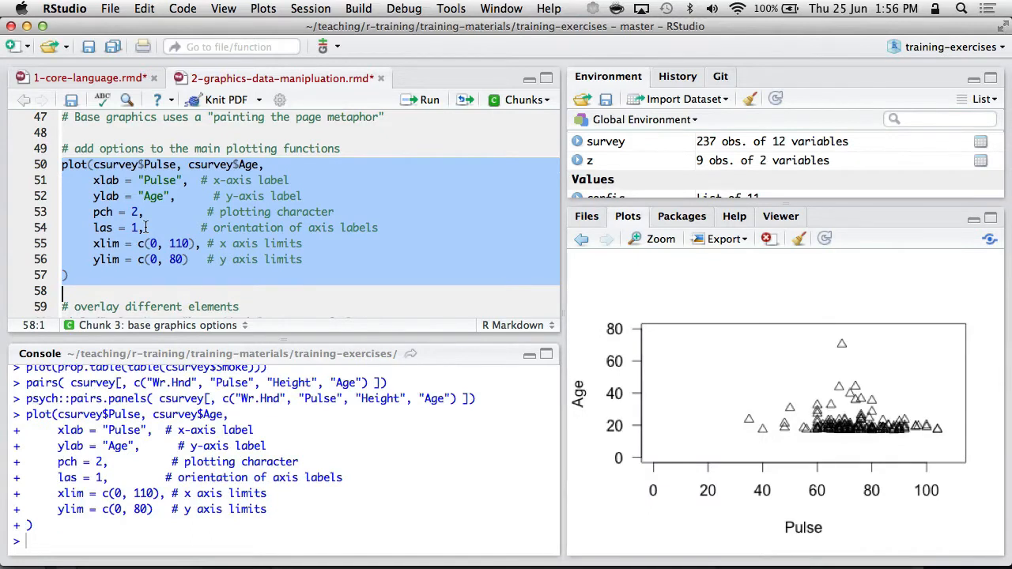
scroll("down", 3)
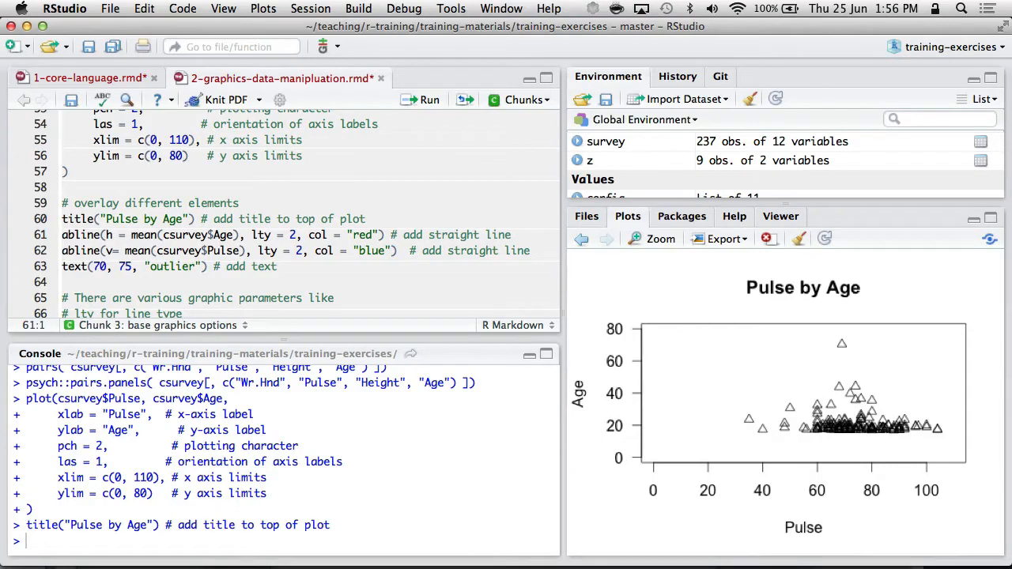
- Run the two abline() mean lines and the text(70, 75, "outlier") label
left_click(430, 98)
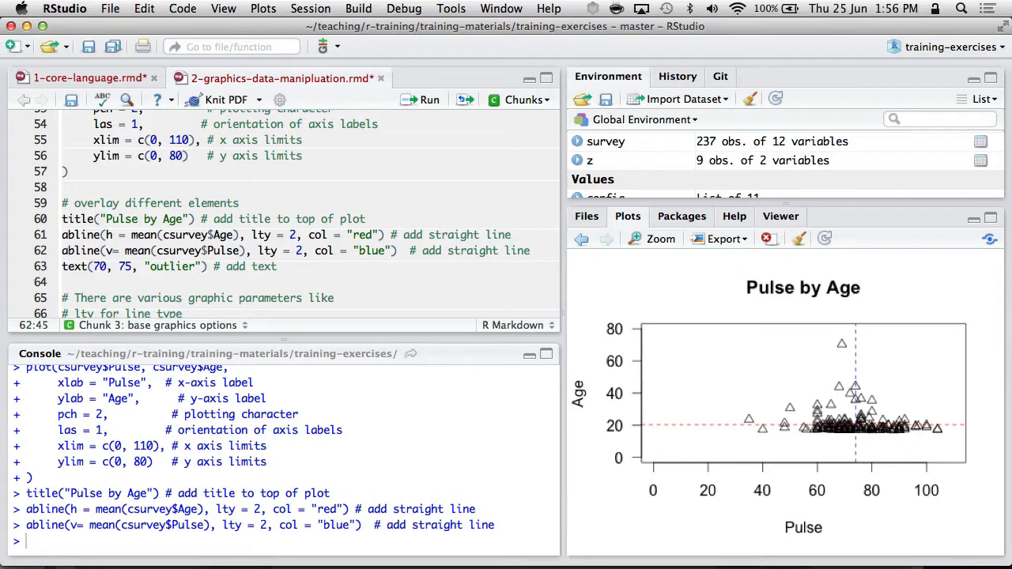
left_click(277, 266)
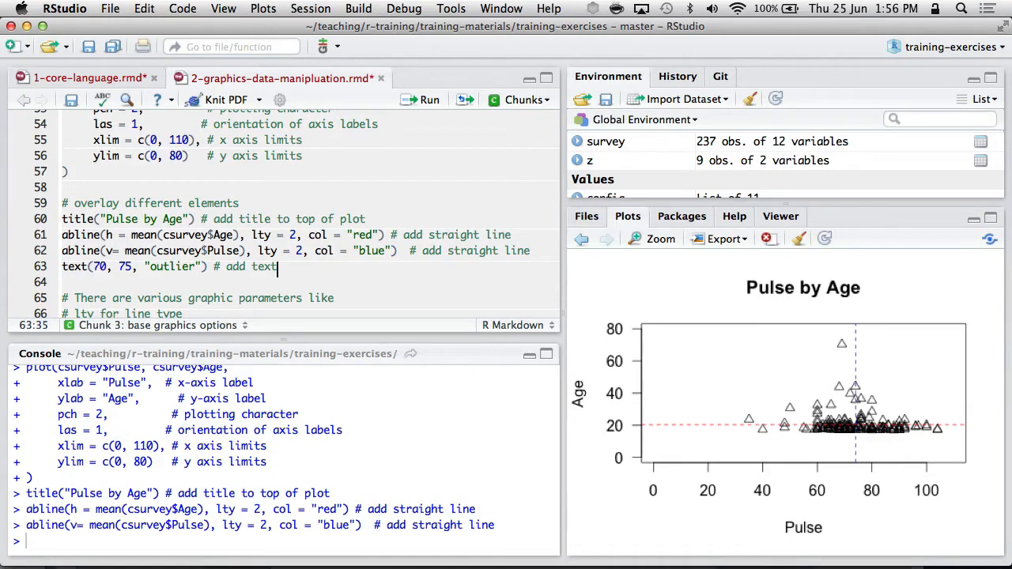
left_click(196, 266)
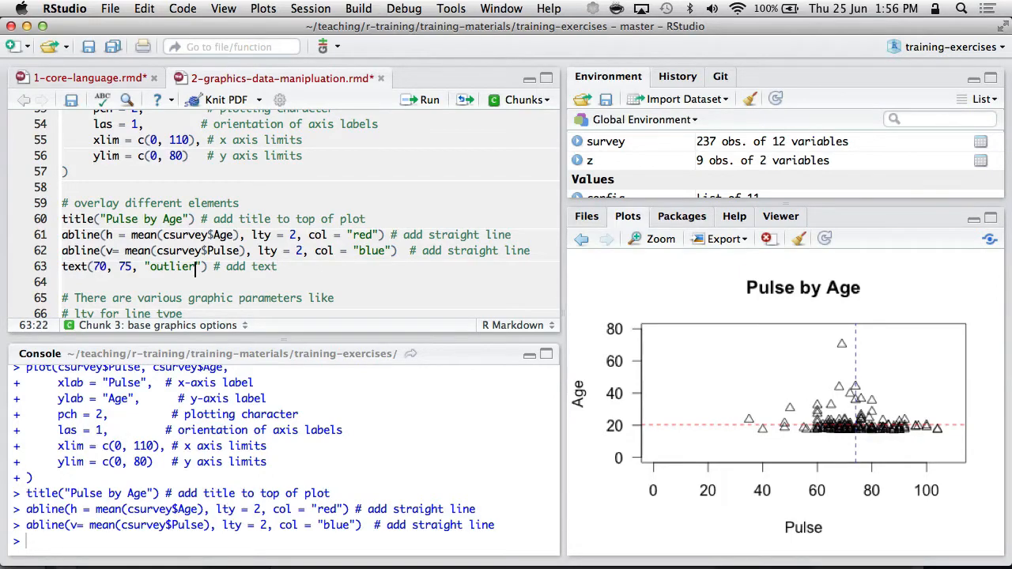
left_click(430, 98)
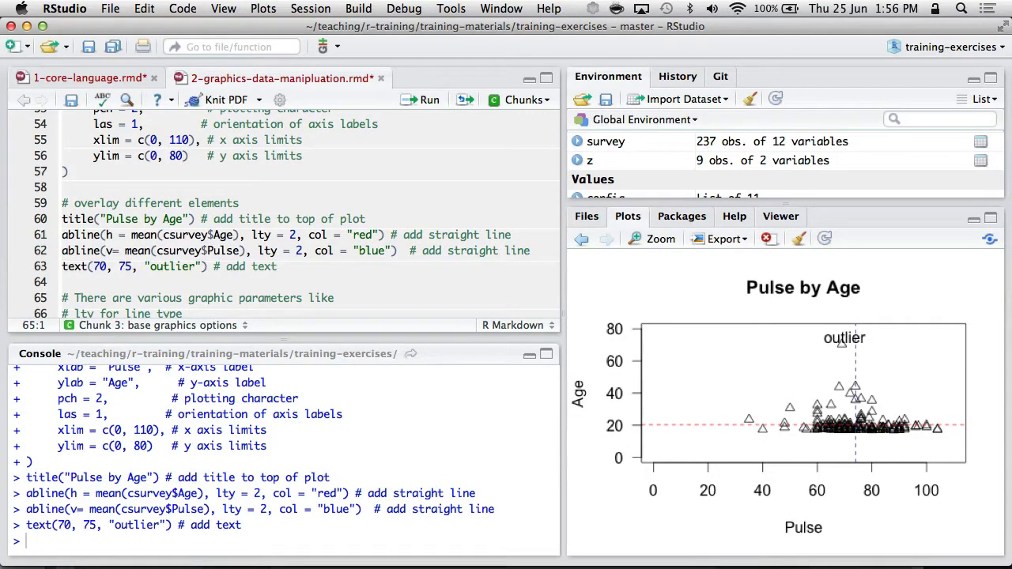
scroll("down", 3)
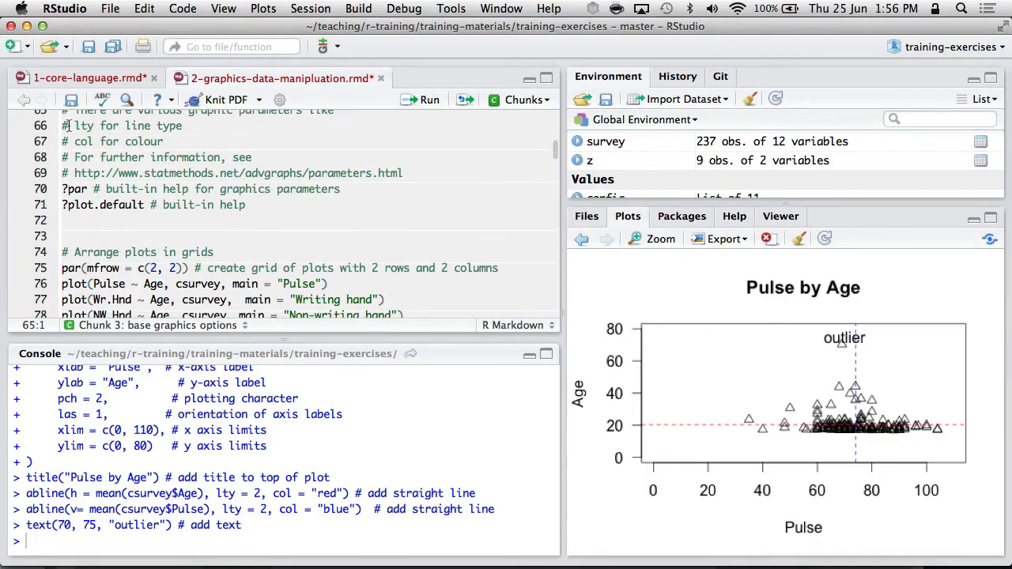
- Run ?par for graphical parameters help, then par(mfrow = c(2, 2)) and the plot() lines
left_click(79, 190)
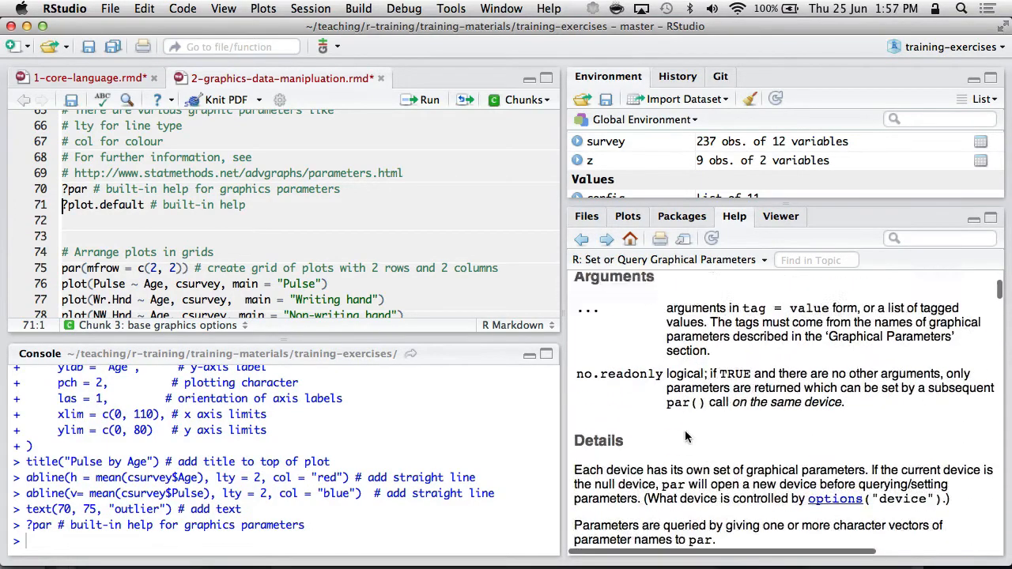
scroll("down", 3)
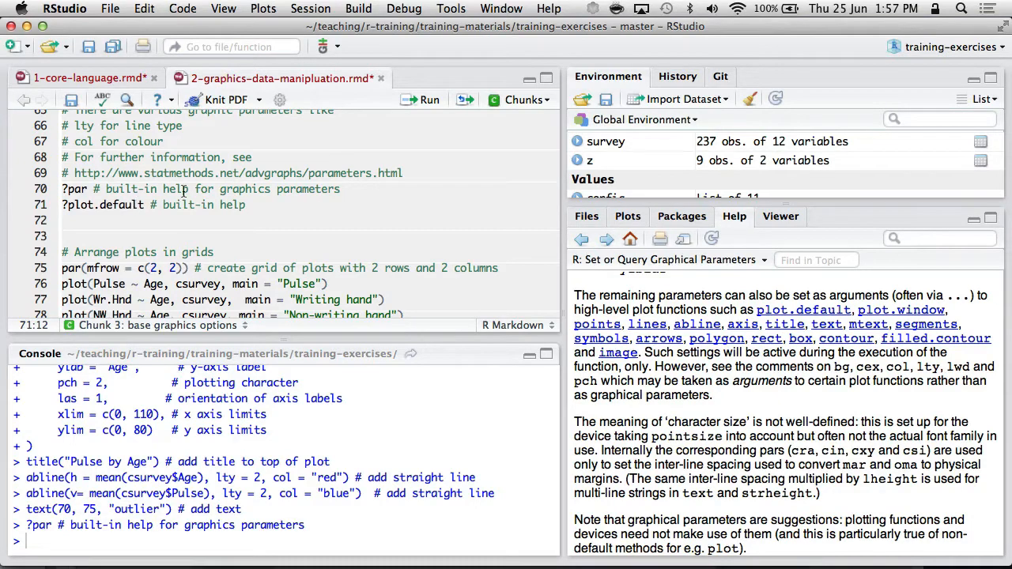
scroll("down", 3)
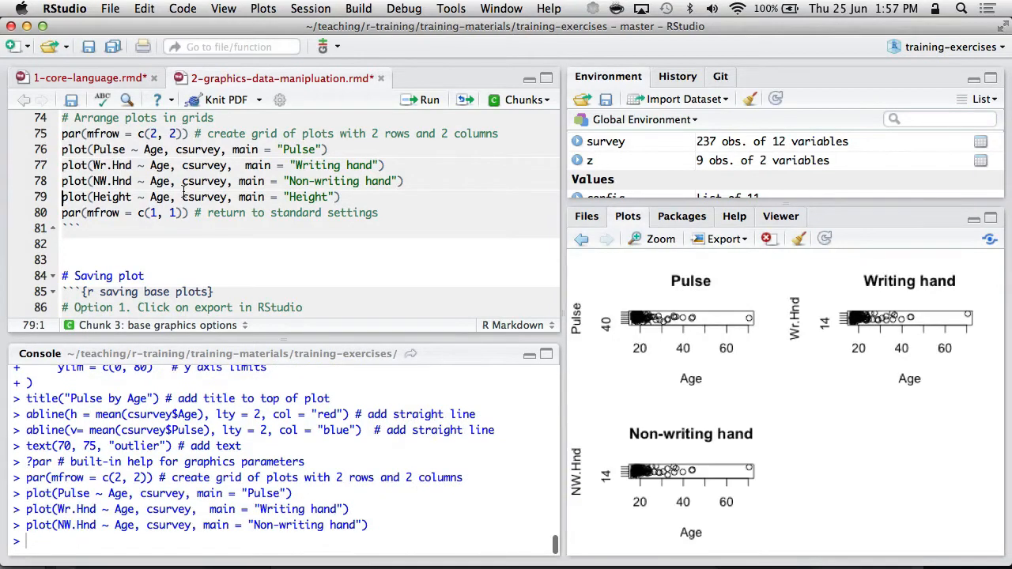
- Add the Height plot to the grid, then step back three plots to Pulse by Age
left_click(430, 98)
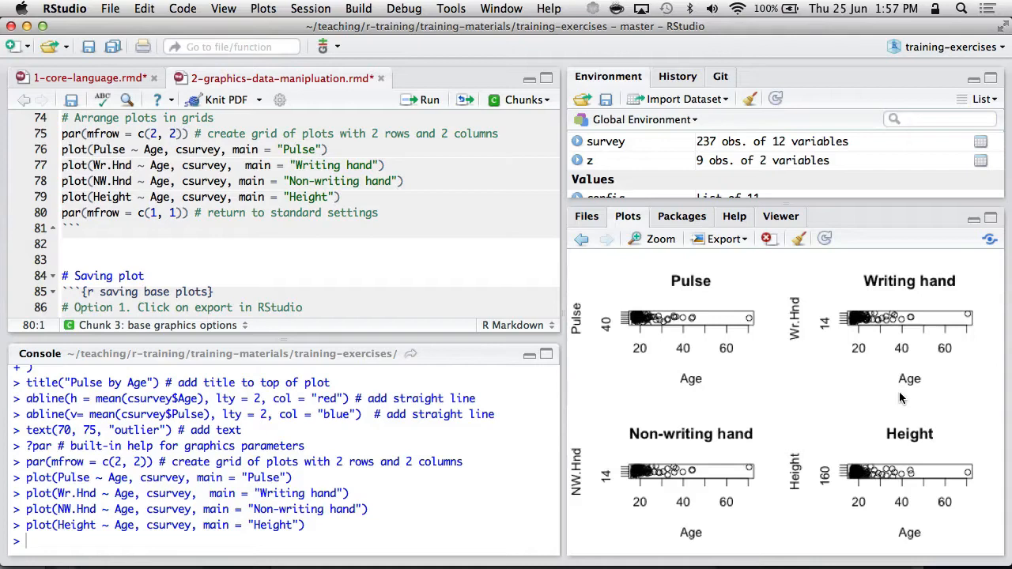
mouse_move(582, 238)
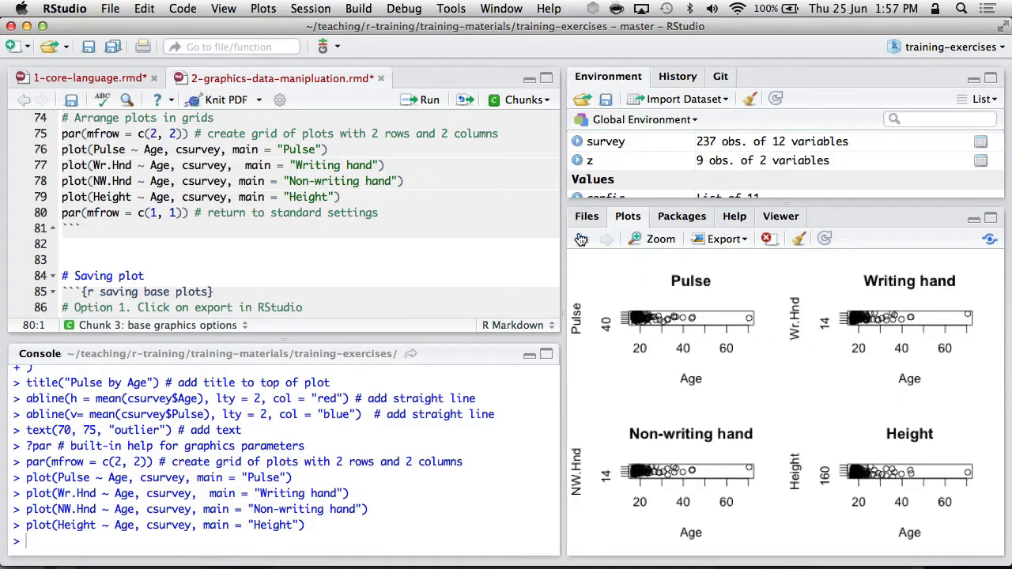
mouse_move(582, 240)
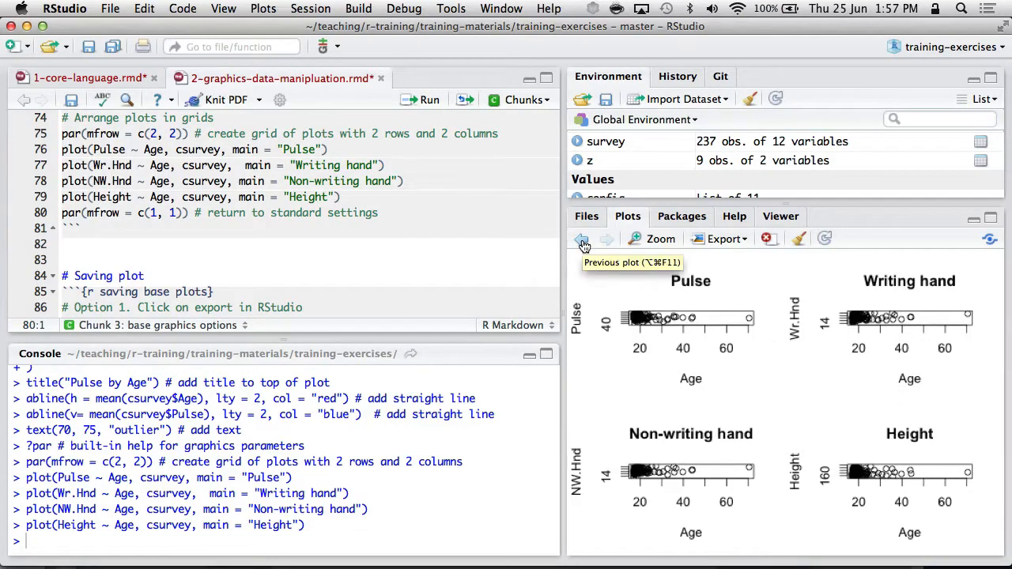
left_click(582, 238)
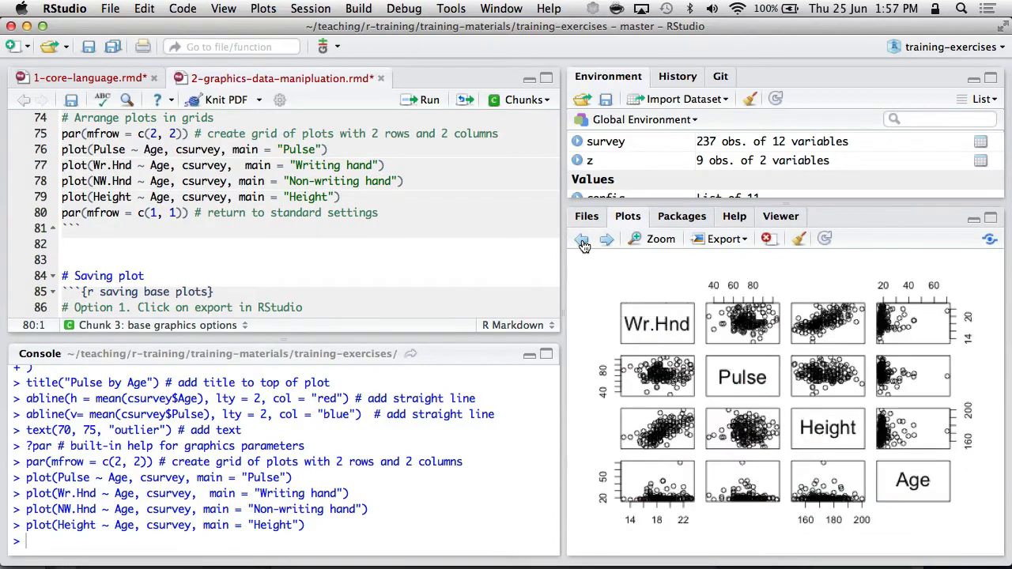
left_click(608, 238)
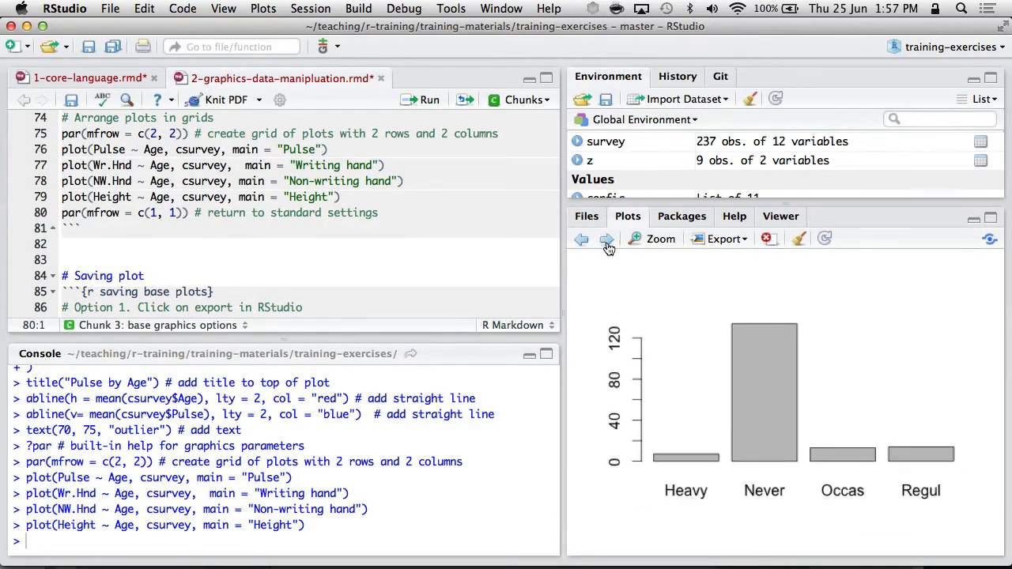
left_click(607, 239)
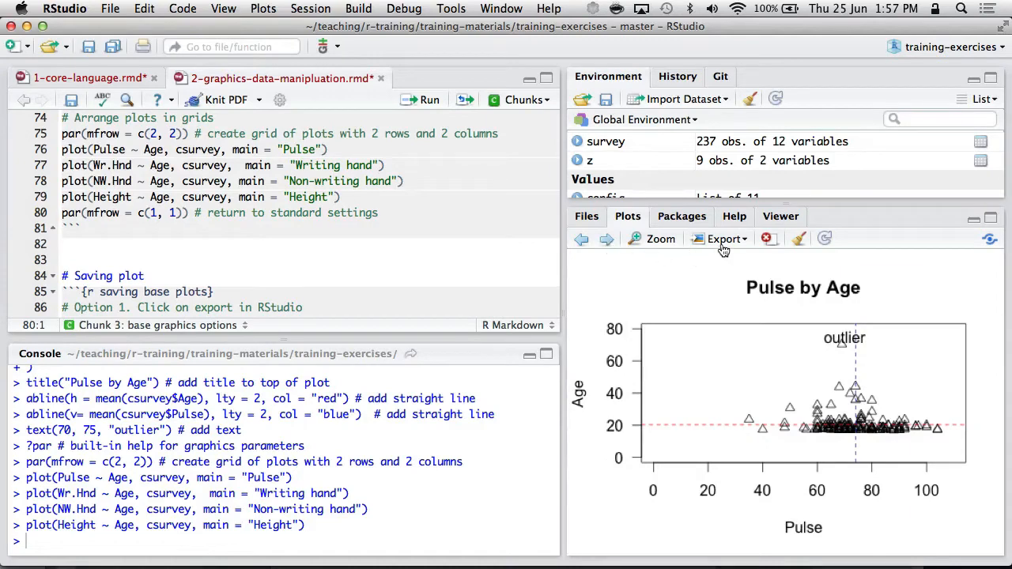
left_click(721, 239)
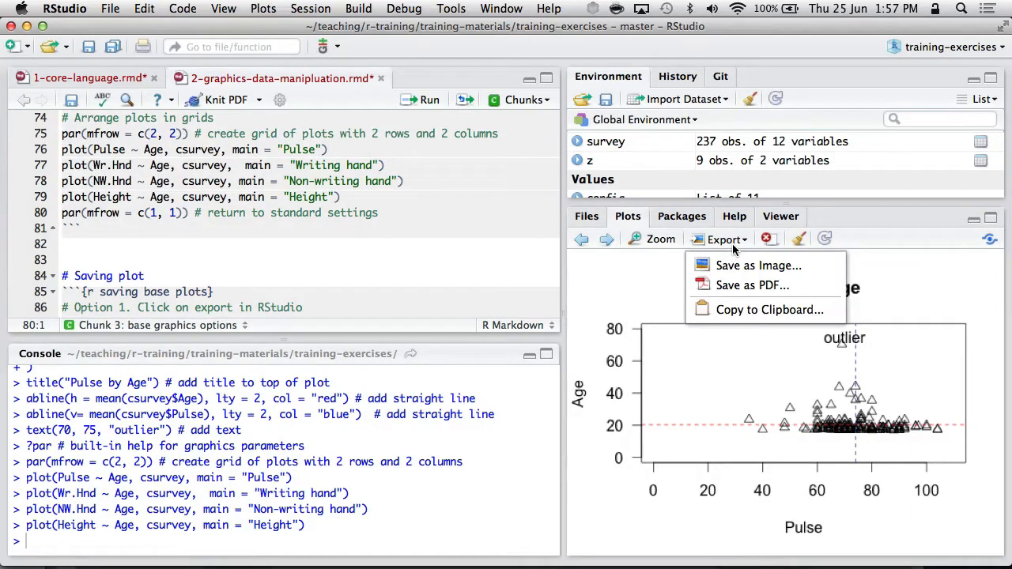
left_click(769, 308)
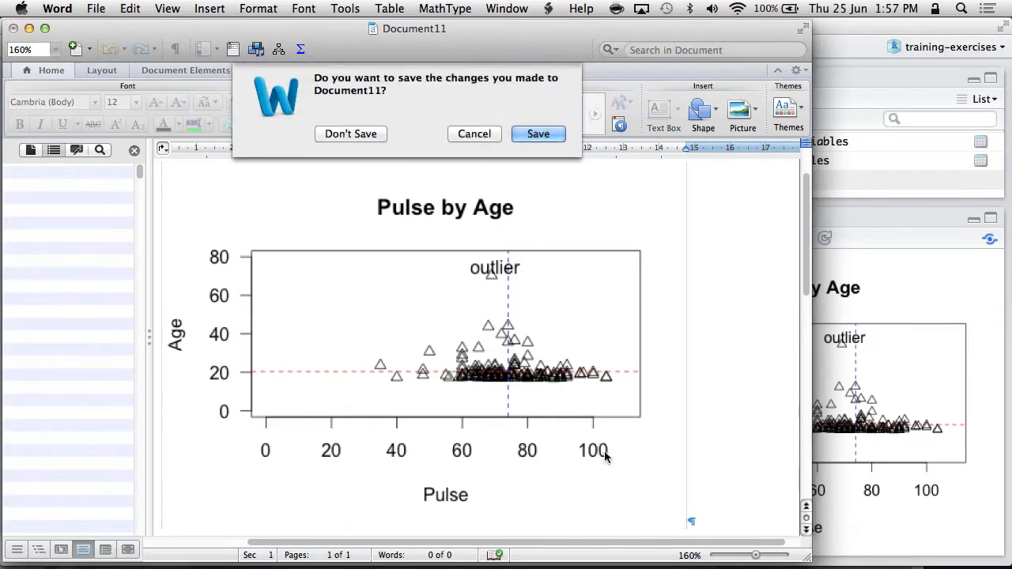
left_click(351, 132)
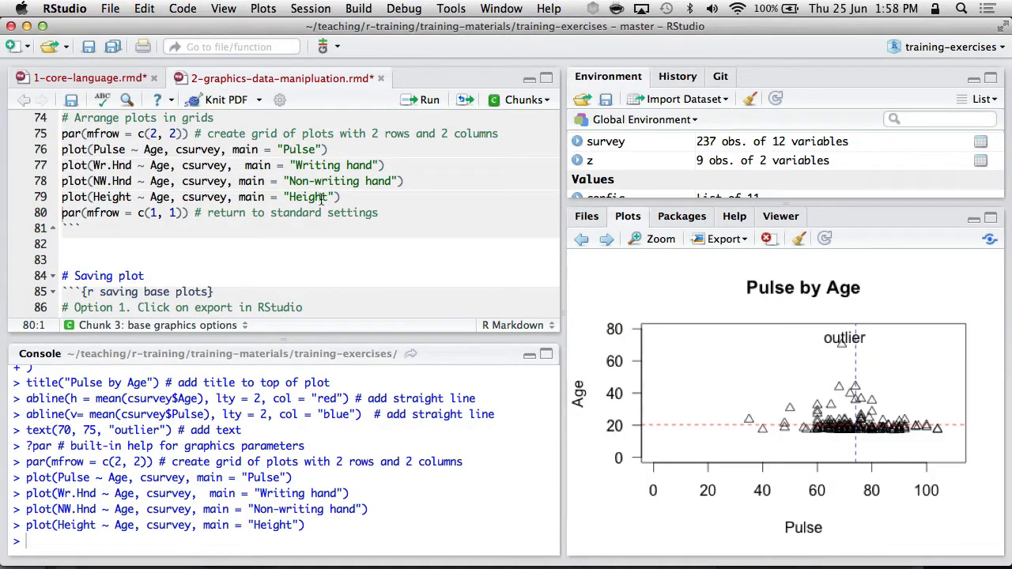
mouse_move(800, 242)
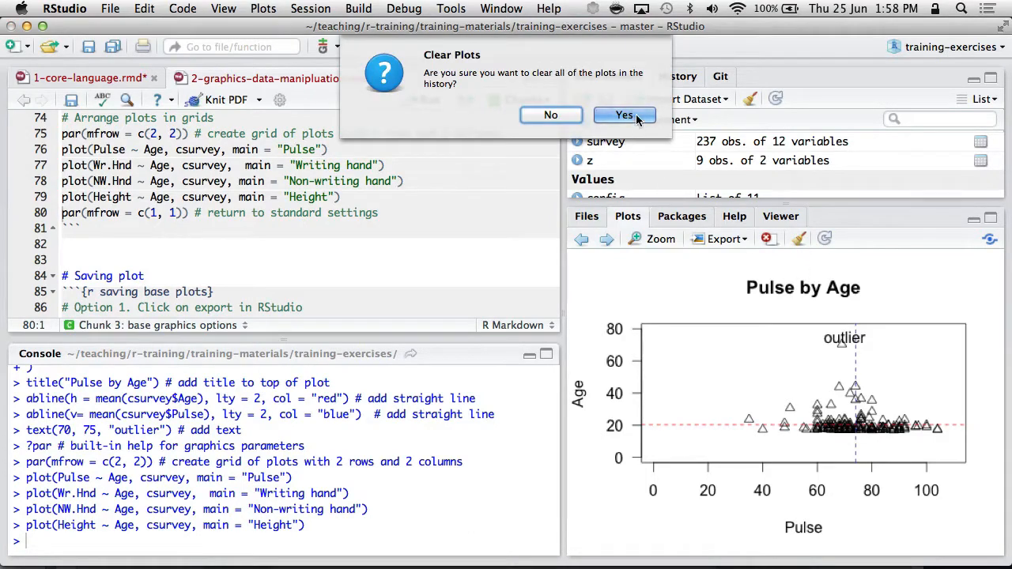
- Confirm clearing all plots from the history and move down to the saving-plot chunk
left_click(623, 114)
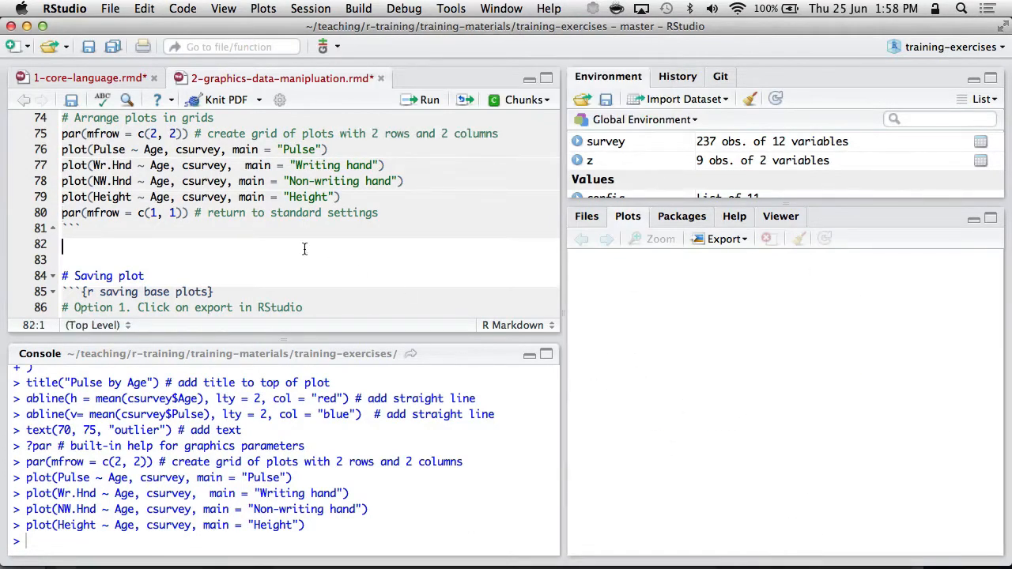
scroll("down", 3)
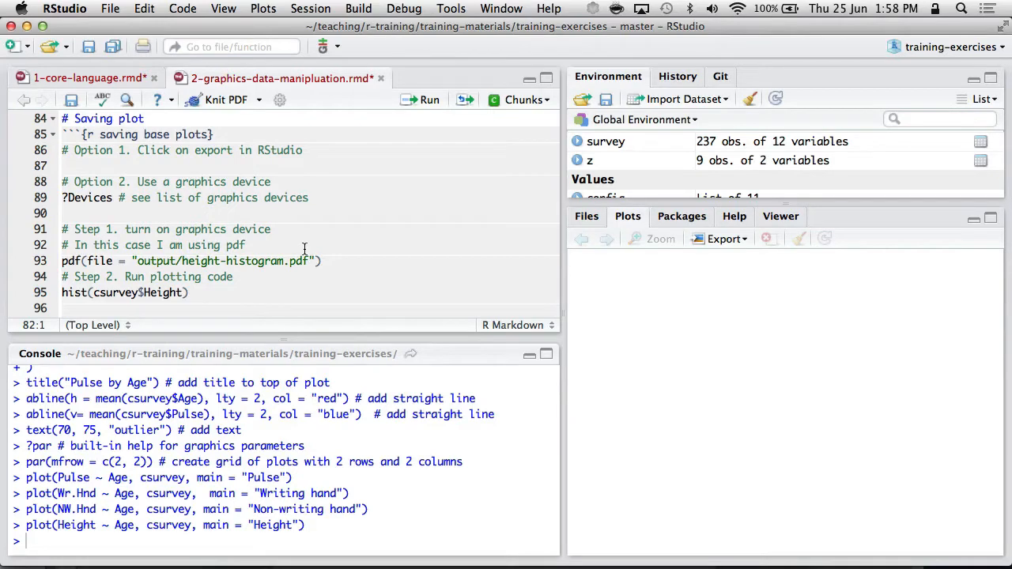
mouse_move(639, 326)
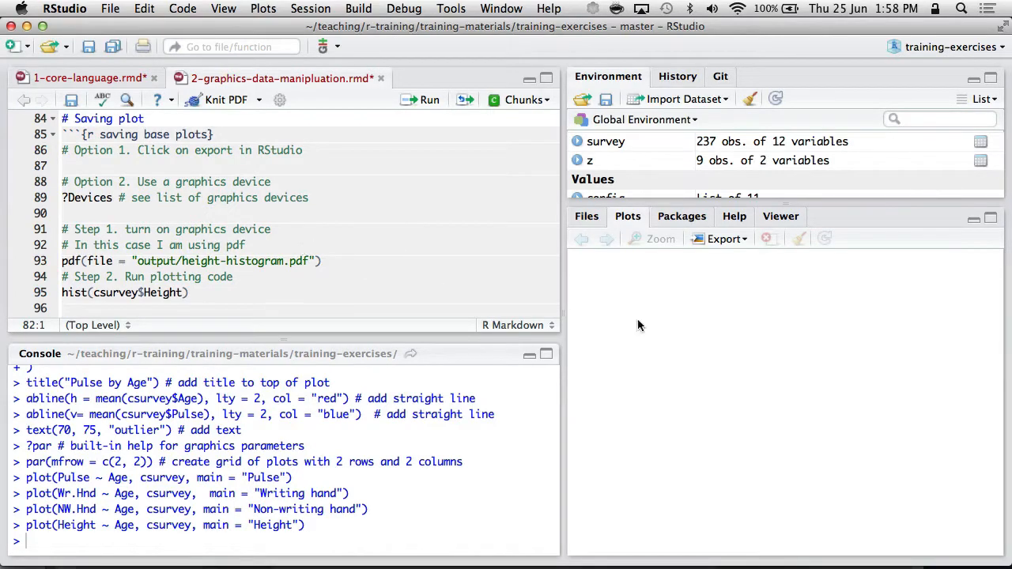
mouse_move(721, 239)
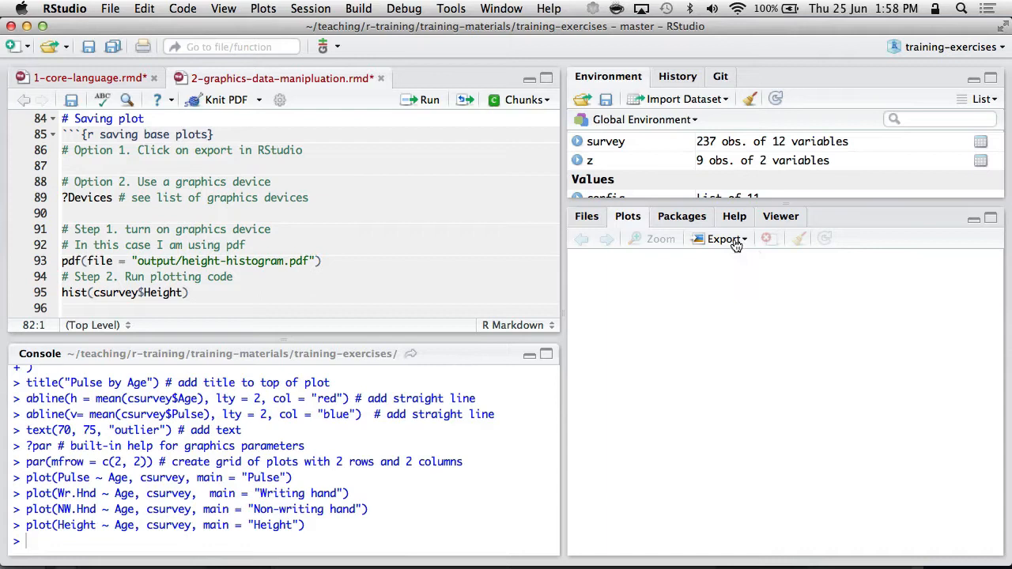
- Run ?Devices, pdf(file = "output/height-histogram.pdf"), hist(csurvey$Height) and dev.off() to save the histogram
left_click(80, 198)
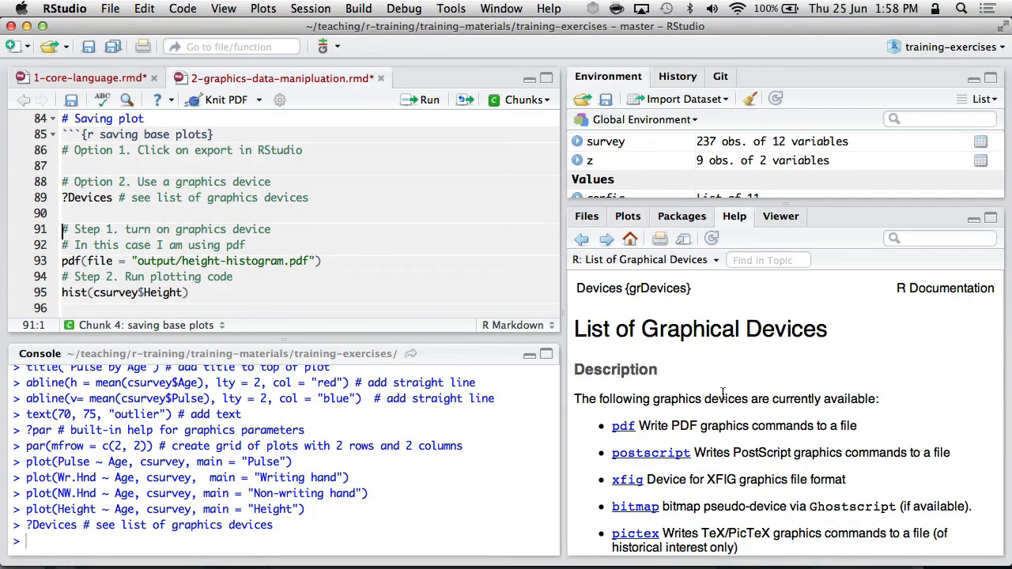
scroll("down", 3)
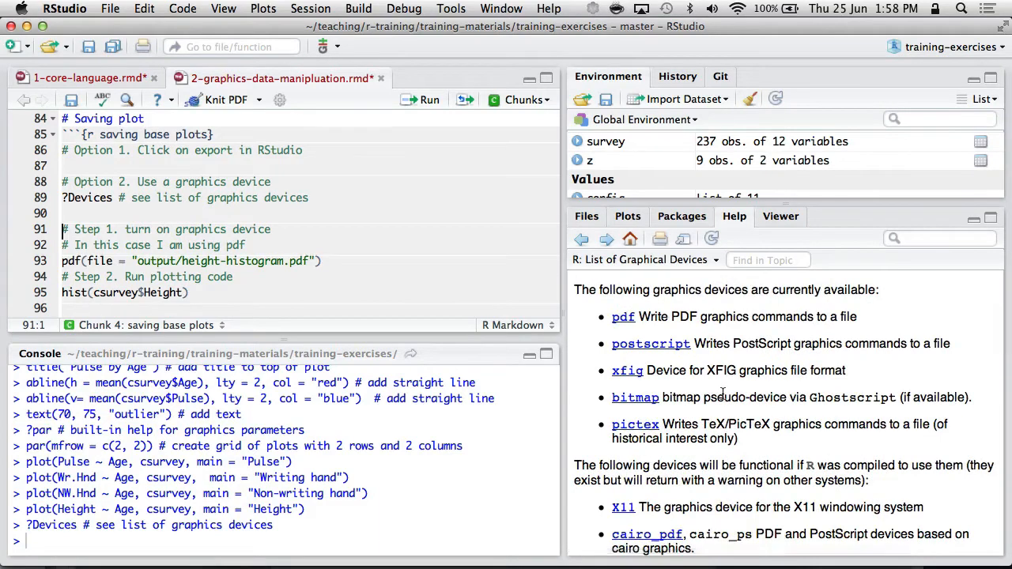
scroll("down", 3)
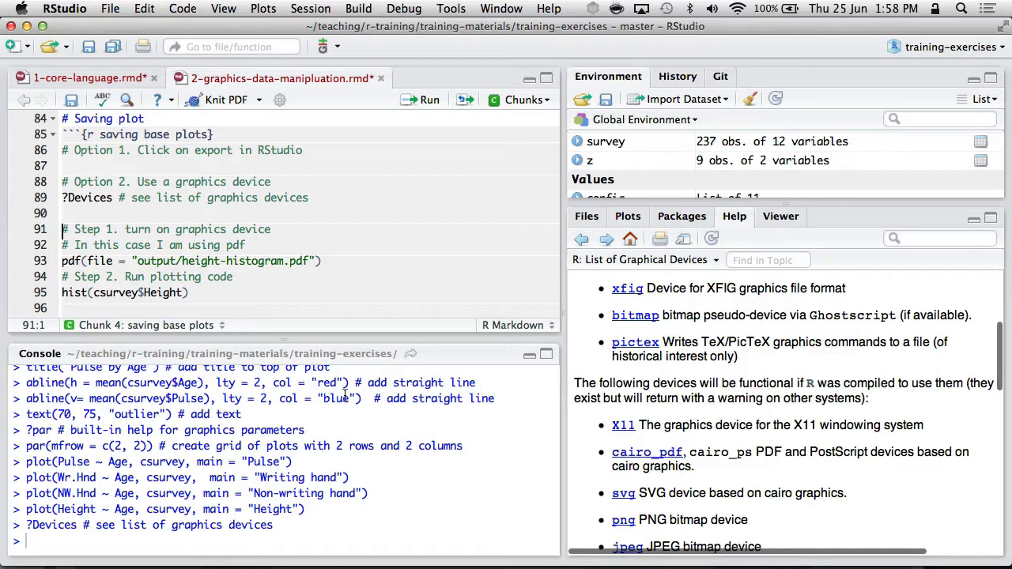
left_click(79, 261)
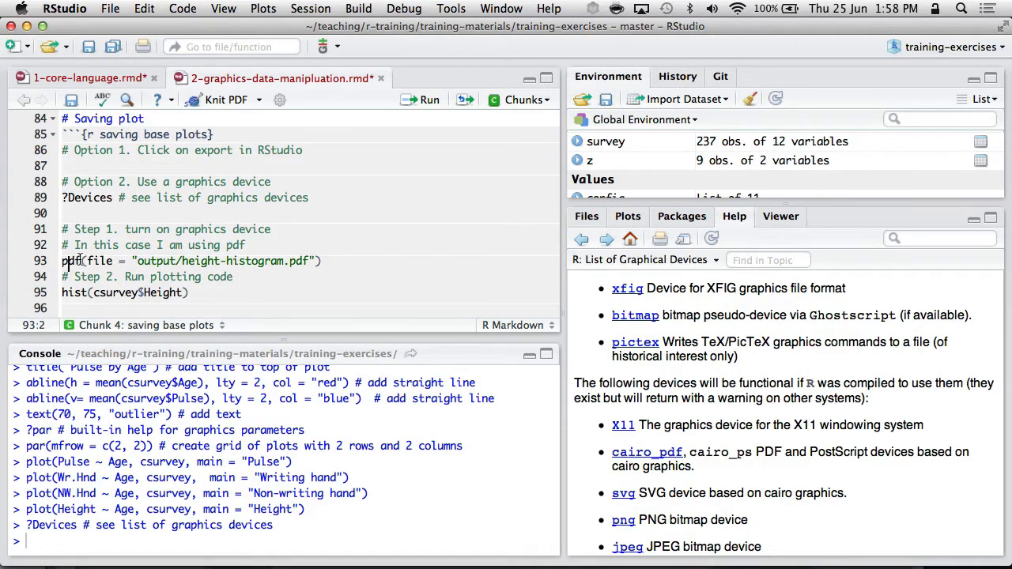
left_click(164, 261)
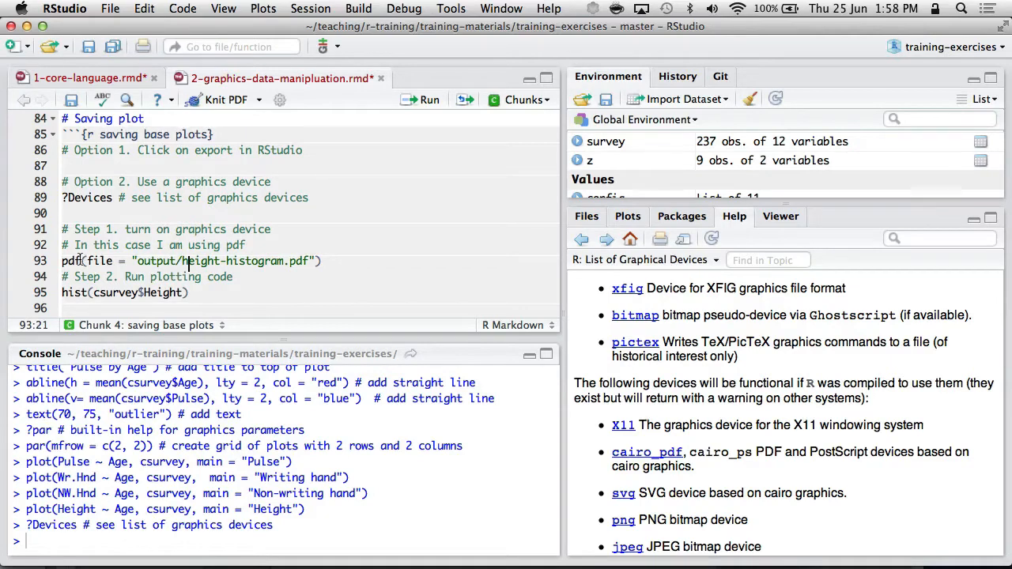
left_click(183, 261)
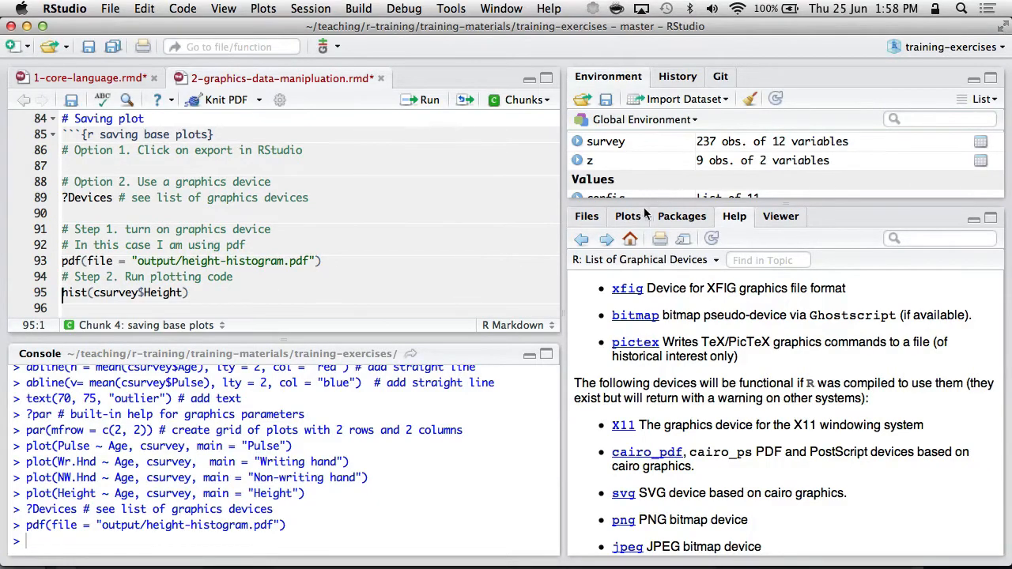
left_click(626, 215)
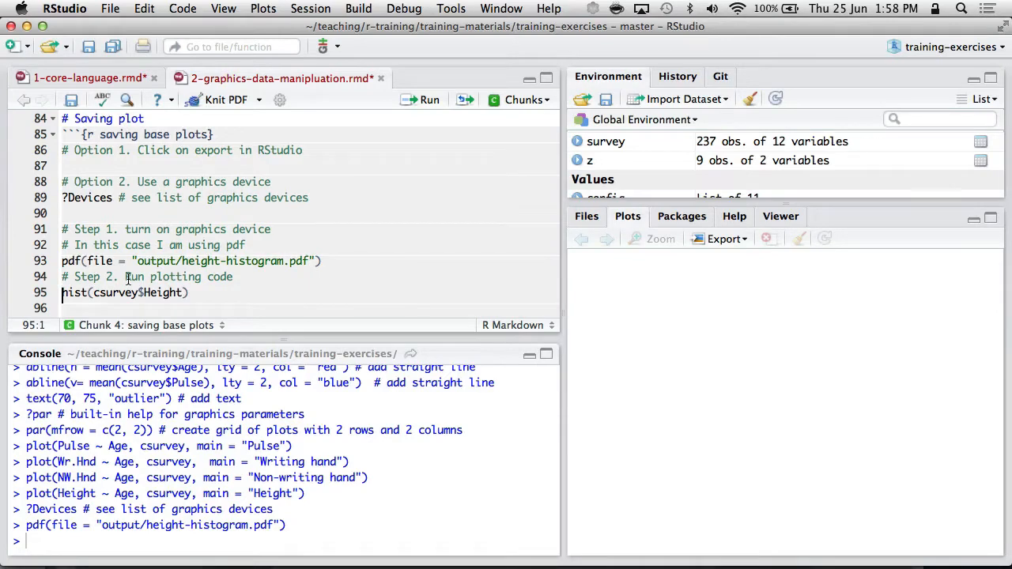
scroll("down", 3)
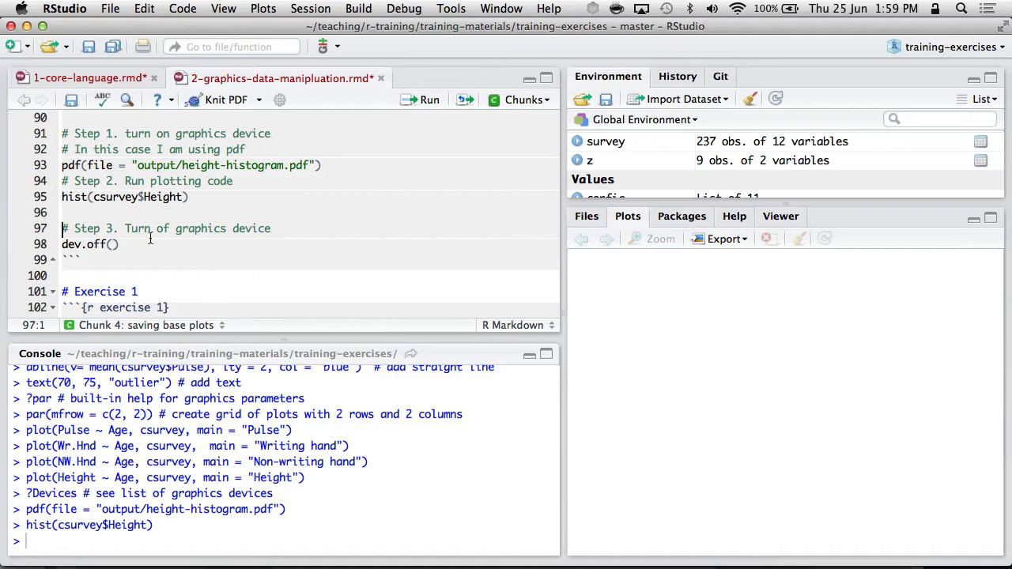
left_click(119, 244)
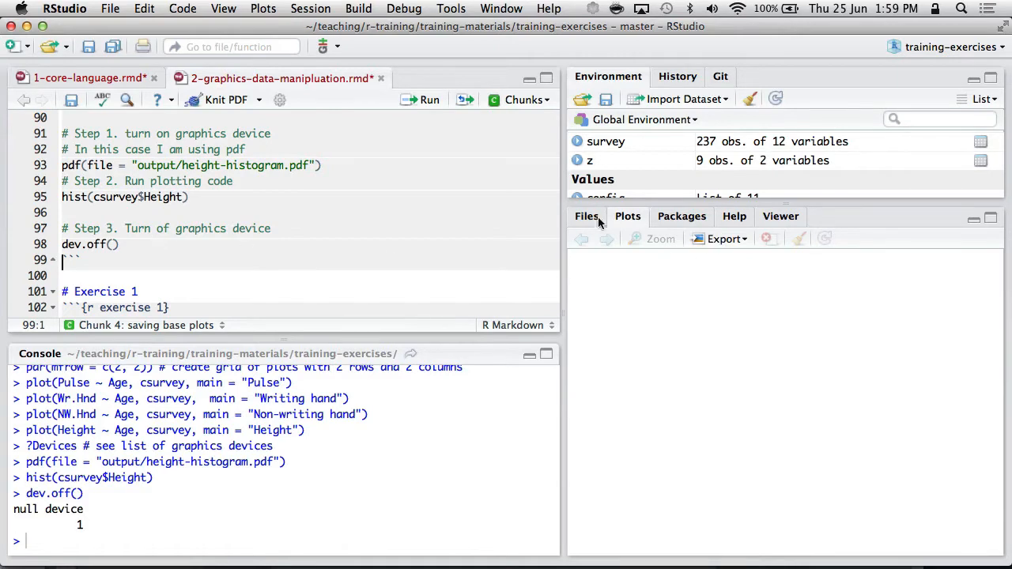
- Open height-histogram.pdf from the project's output folder in the Files pane
left_click(585, 215)
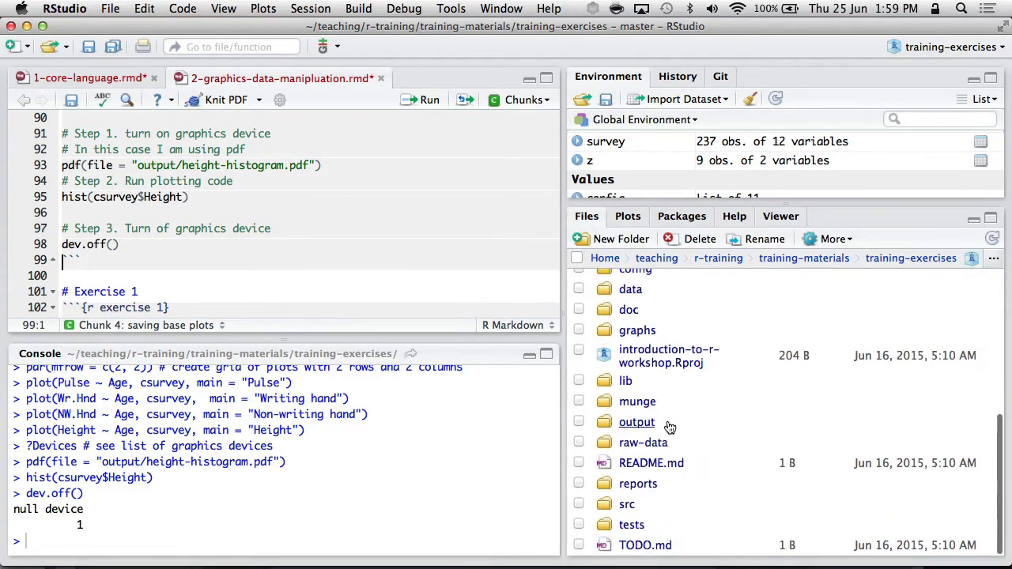
left_click(635, 421)
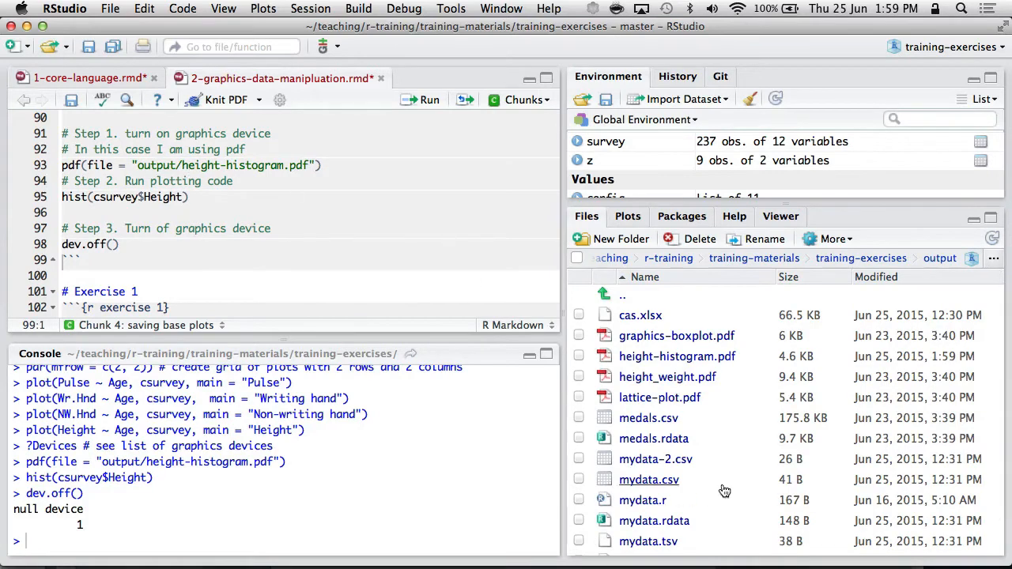
double_click(677, 356)
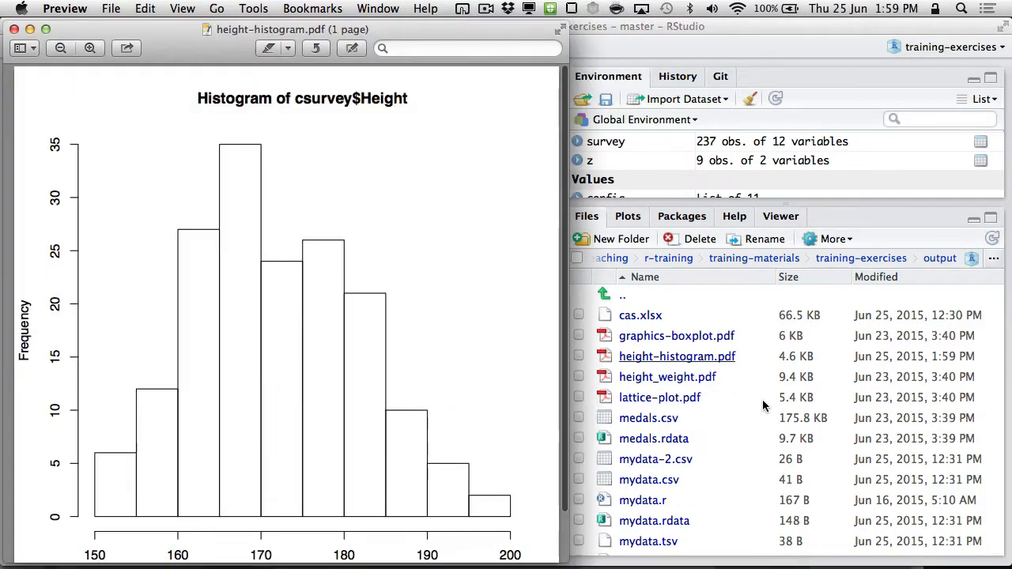
mouse_move(306, 344)
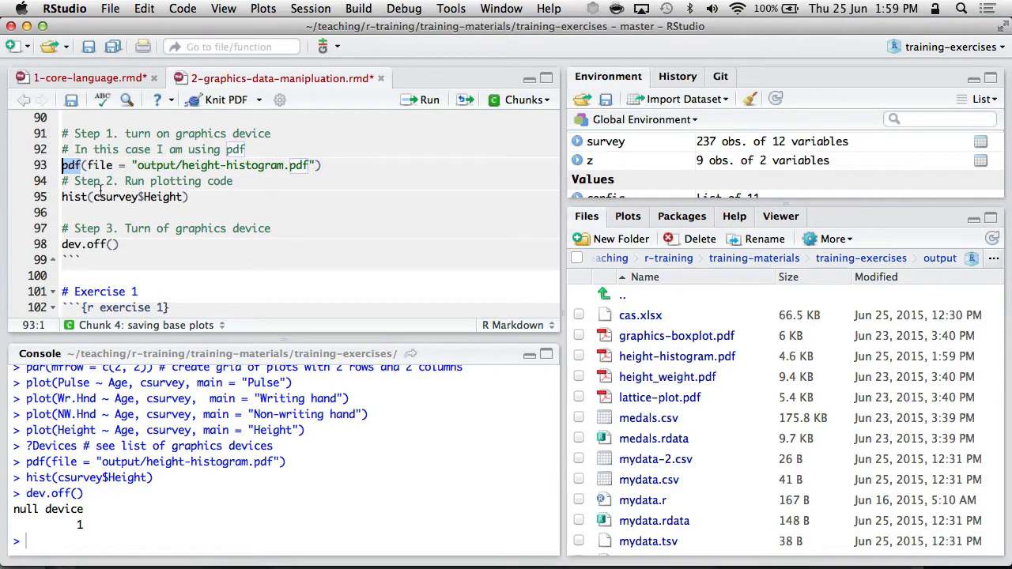
- Review the hist and dev.off steps, then move past Exercise 1 to the lattice chunk and load lattice
left_click(99, 196)
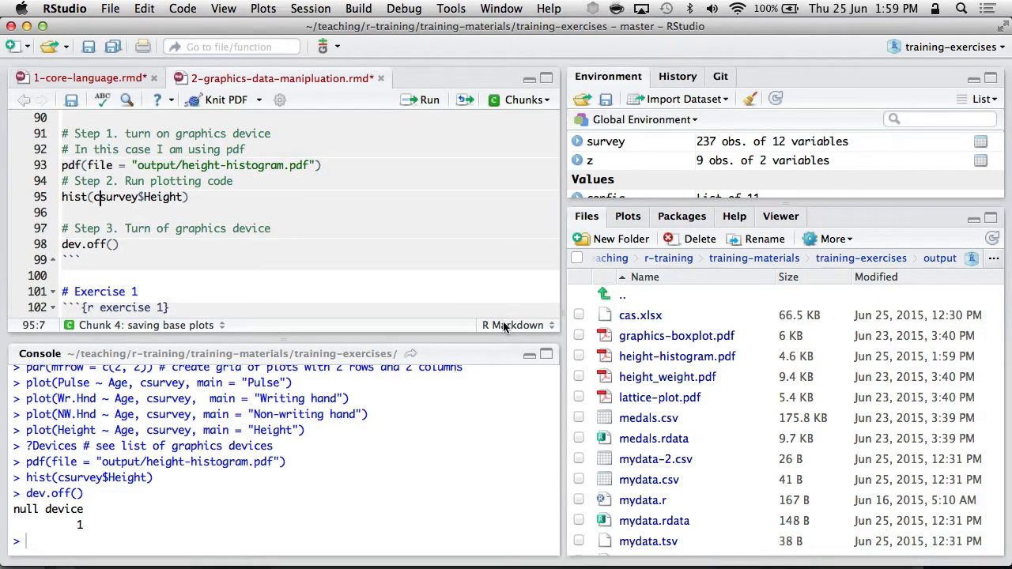
left_click(272, 228)
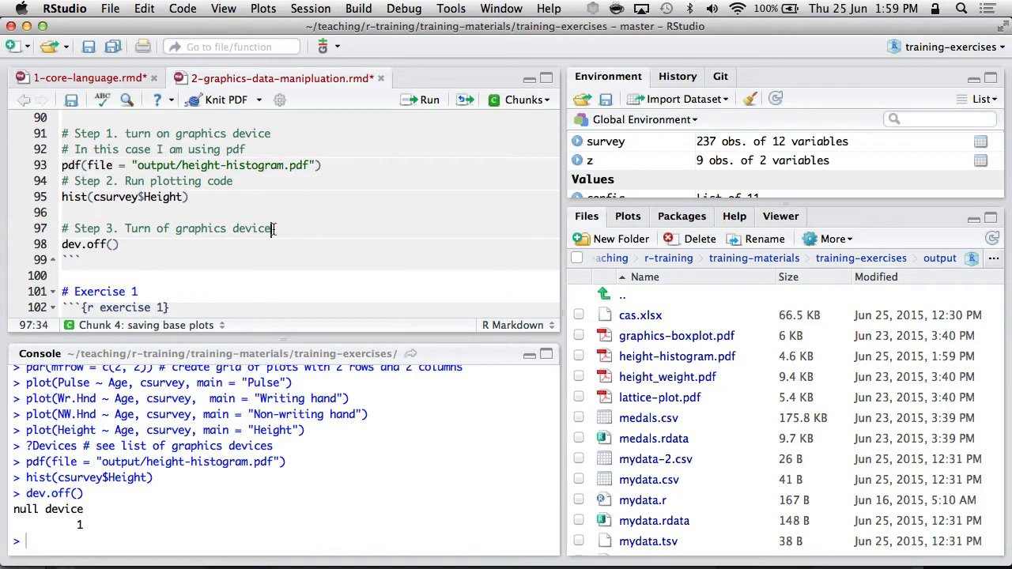
scroll("down", 3)
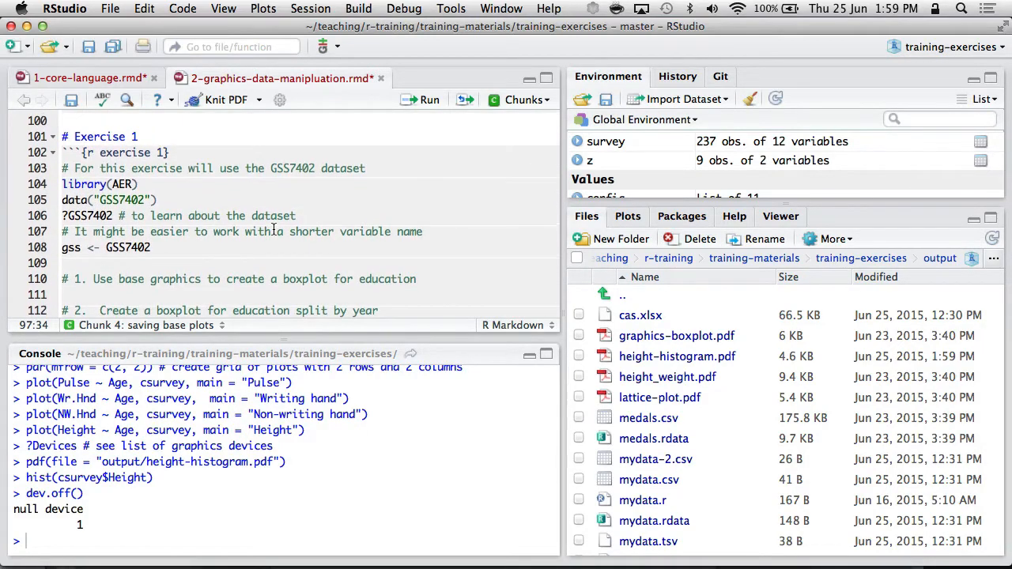
scroll("down", 3)
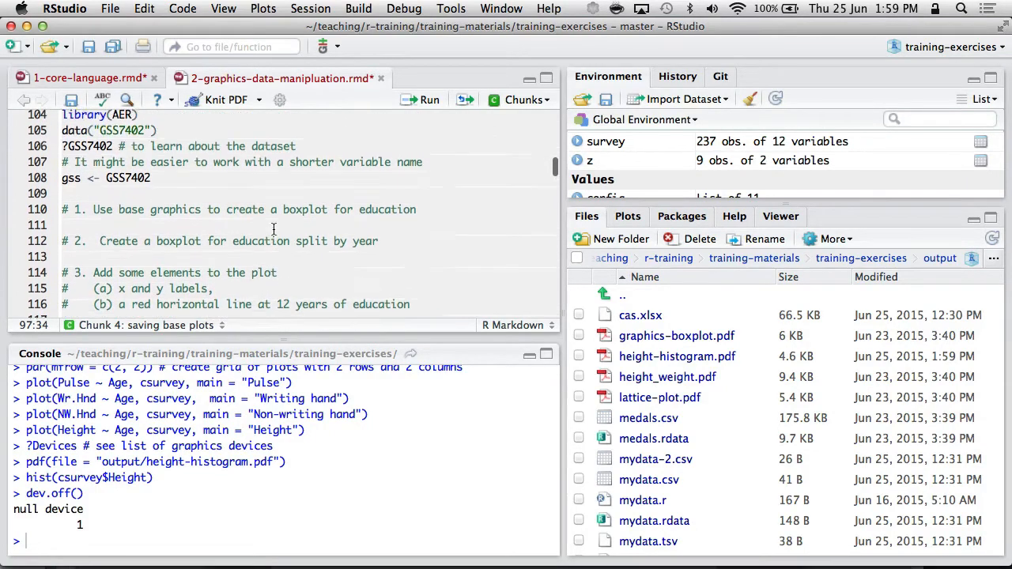
scroll("up", 3)
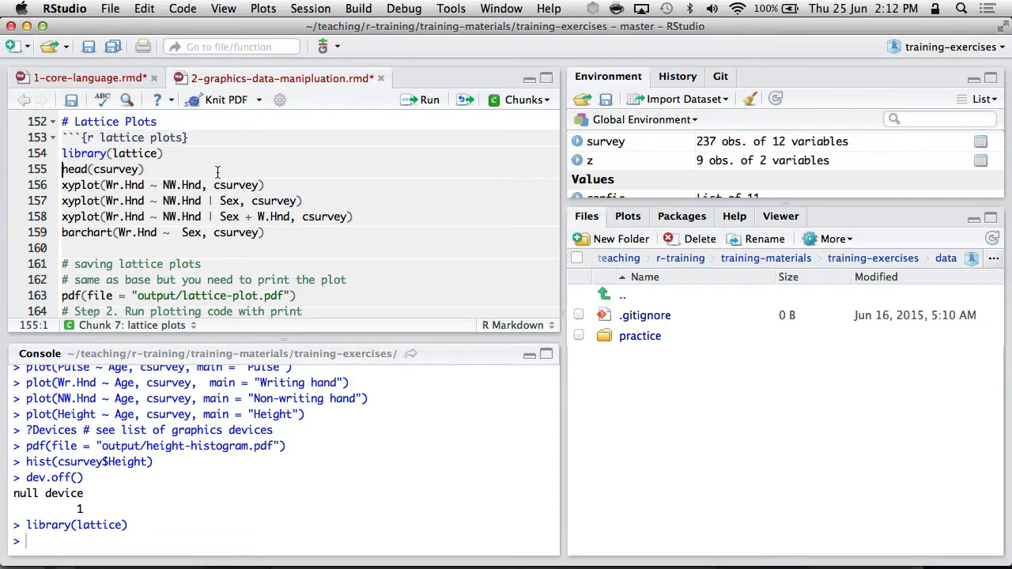
- Run xyplot(Wr.Hnd ~ NW.Hnd, csurvey) and the version conditioned on Sex for Female and Male panels
left_click(430, 98)
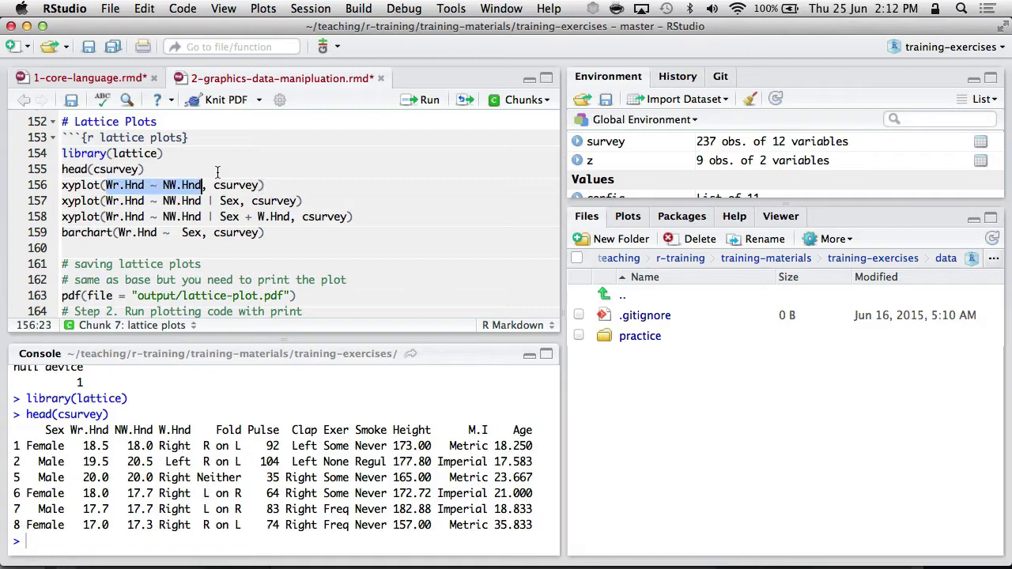
left_click(106, 186)
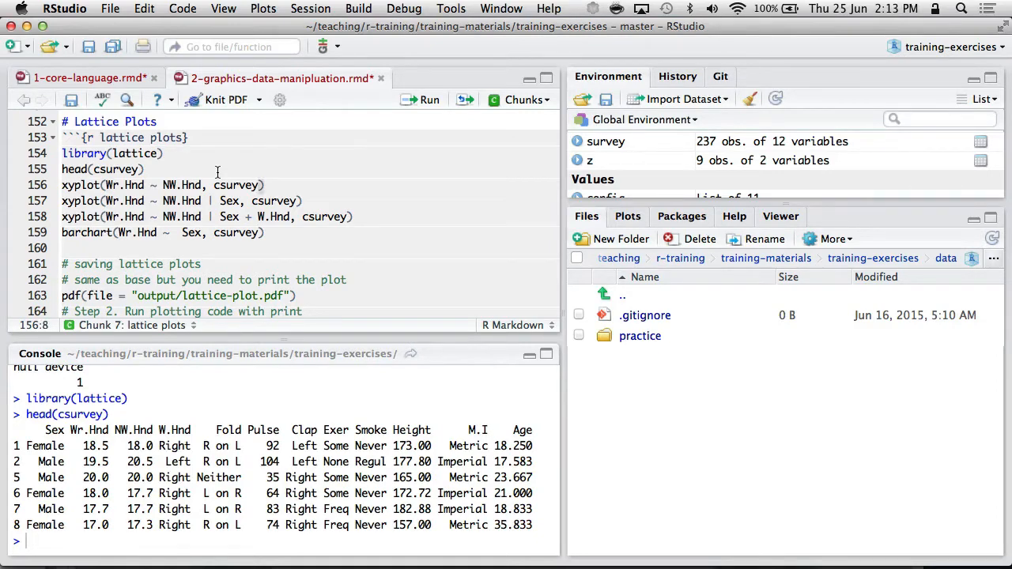
left_click(166, 186)
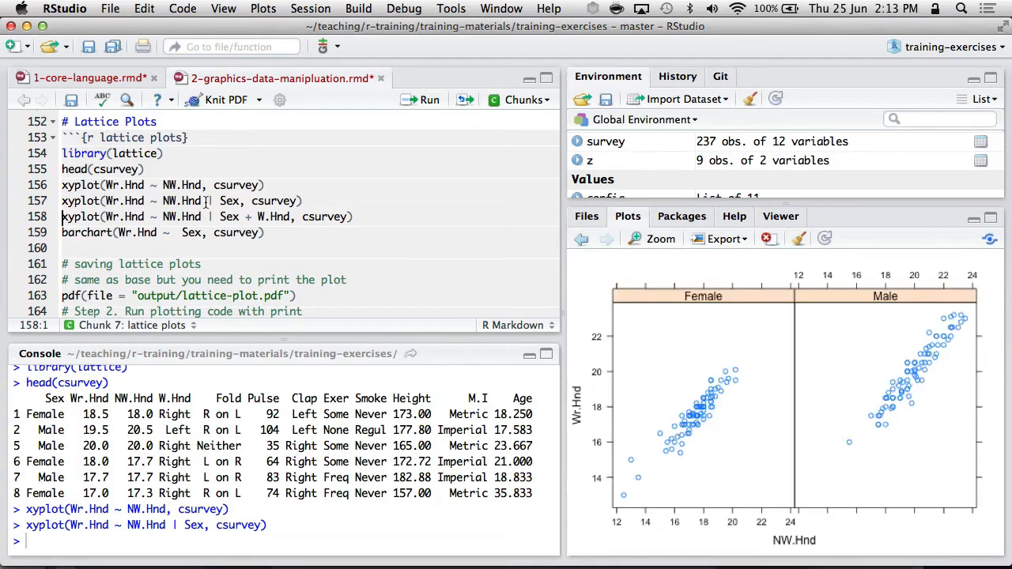
mouse_move(735, 384)
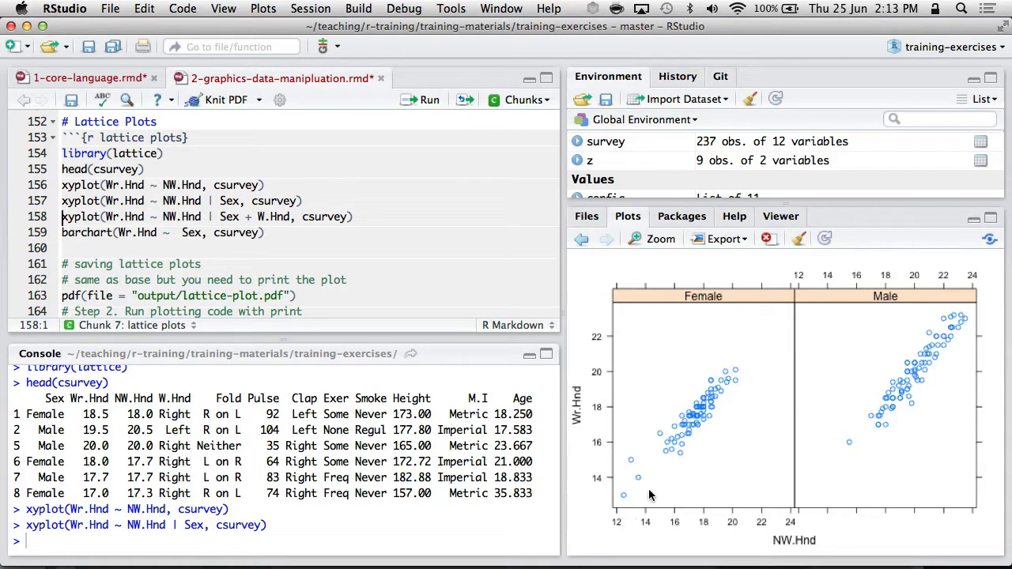
mouse_move(978, 307)
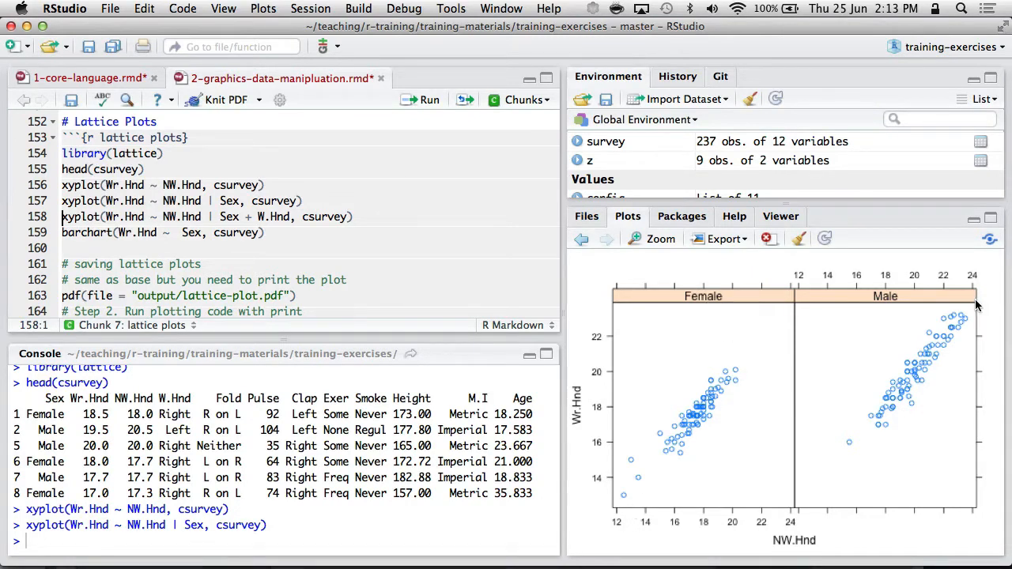
mouse_move(604, 324)
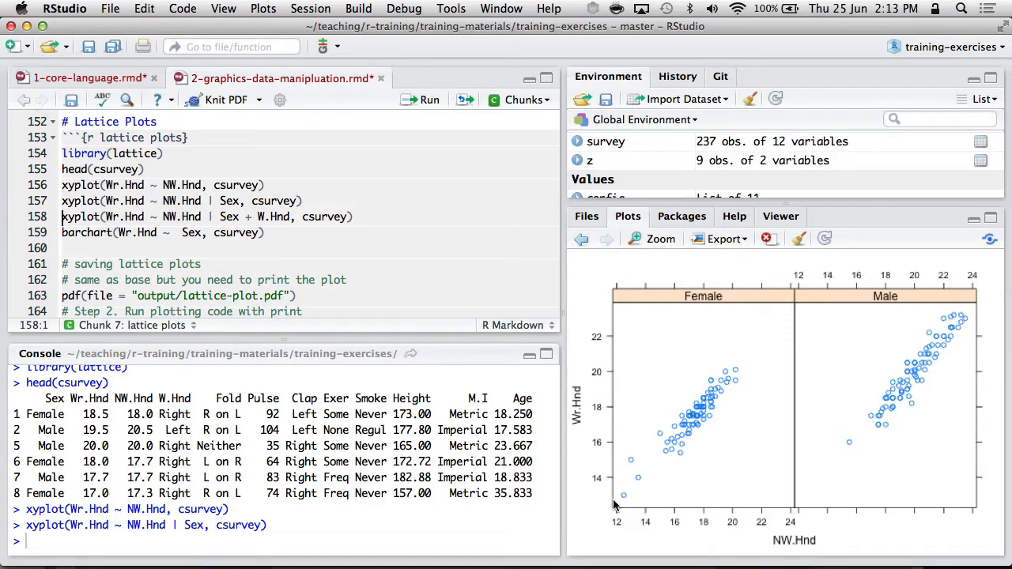
mouse_move(936, 517)
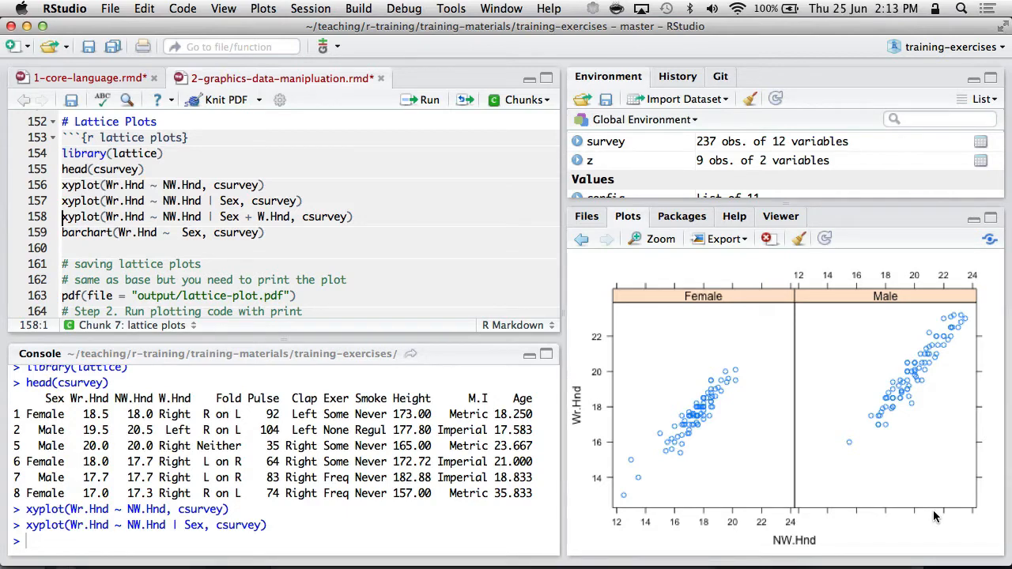
- Run xyplot(Wr.Hnd ~ NW.Hnd | Sex + W.Hnd, csurvey) for four panels, then switch to the Short-refcard PDF
left_click(250, 217)
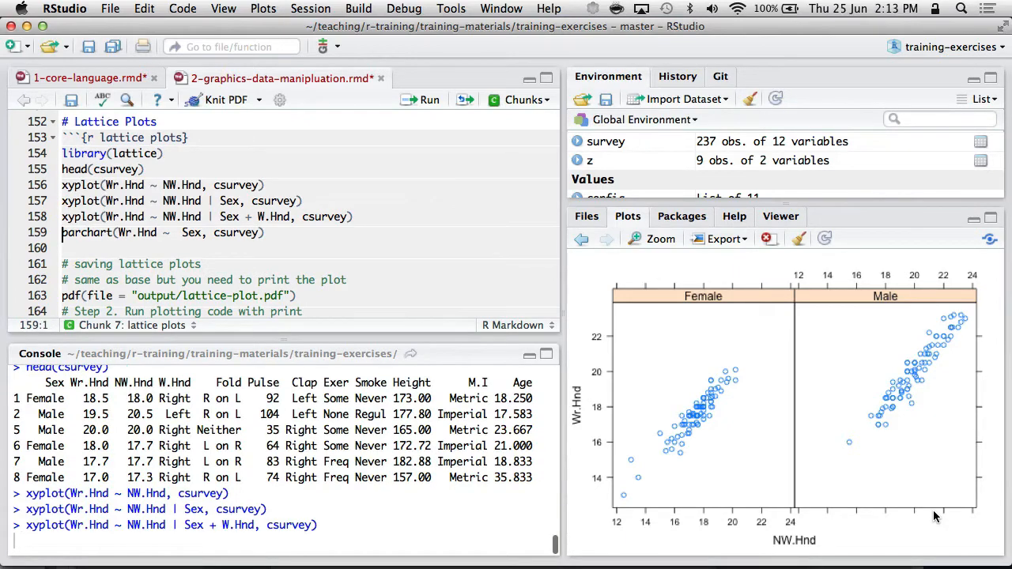
left_click(431, 98)
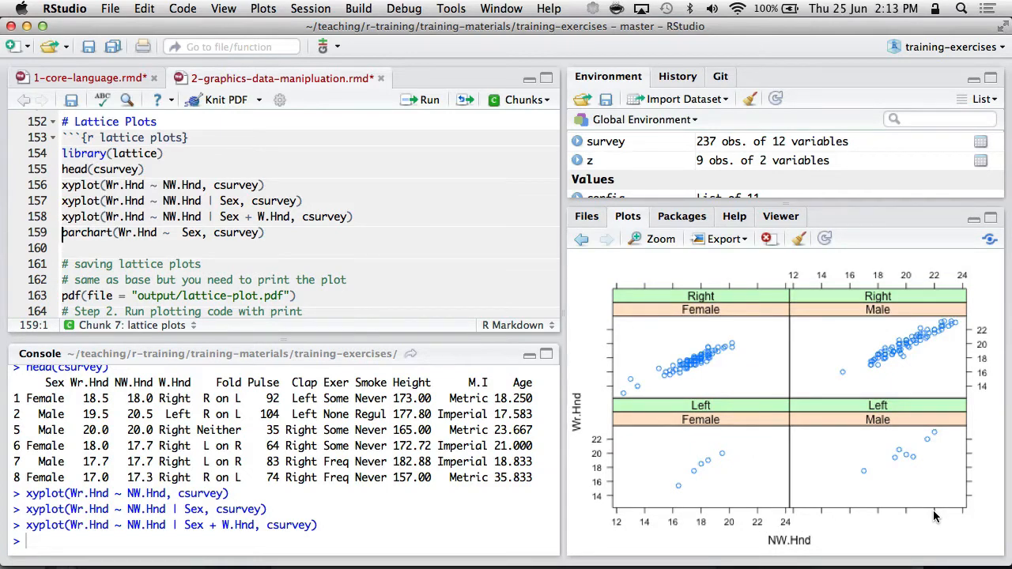
mouse_move(899, 493)
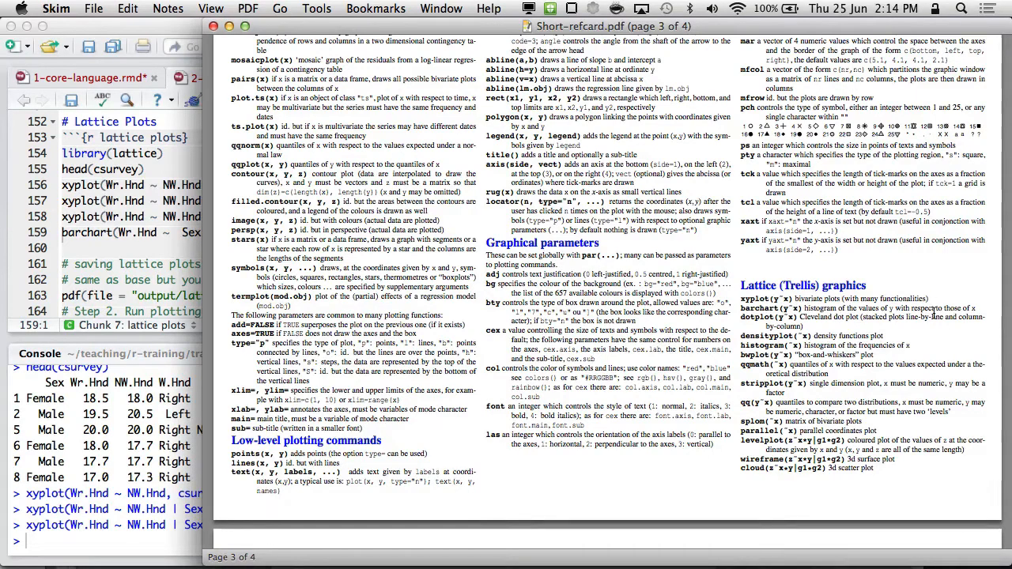
- Scroll the R Reference Card to its Lattice (Trellis) graphics section before returning to RStudio
scroll("down", 3)
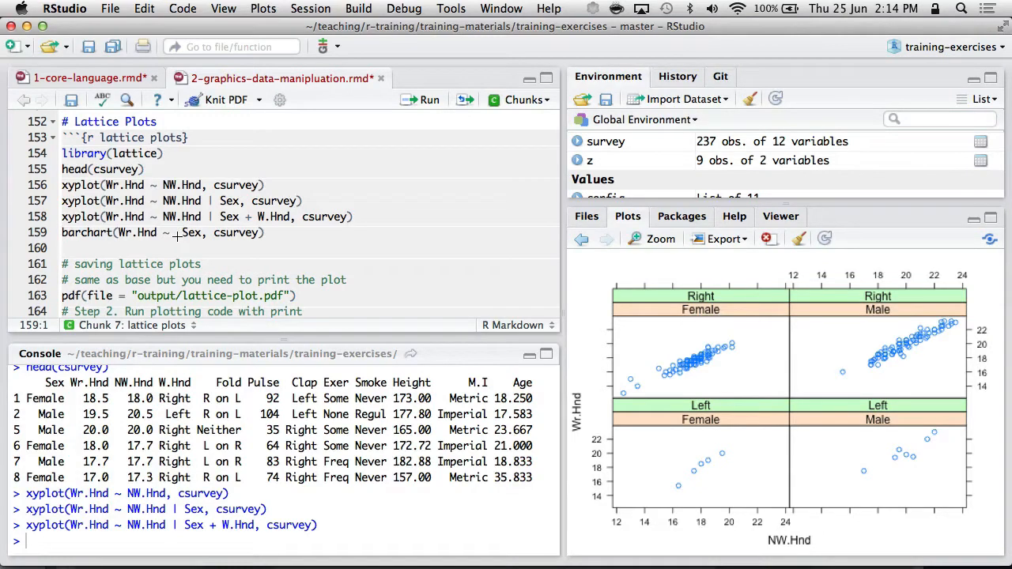
- Run barchart(Wr.Hnd ~ Sex, csurvey) and move past the lattice saving code to the ggplot2 chunk
left_click(430, 98)
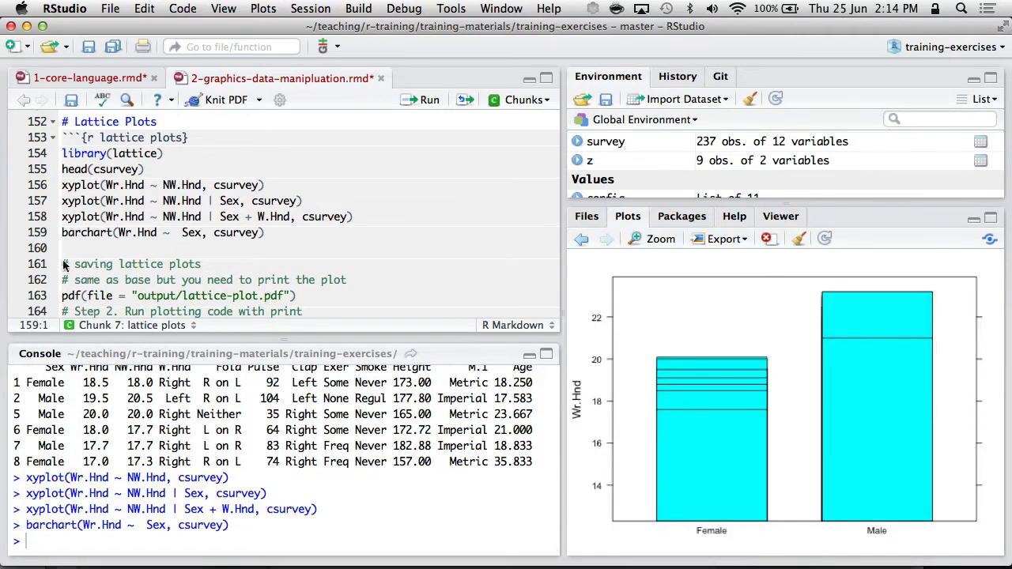
scroll("down", 3)
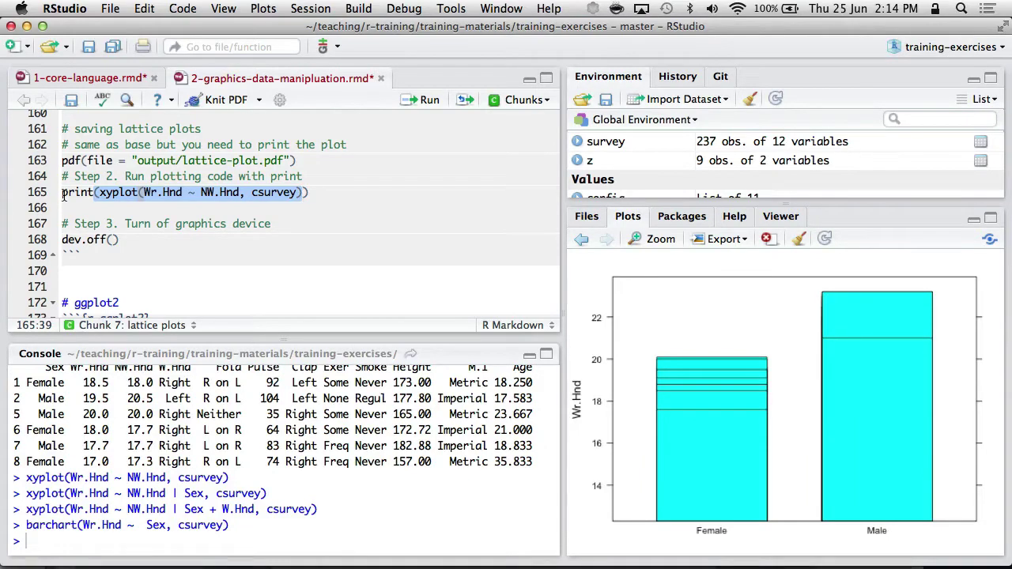
left_click(63, 193)
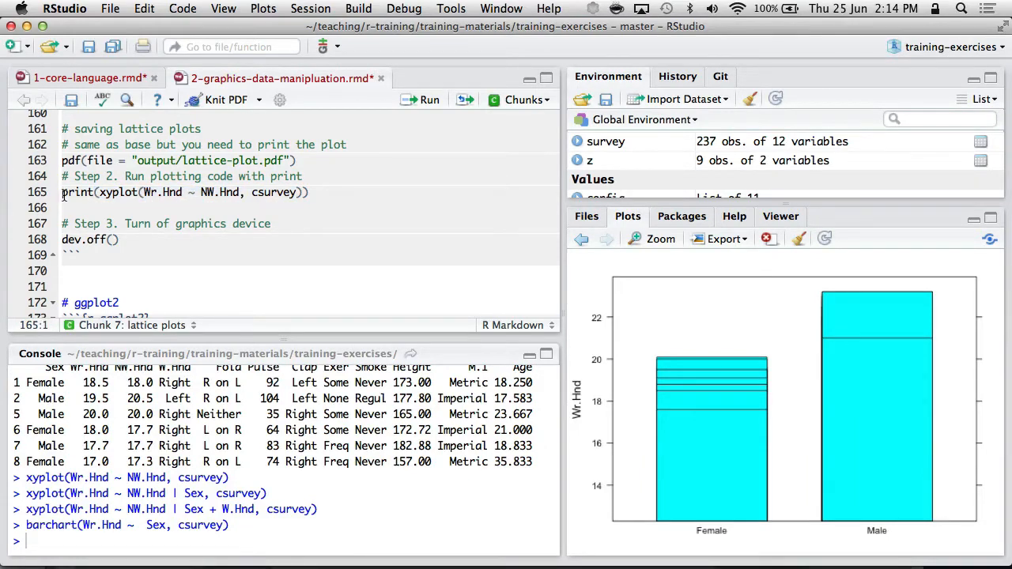
scroll("down", 3)
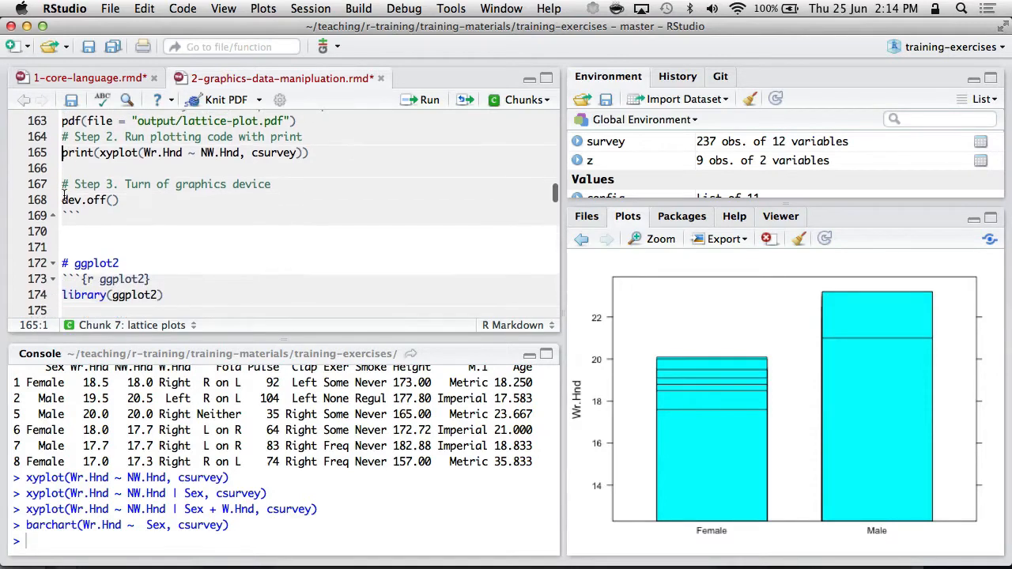
scroll("down", 3)
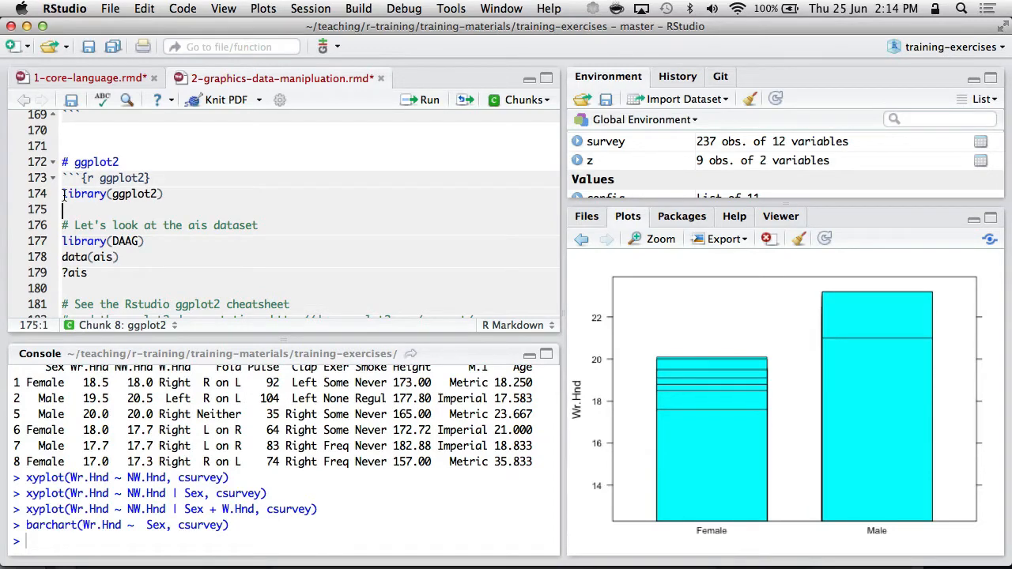
- Run library(ggplot2), then bring up the training-materials Finder window
left_click(161, 193)
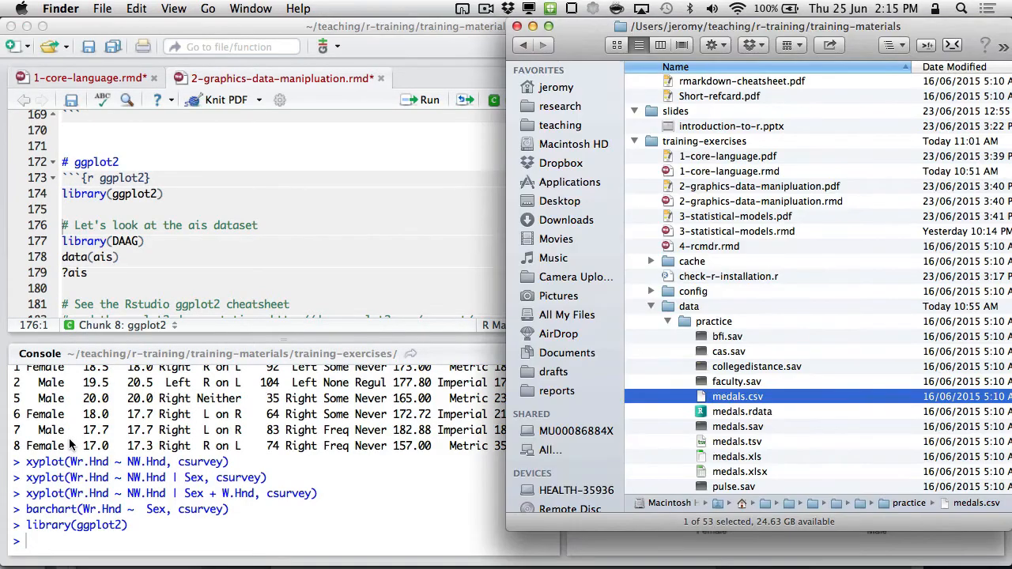
- Open ggplot2-cheatsheet.pdf from the reference-cards folder in Skim
left_click(734, 111)
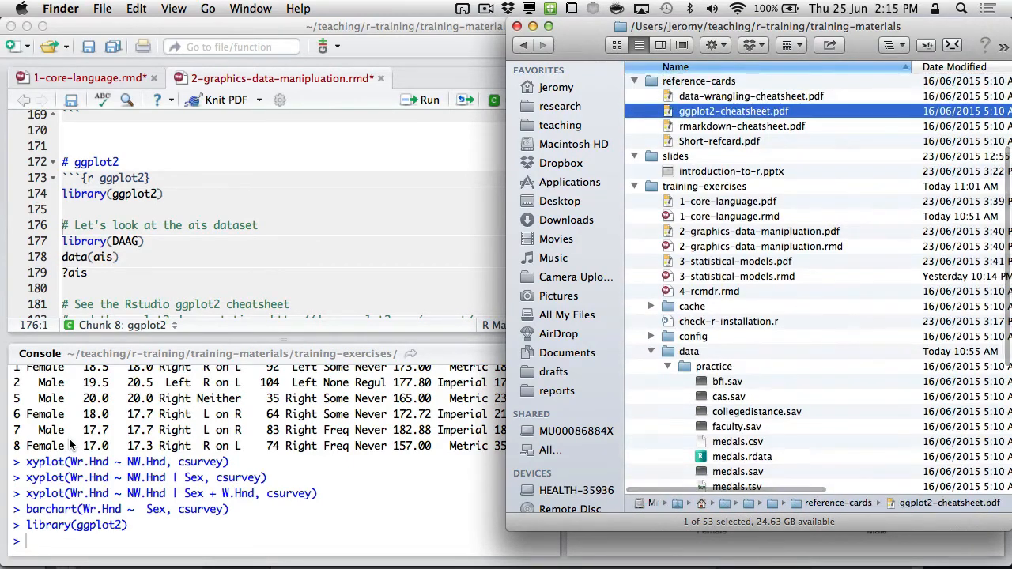
double_click(734, 111)
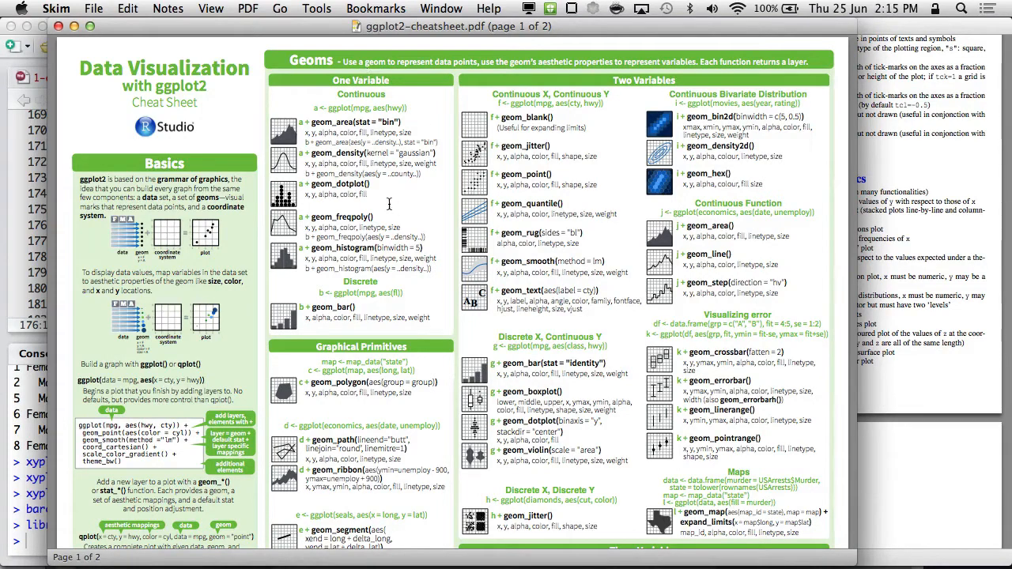
mouse_move(199, 120)
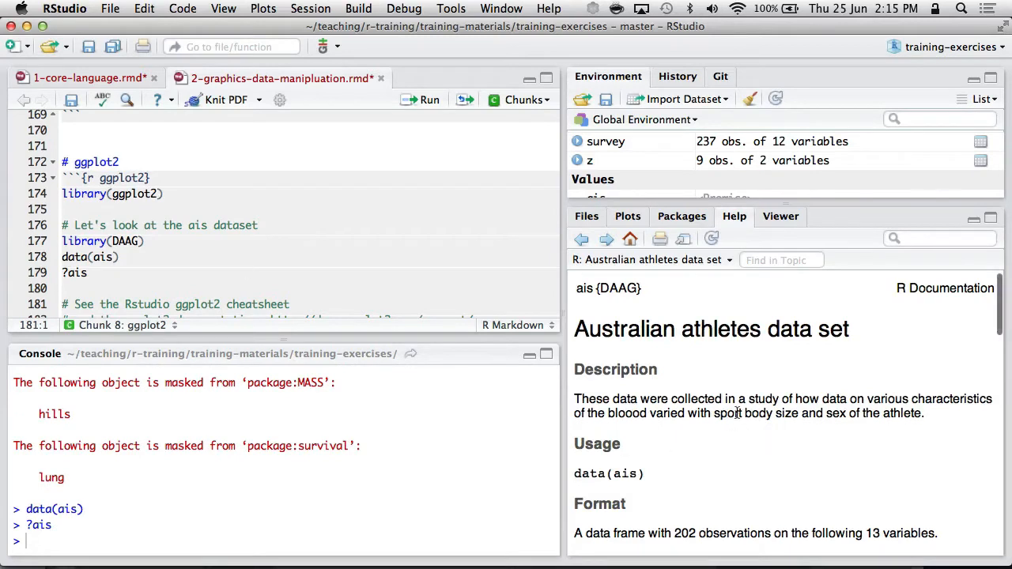
scroll("down", 3)
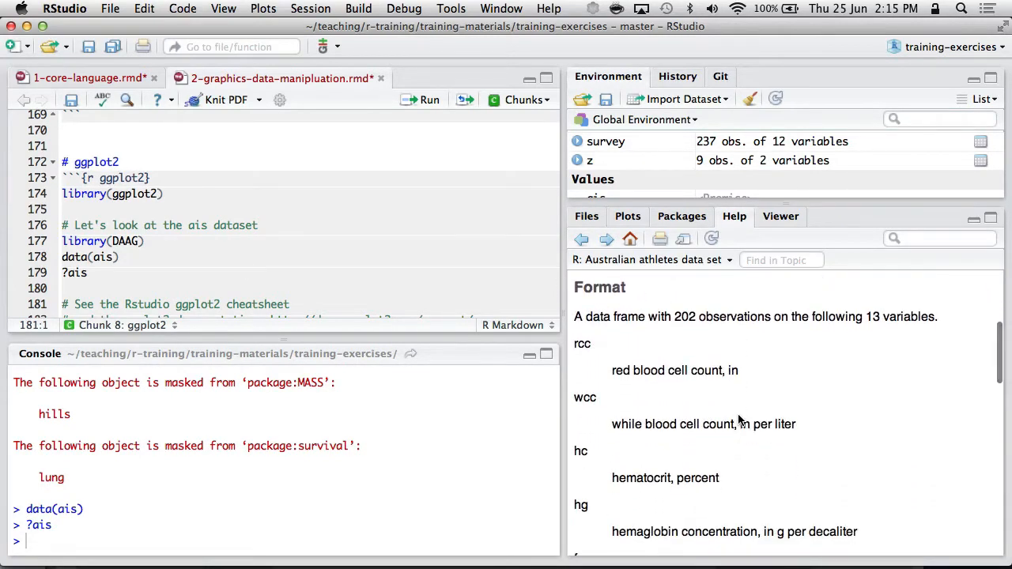
scroll("down", 3)
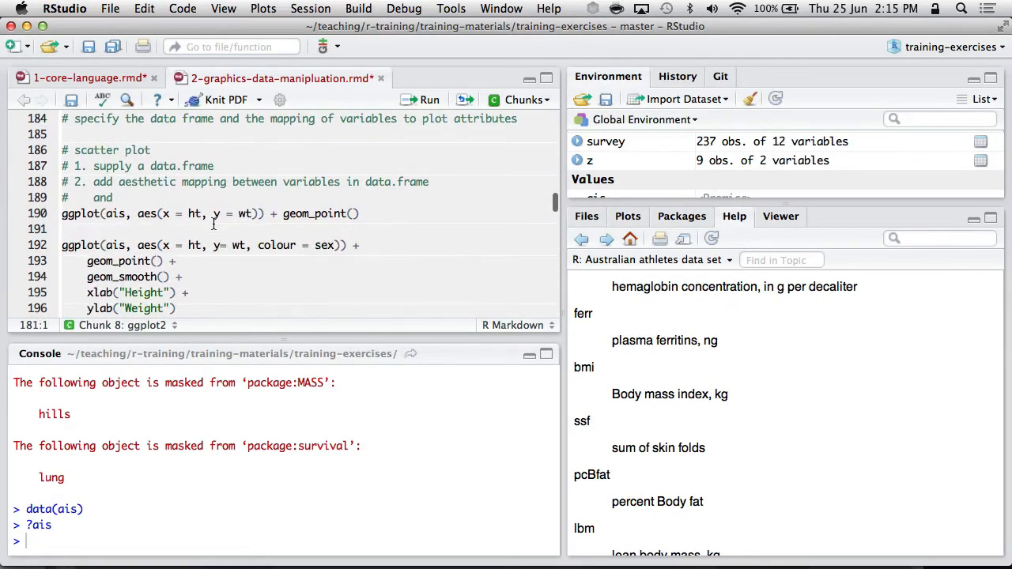
- Run only ggplot(ais, aes(x = ht, y = wt)) to show the no-layers error
left_click(98, 213)
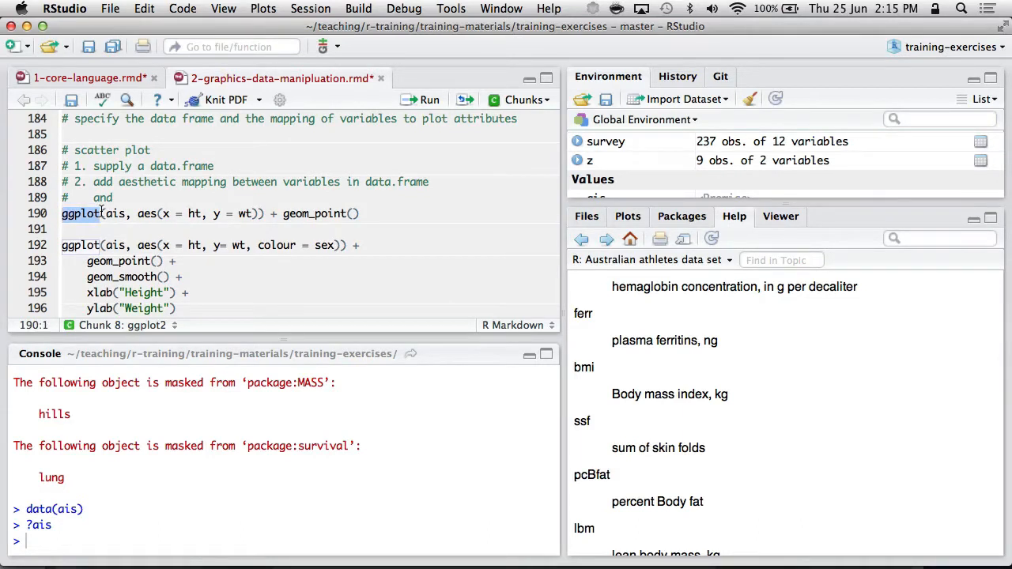
left_click(105, 213)
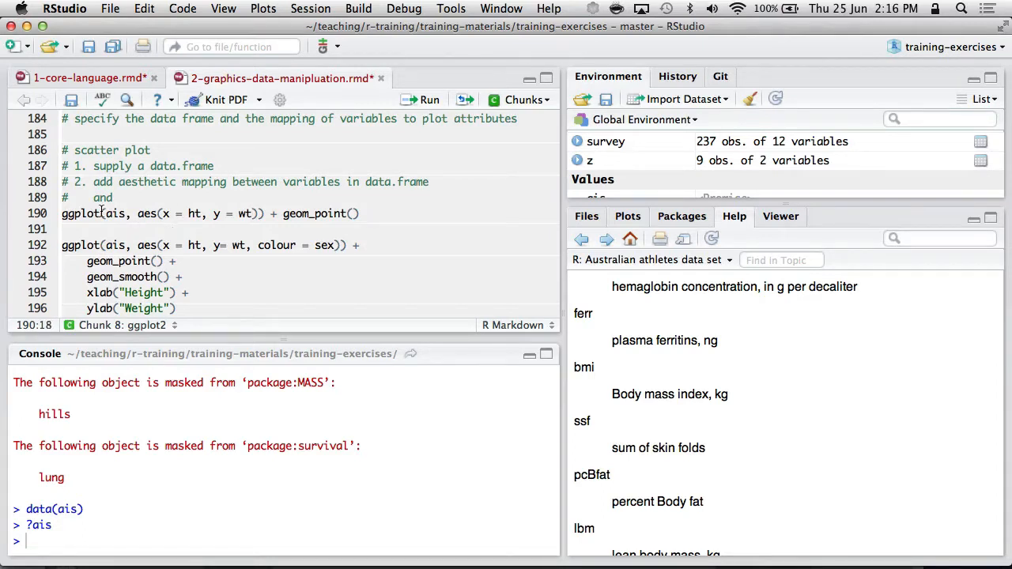
left_click(231, 214)
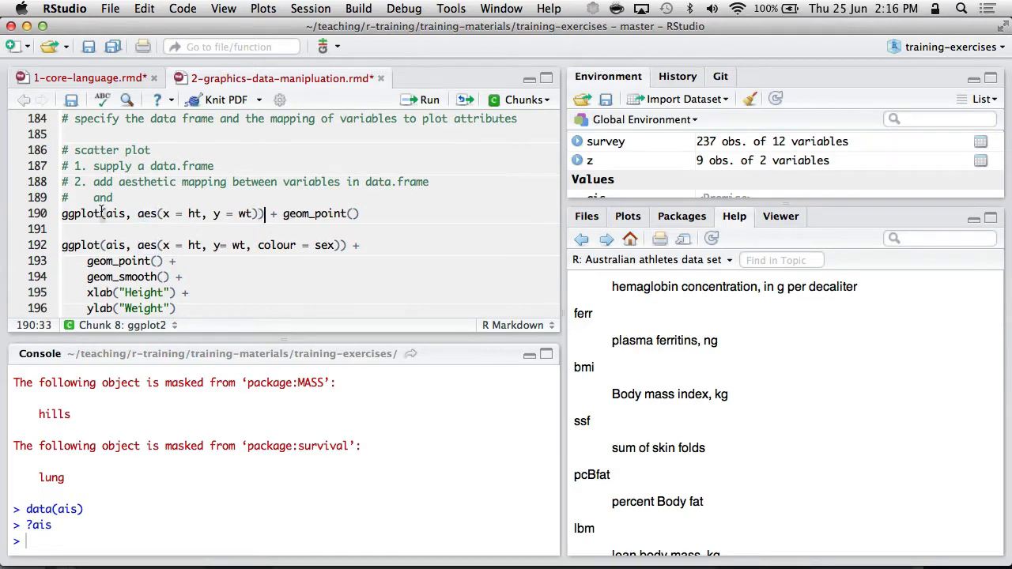
left_click(429, 100)
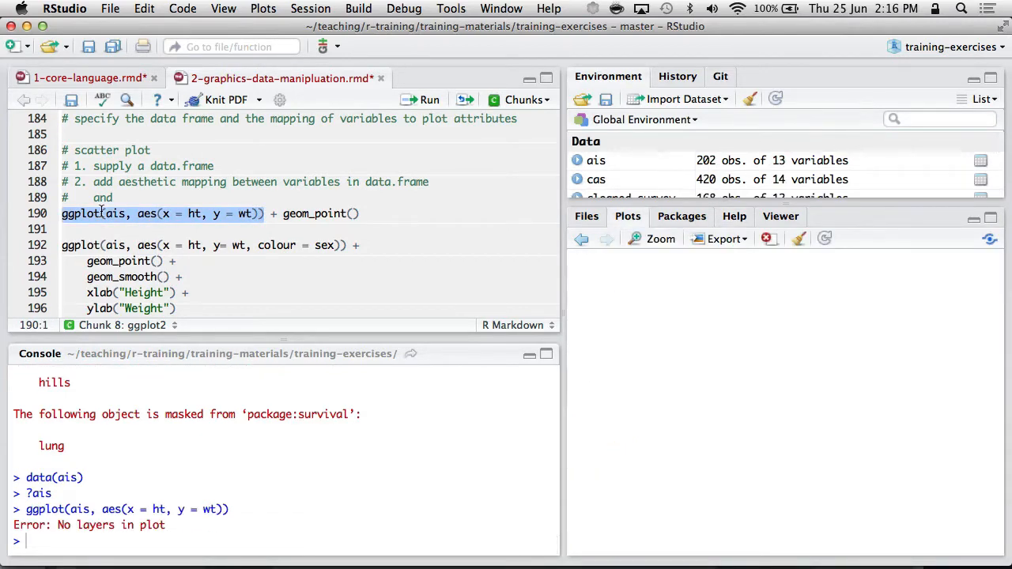
- Run the full line with + geom_point() to draw the height-weight scatter plot
left_click(275, 213)
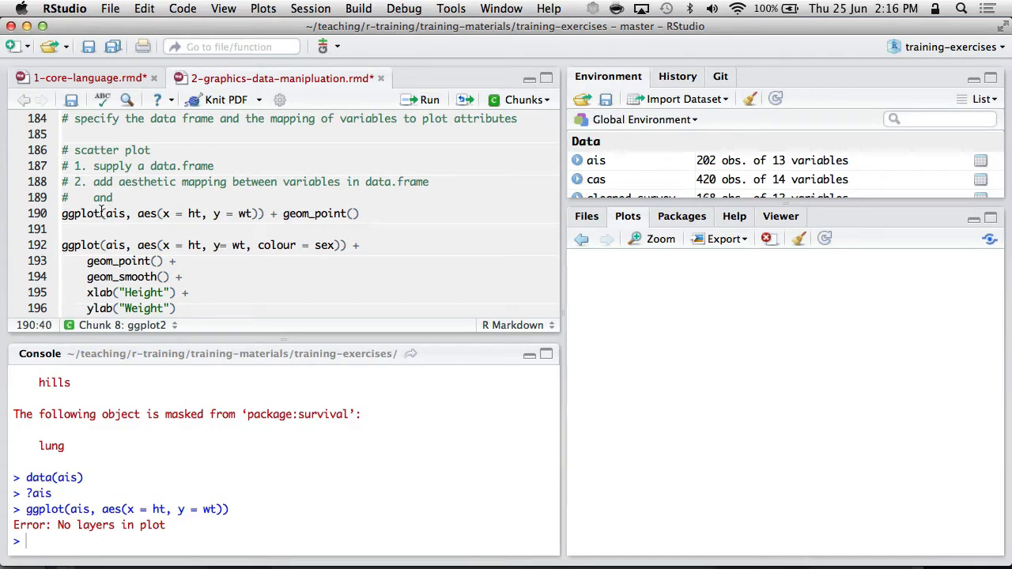
left_click(313, 214)
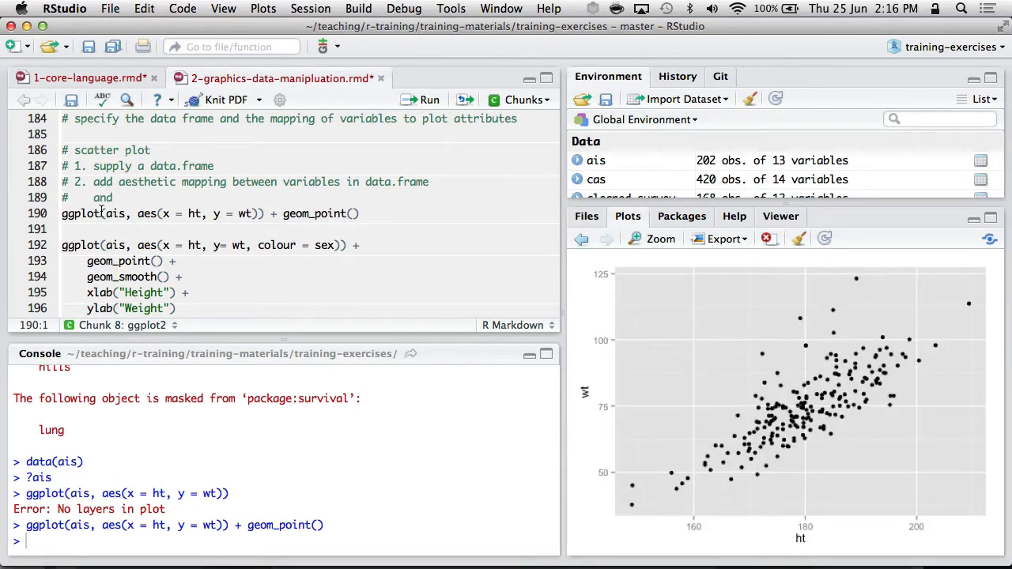
left_click(175, 261)
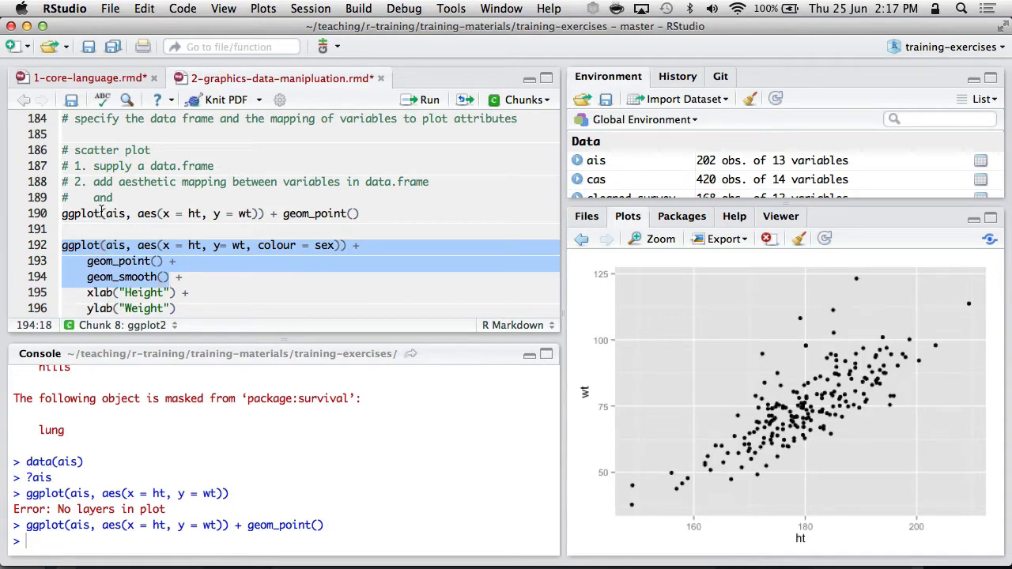
- Run the ht–wt ggplot coloured by sex with points, smoother and Height/Weight labels
left_click(430, 98)
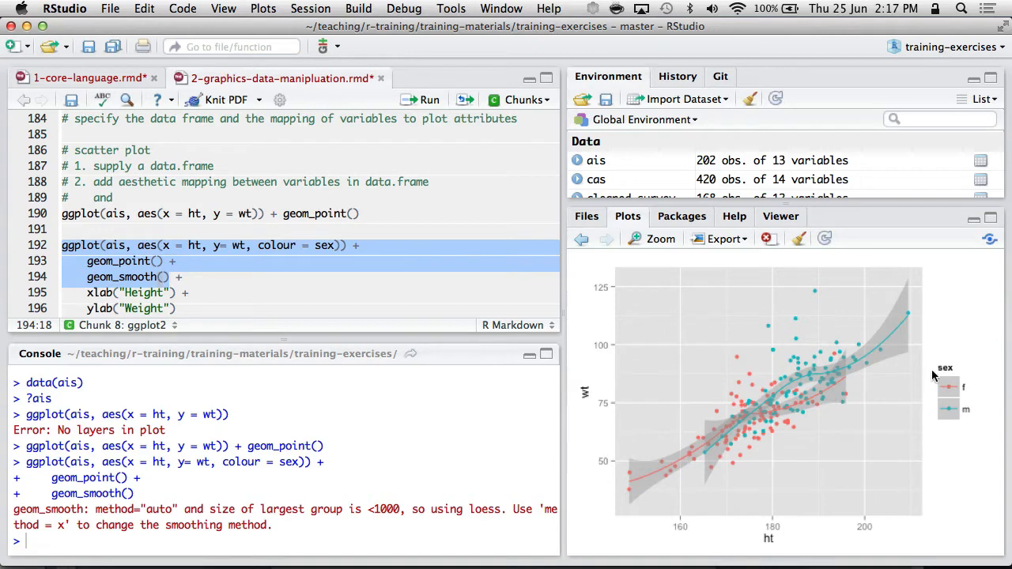
mouse_move(266, 245)
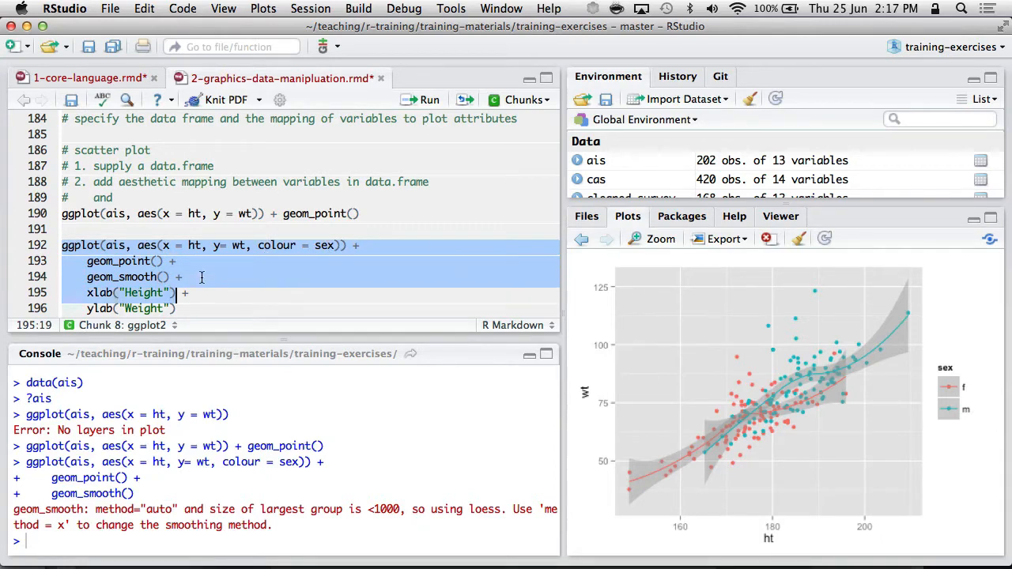
left_click(430, 100)
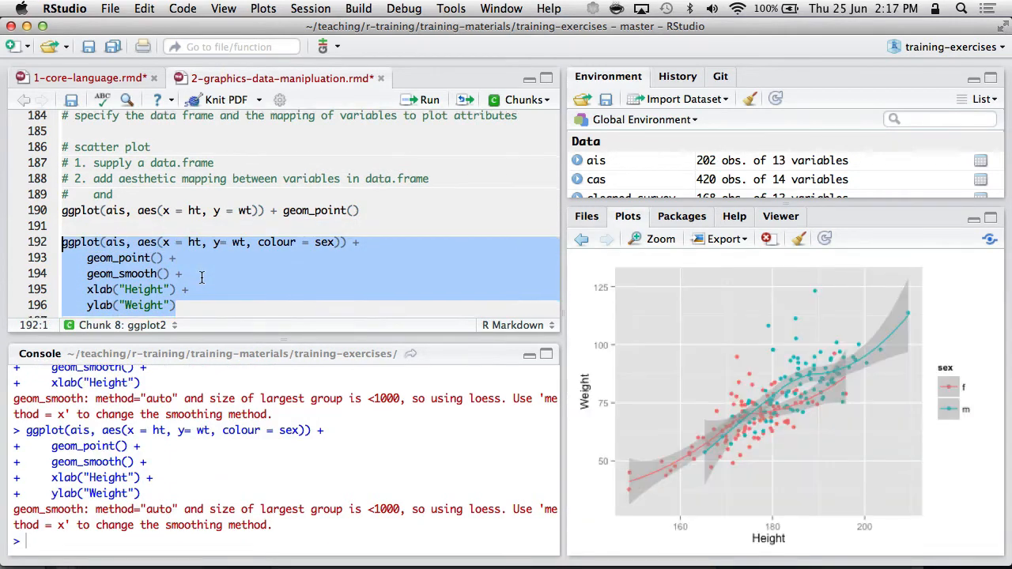
scroll("down", 3)
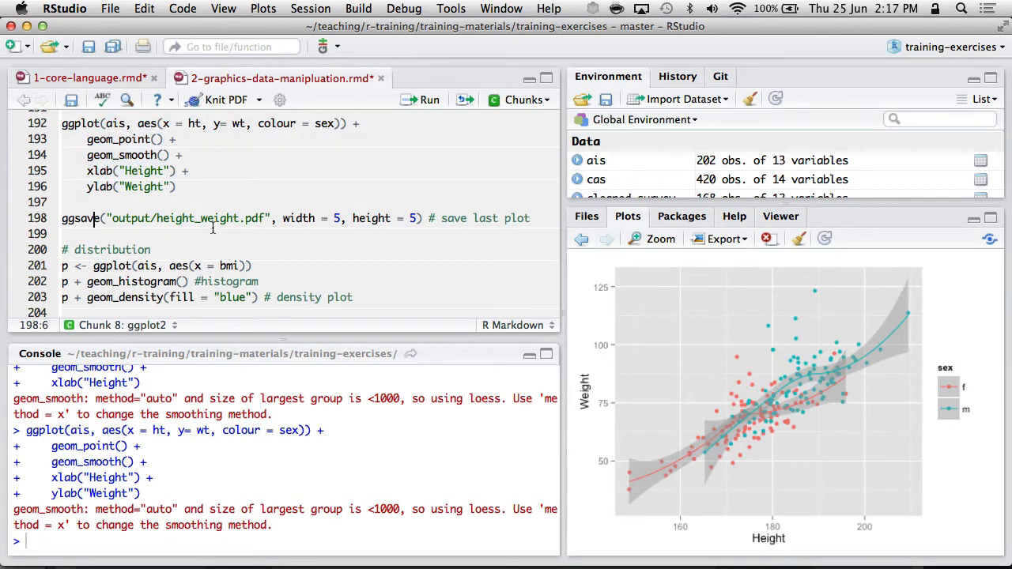
- Run p <- ggplot(ais, aes(x = bmi)), then its histogram and blue-filled density plot
left_click(92, 234)
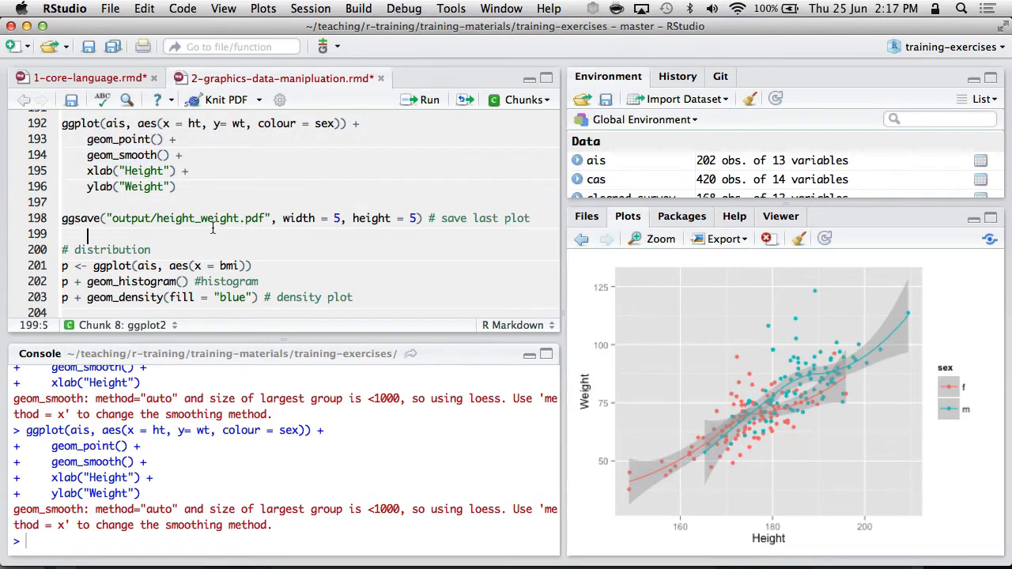
left_click(94, 265)
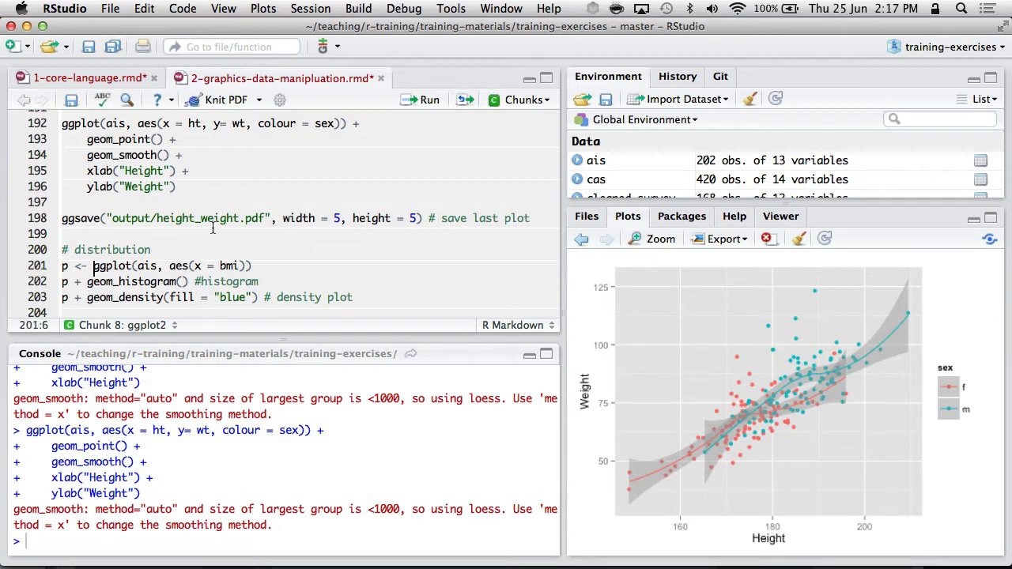
scroll("down", 3)
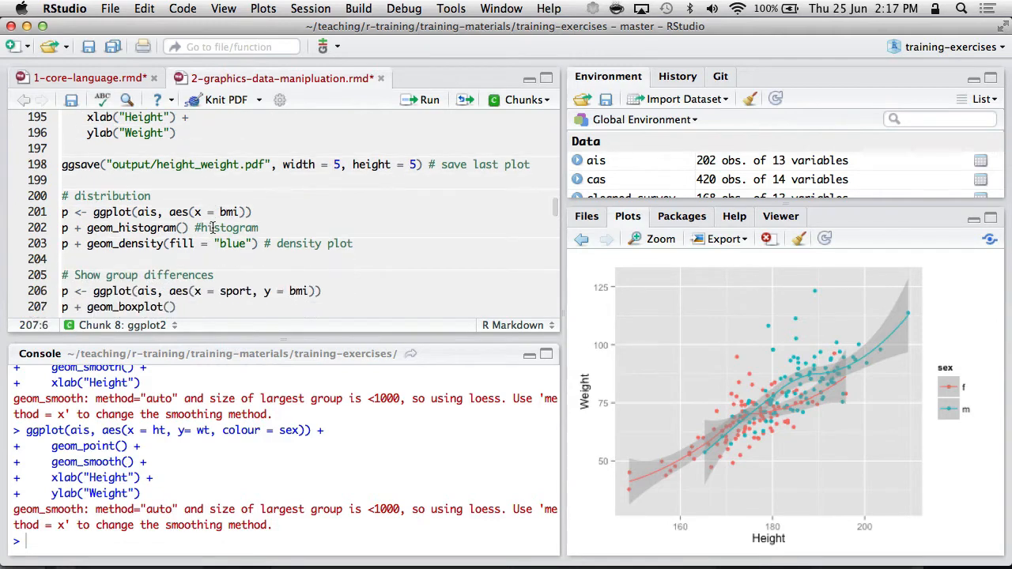
left_click(94, 227)
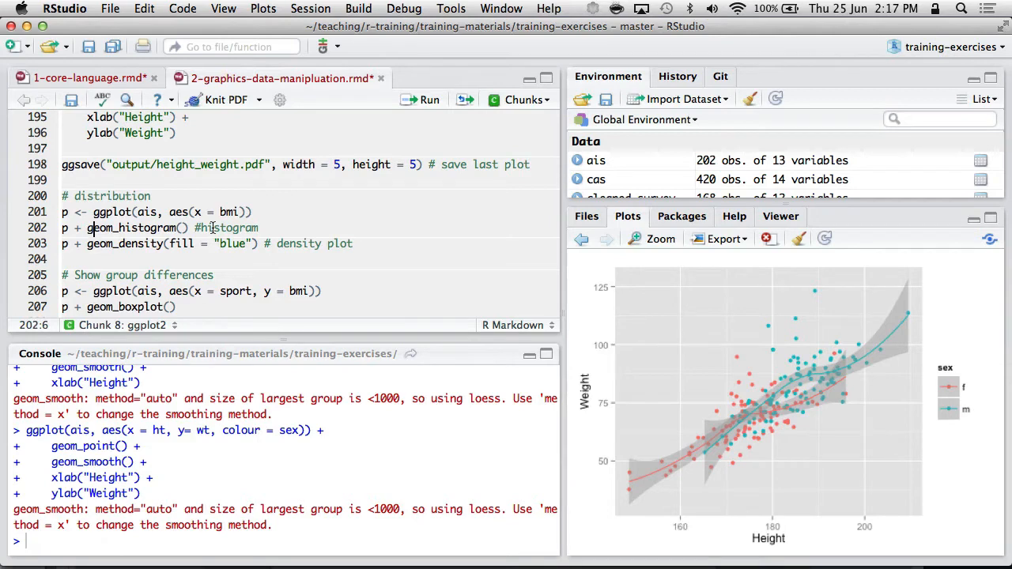
left_click(63, 211)
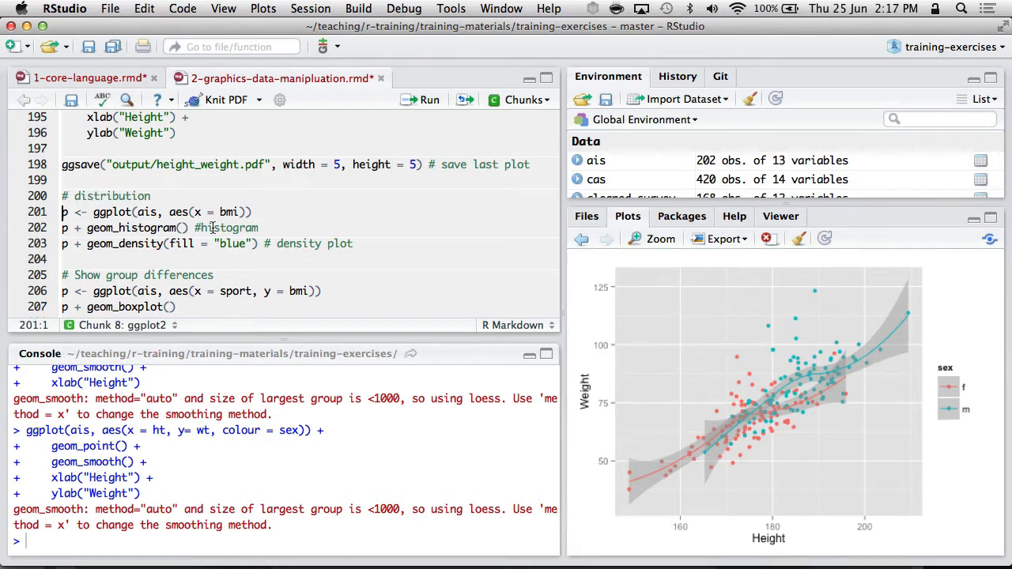
left_click(430, 100)
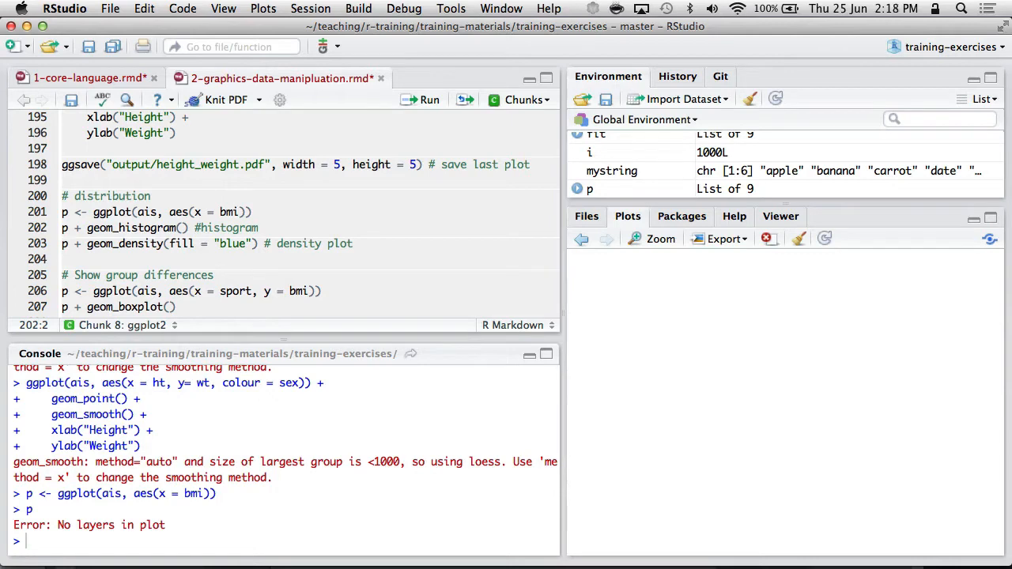
left_click(430, 98)
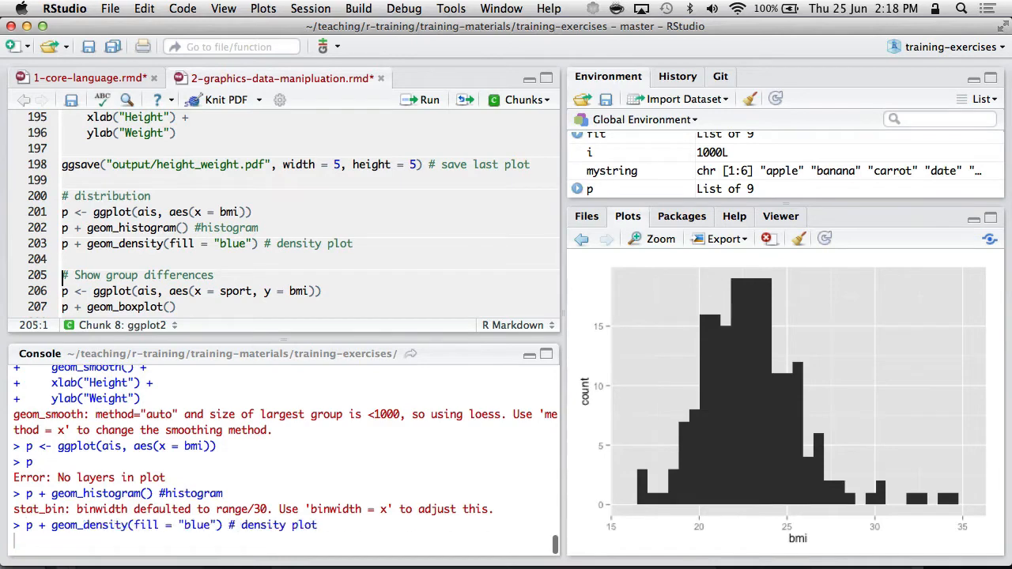
- Start a new line reading p + geom after the density plot
left_click(430, 99)
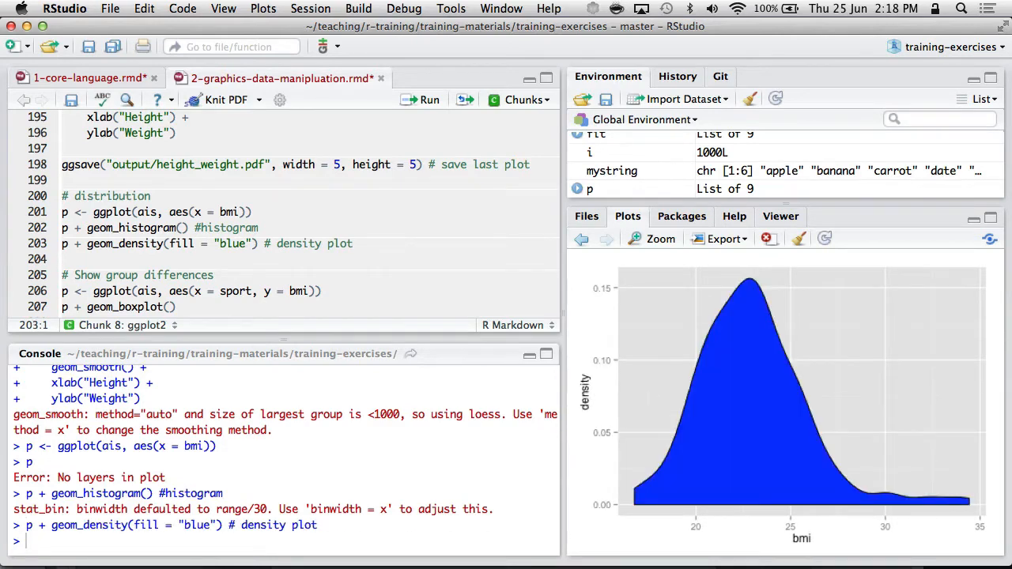
type("p")
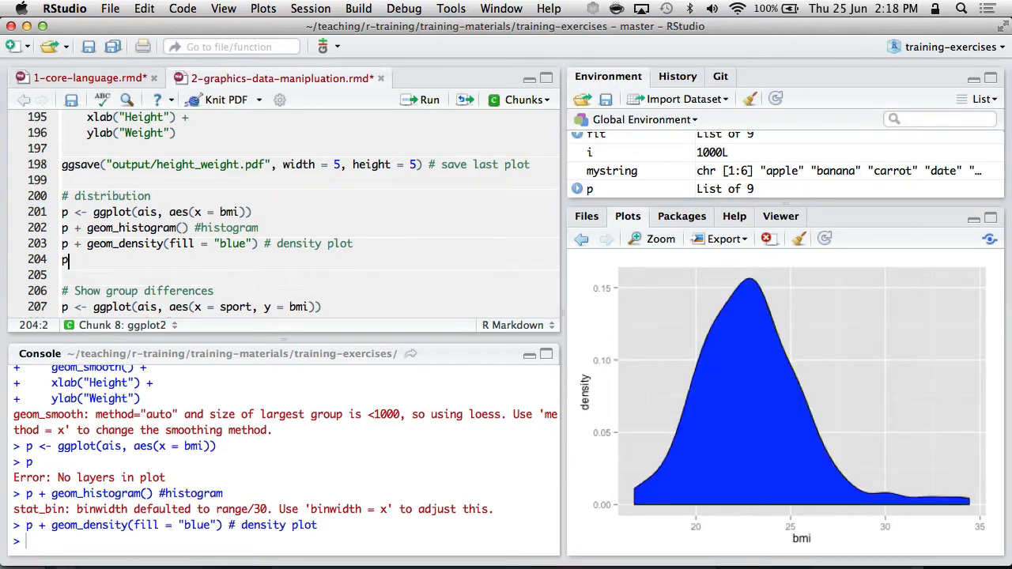
type("+ geom_")
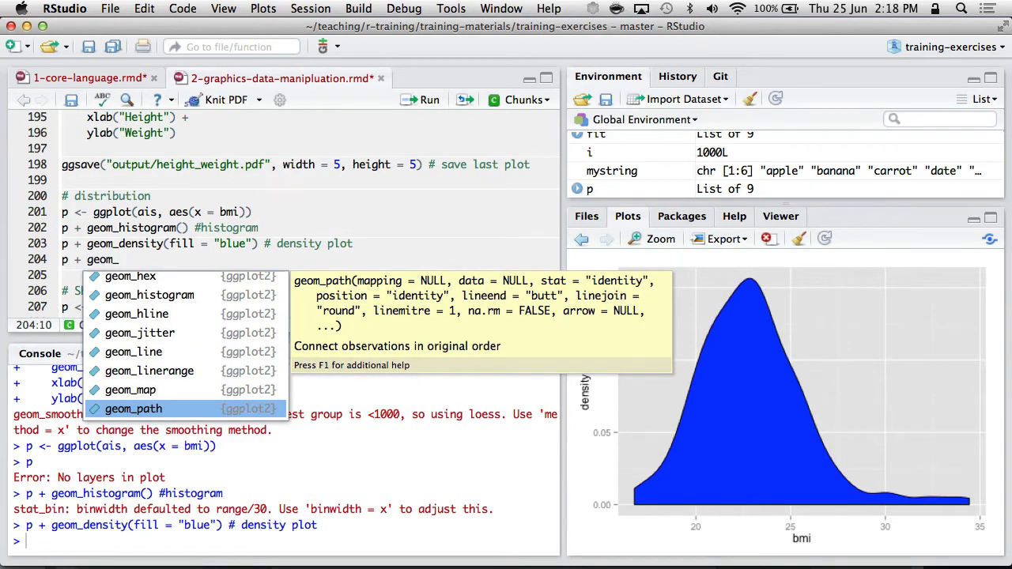
- Abandon the partial geom line and select the bmi-by-sport boxplot code
key("Escape")
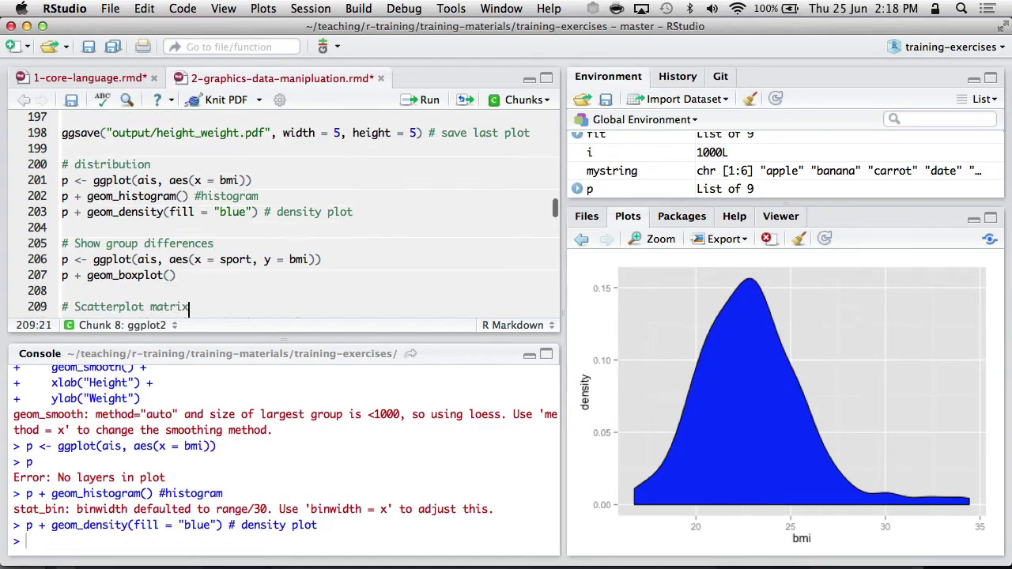
left_click(63, 260)
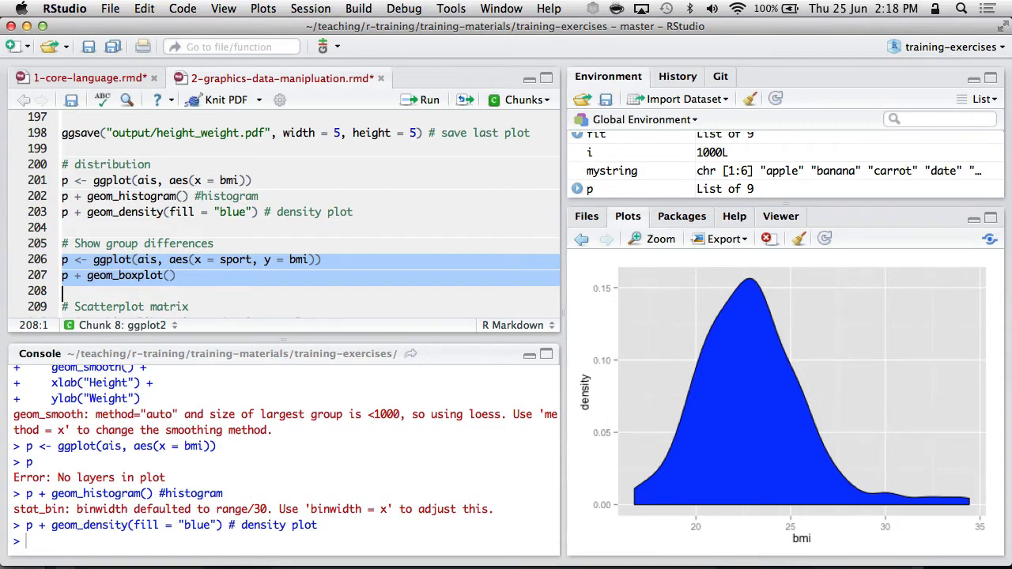
- Run the bmi-by-sport boxplot and add library(GGally) under the Scatterplot matrix comment
left_click(431, 98)
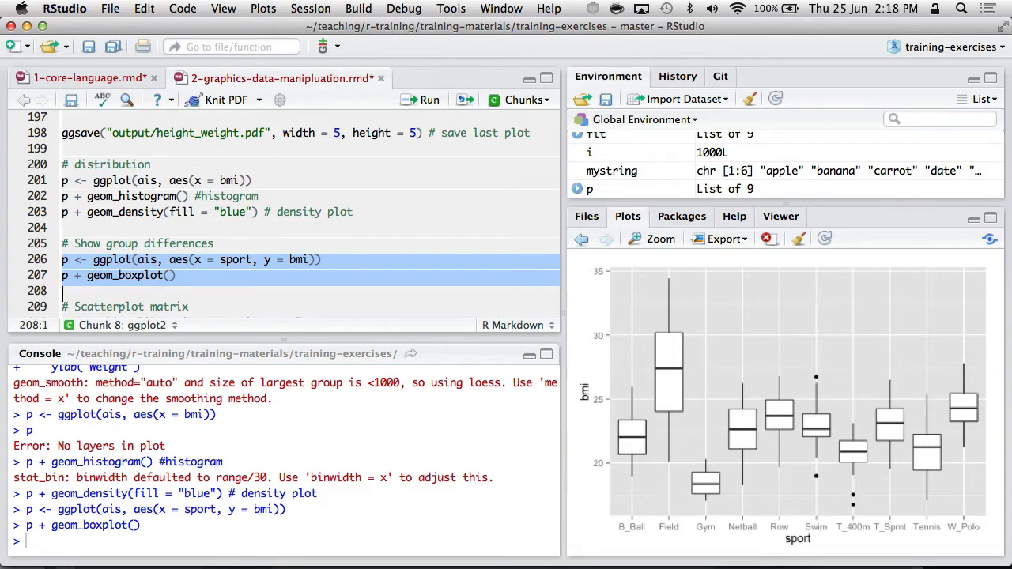
scroll("down", 3)
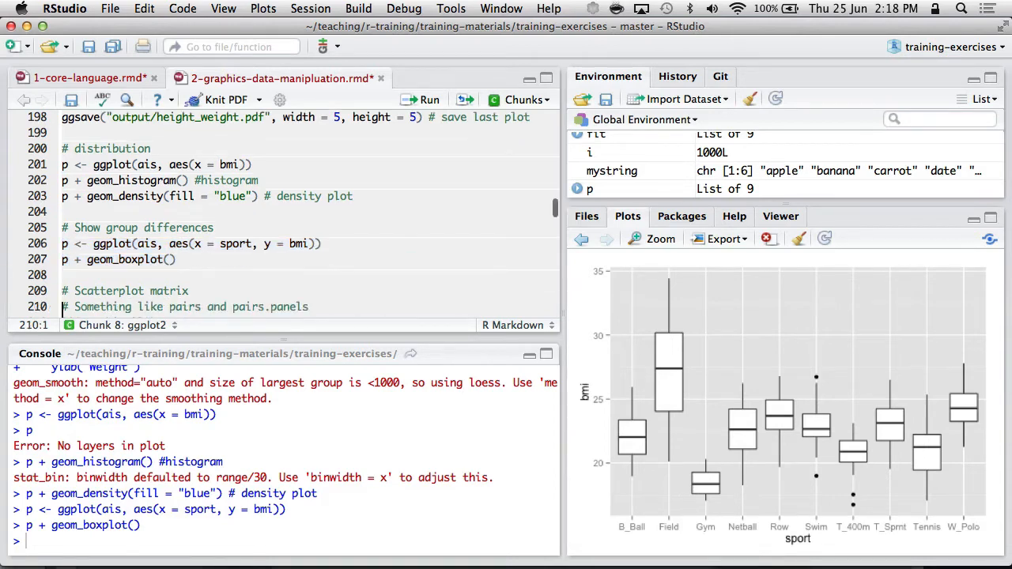
type("library(GGally)")
type("GGally::ggpairs(ais[1:4])")
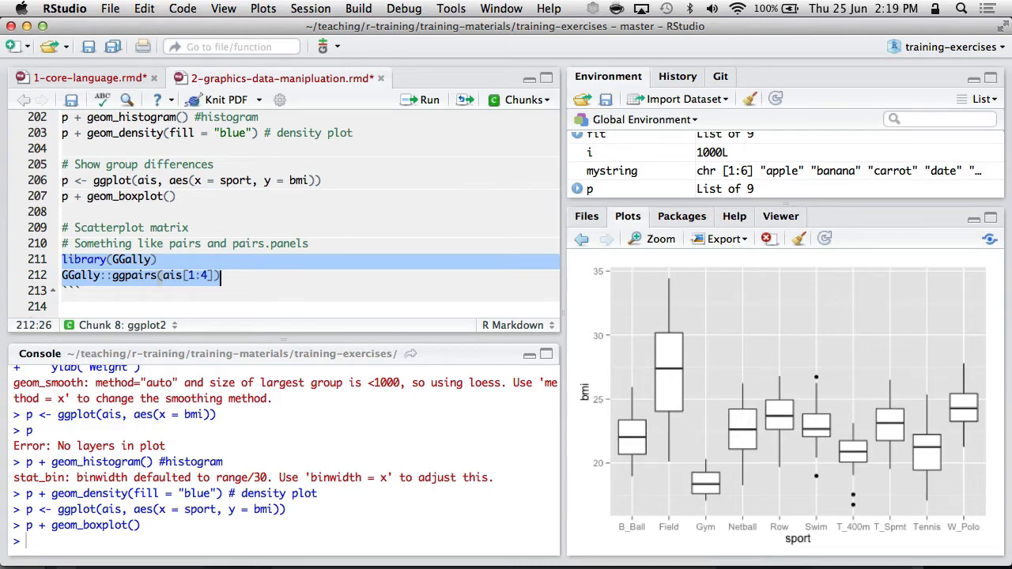
- Run library(GGally) and ggpairs(ais[1:4]) to draw the pairs matrix
left_click(428, 98)
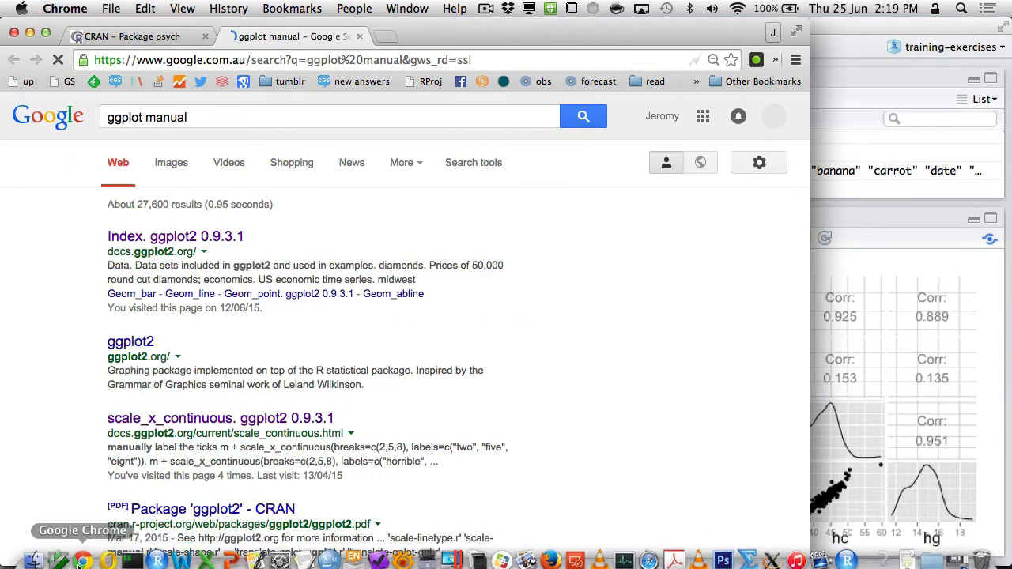
- From the docs.ggplot2.org index, go to the geom_point reference page
left_click(176, 236)
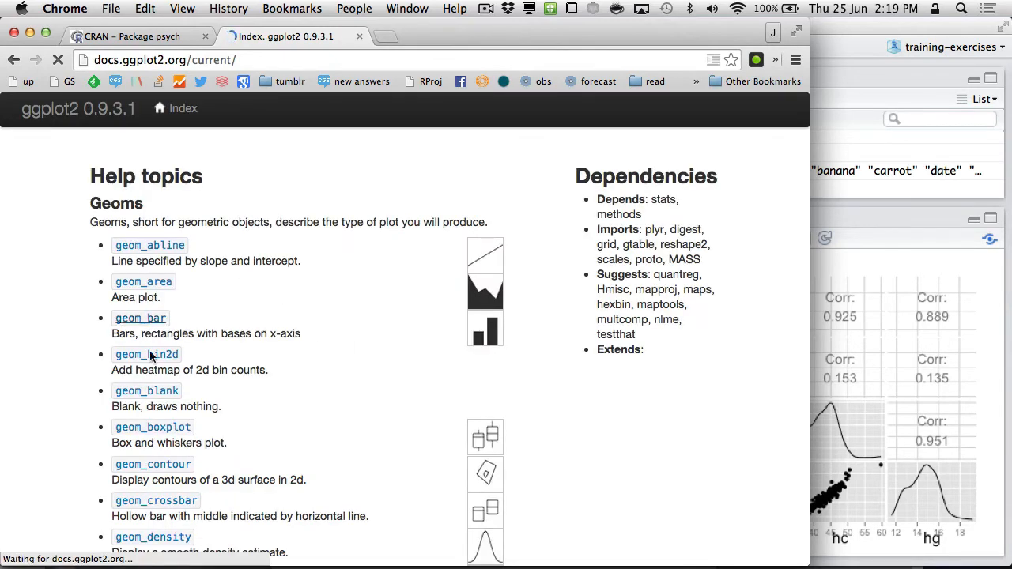
scroll("down", 3)
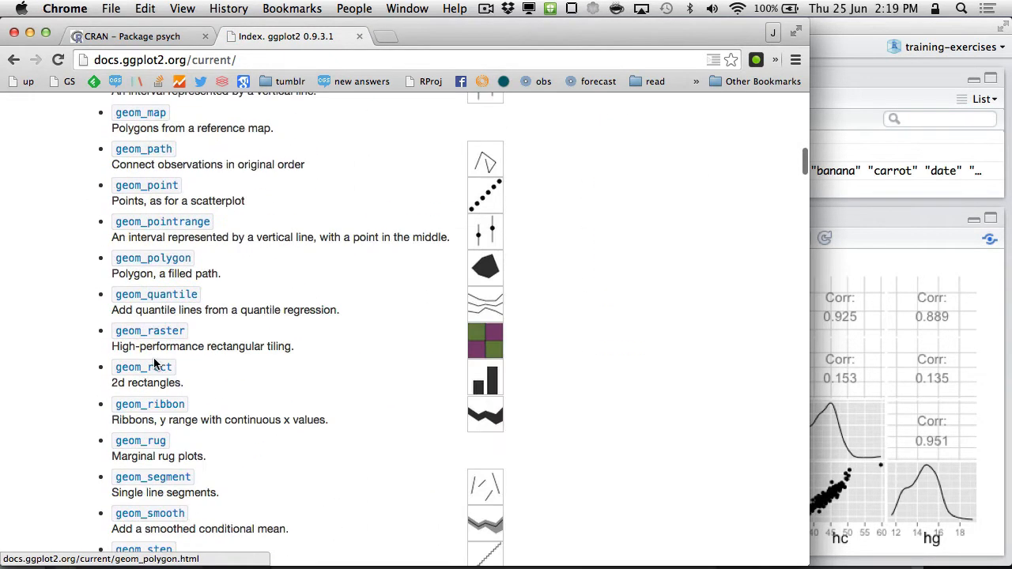
left_click(146, 185)
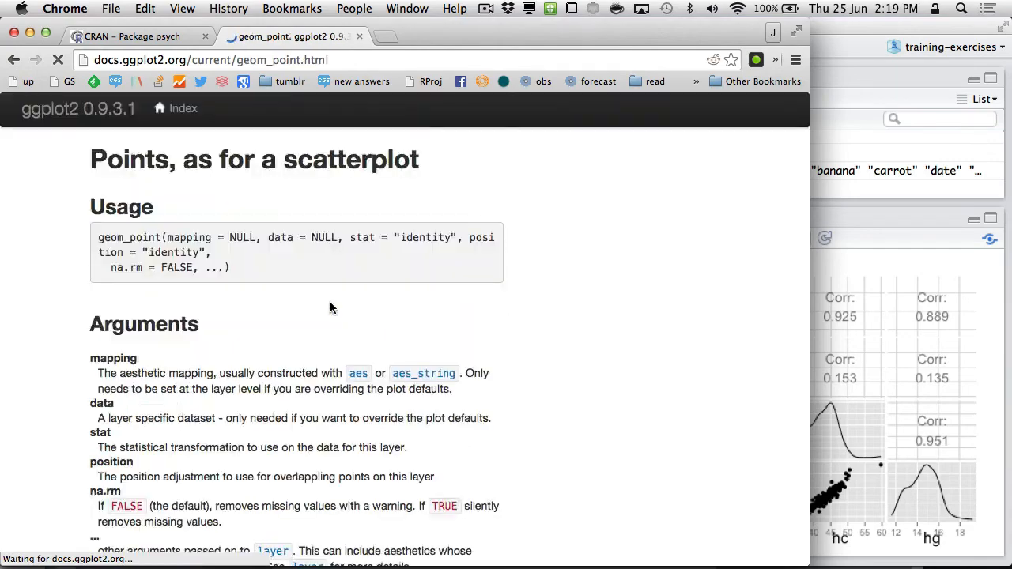
- Scroll through the geom_point scatterplot examples
scroll("down", 3)
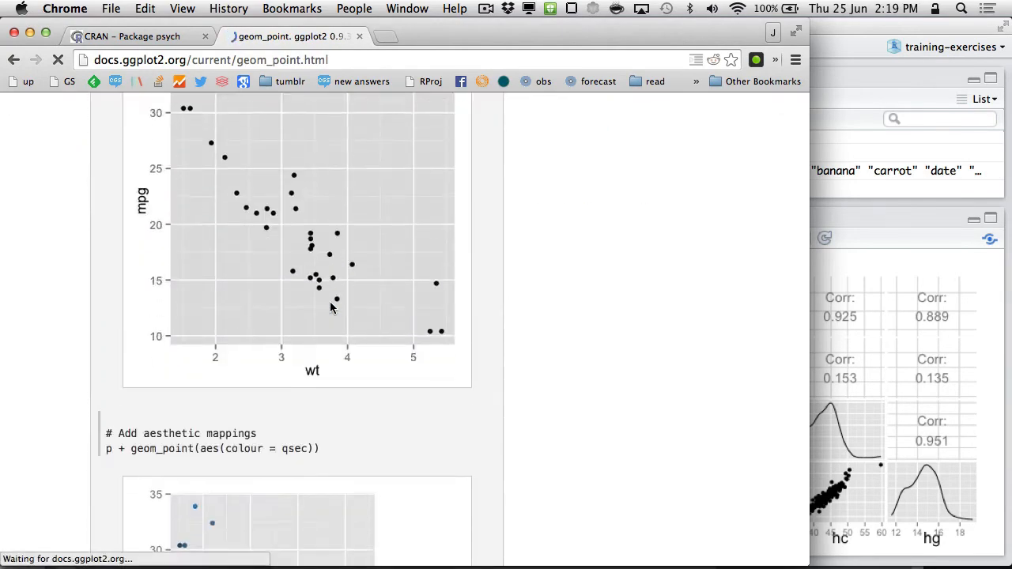
scroll("down", 3)
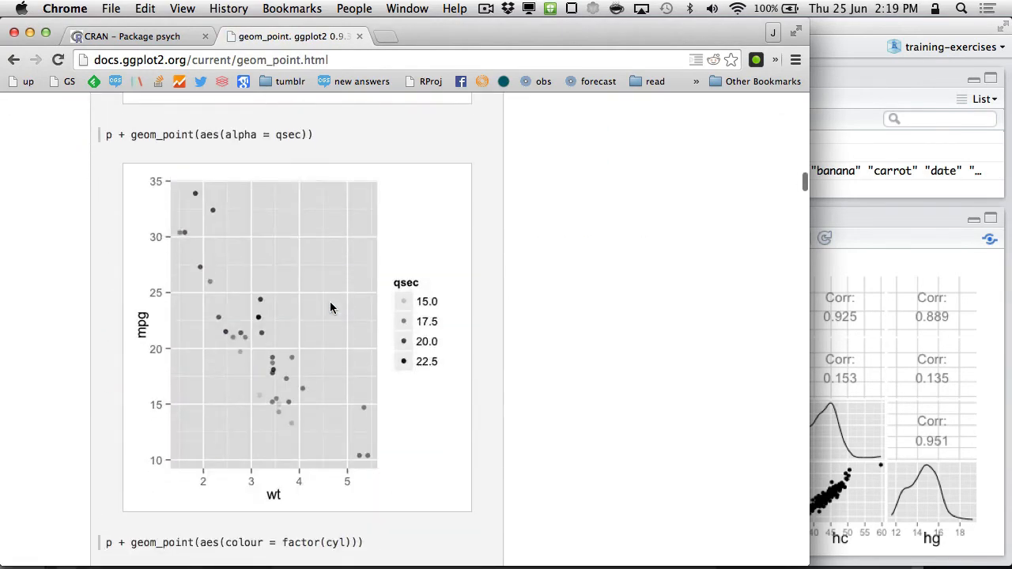
scroll("down", 3)
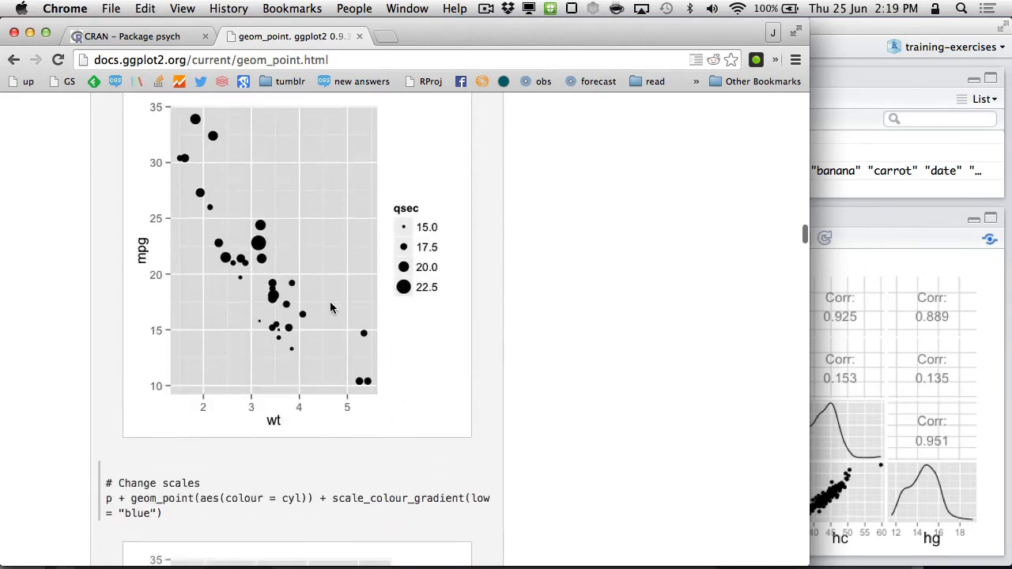
scroll("down", 3)
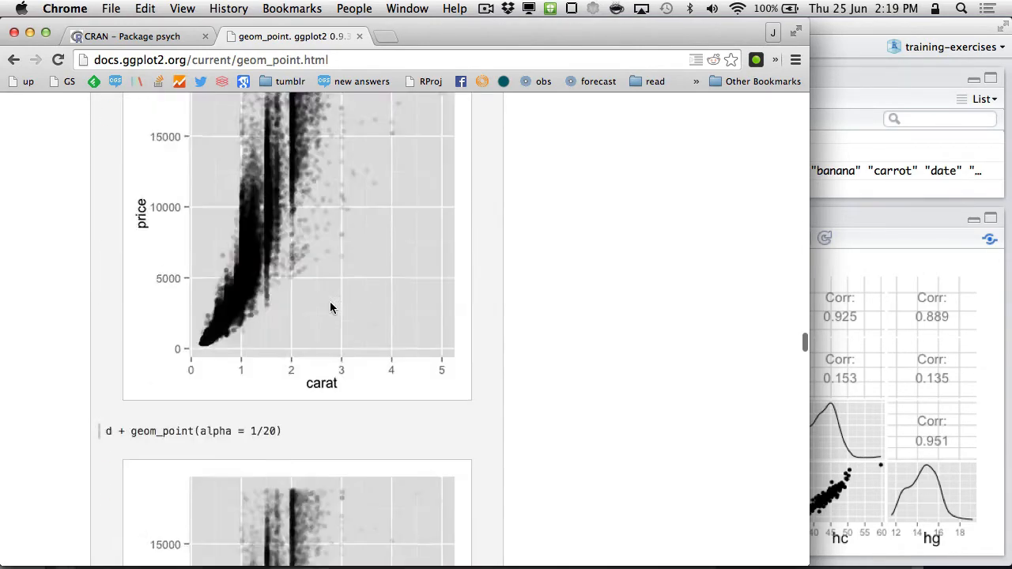
scroll("down", 3)
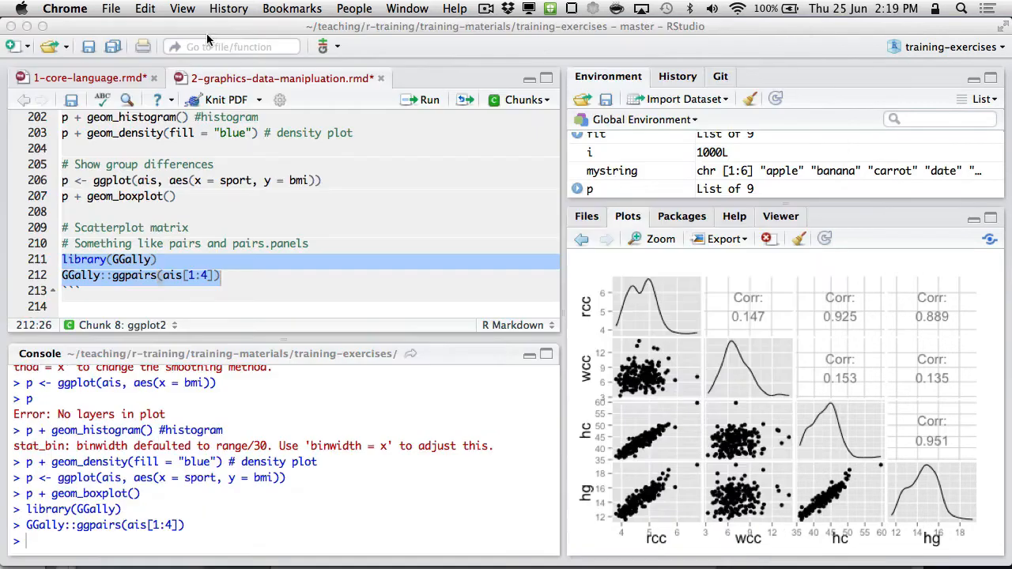
mouse_move(337, 212)
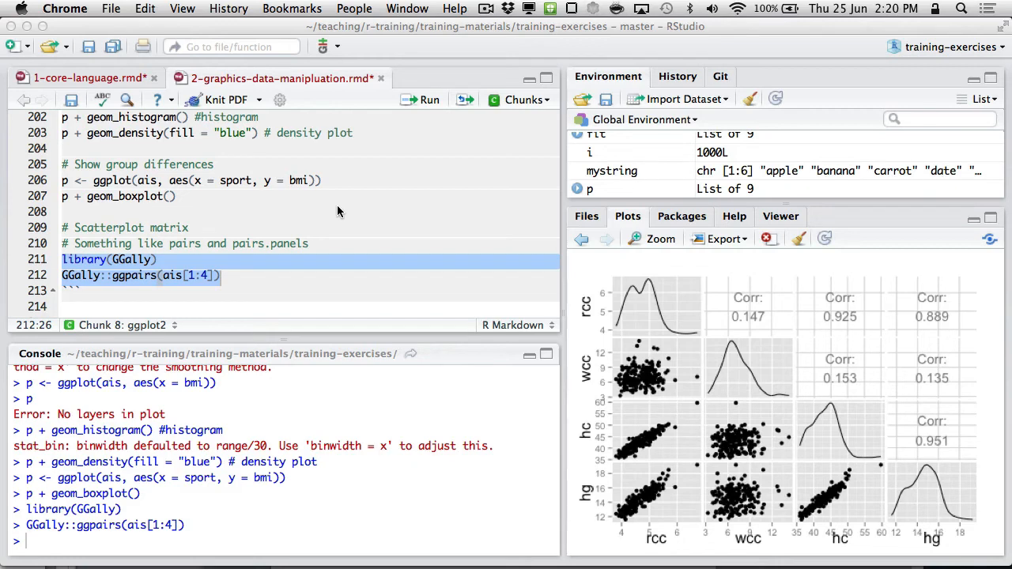
scroll("down", 3)
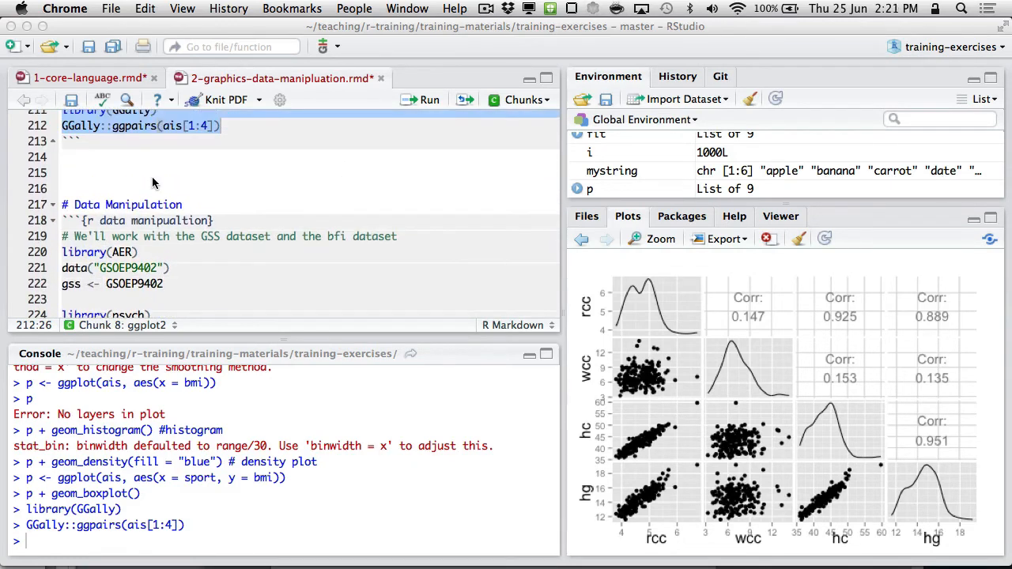
left_click(142, 177)
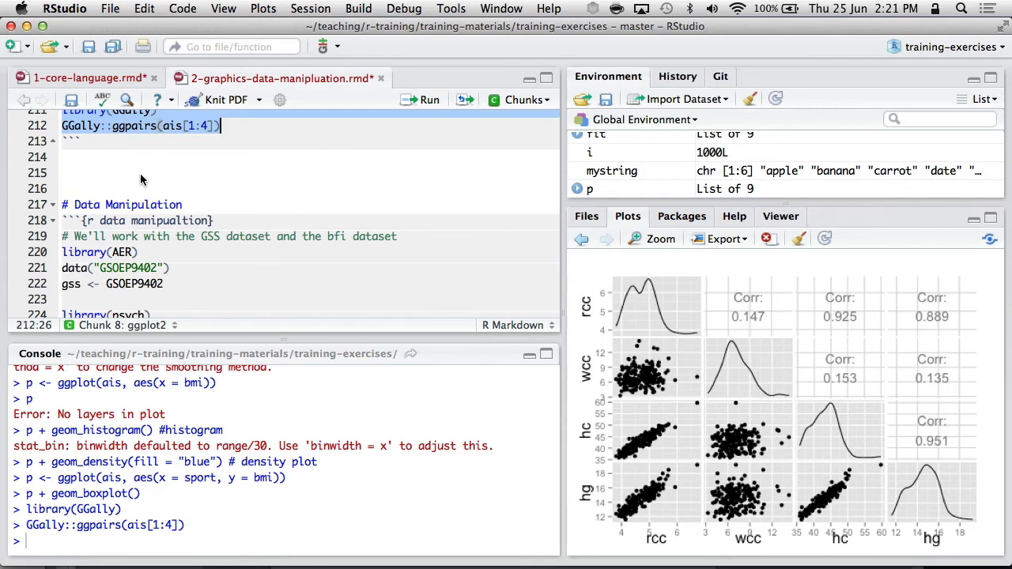
mouse_move(212, 267)
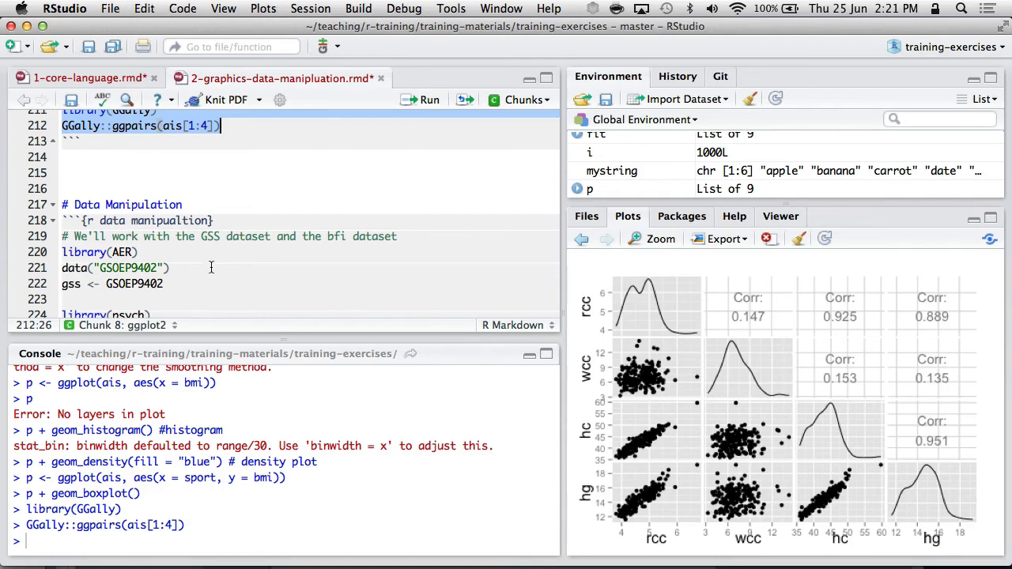
scroll("down", 3)
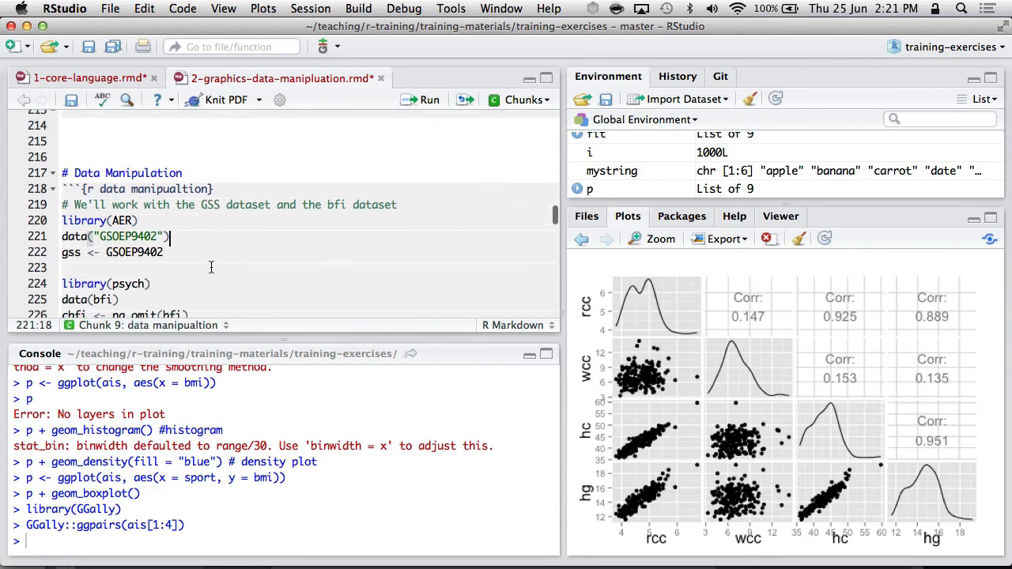